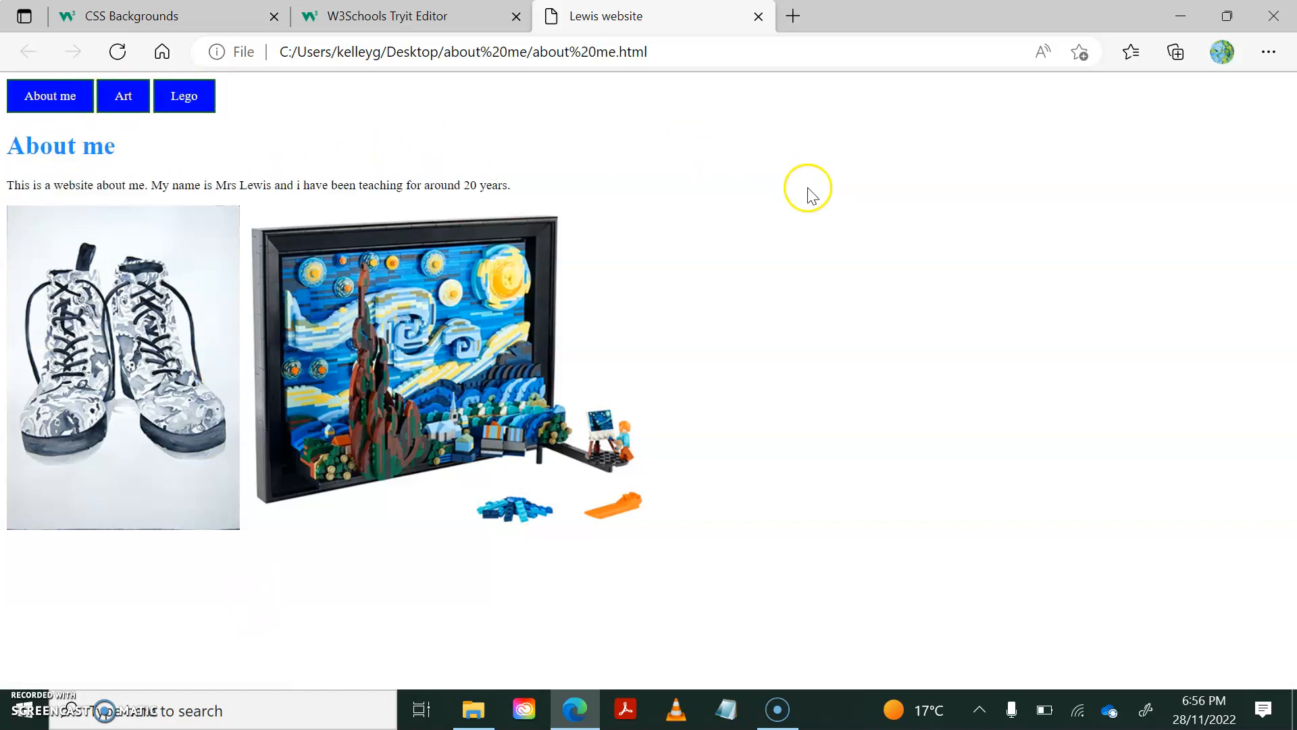
mouse_move(860, 338)
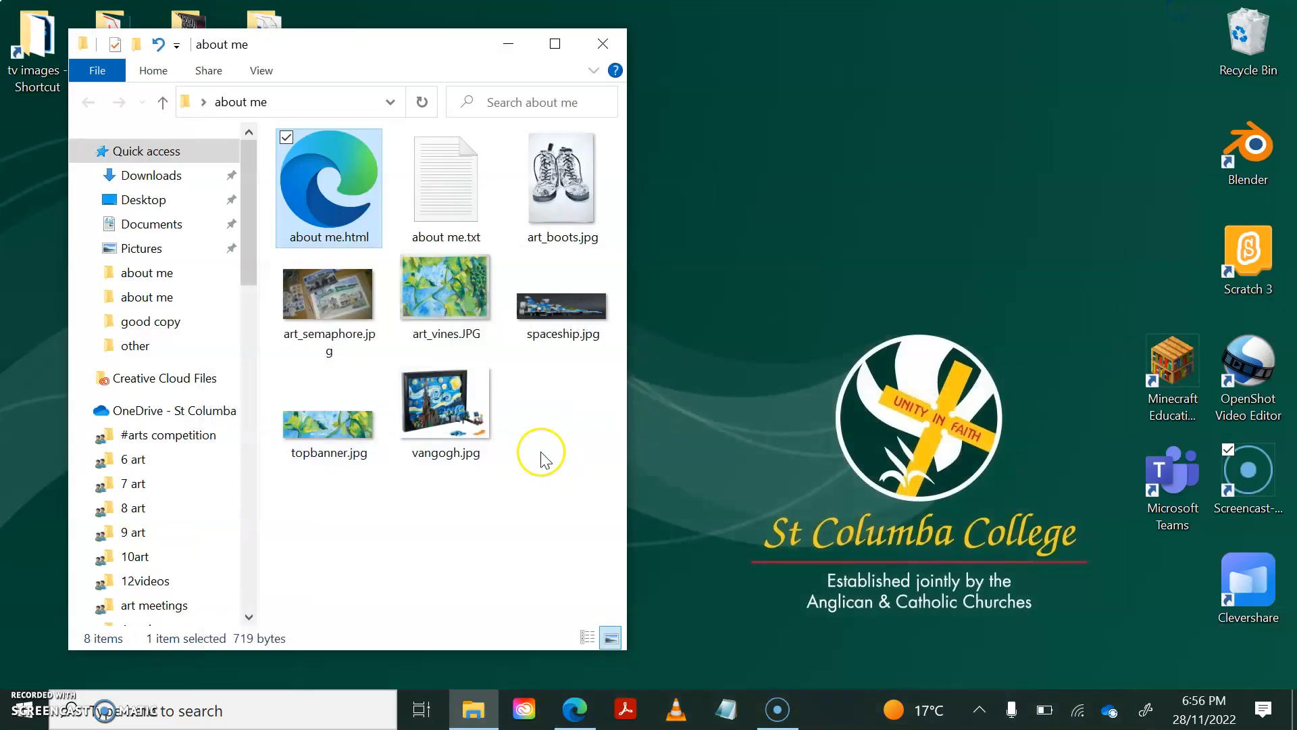
mouse_move(338, 196)
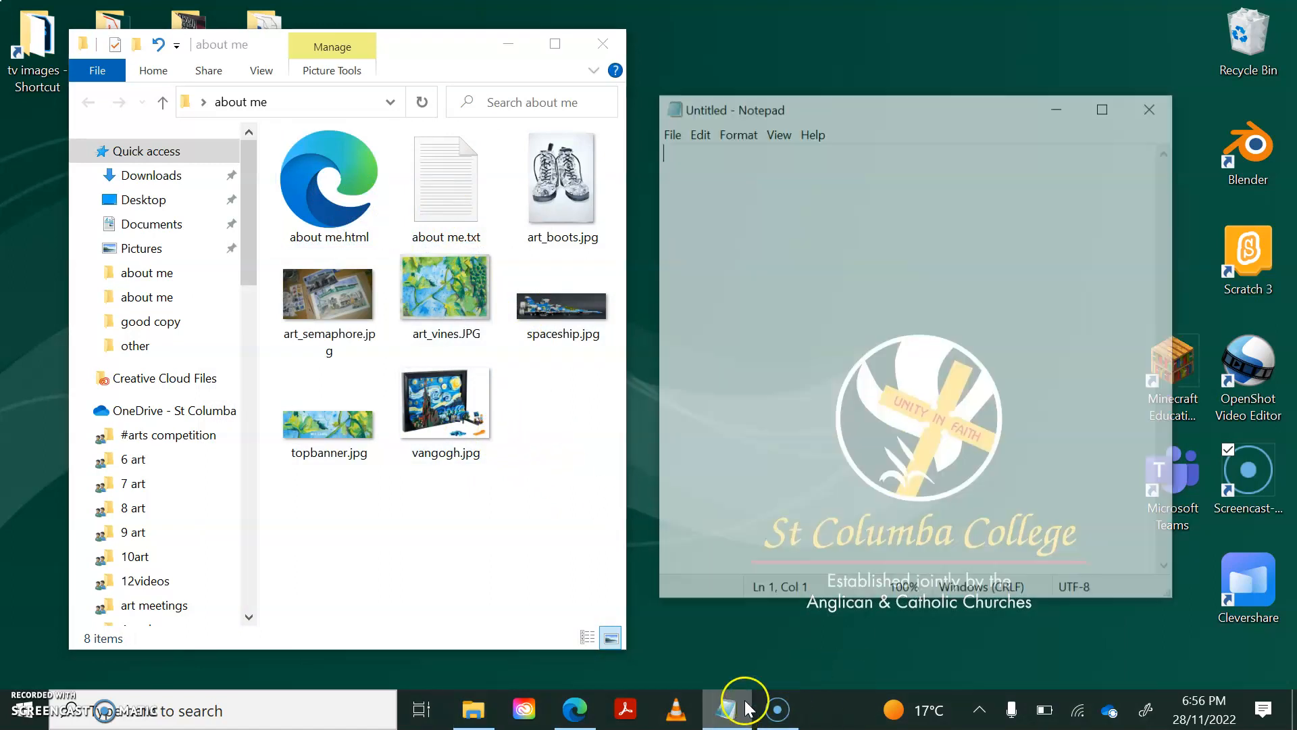
Save a blank document as art, then a second blank one as lego, in the about me folder.
click(672, 131)
text(art)
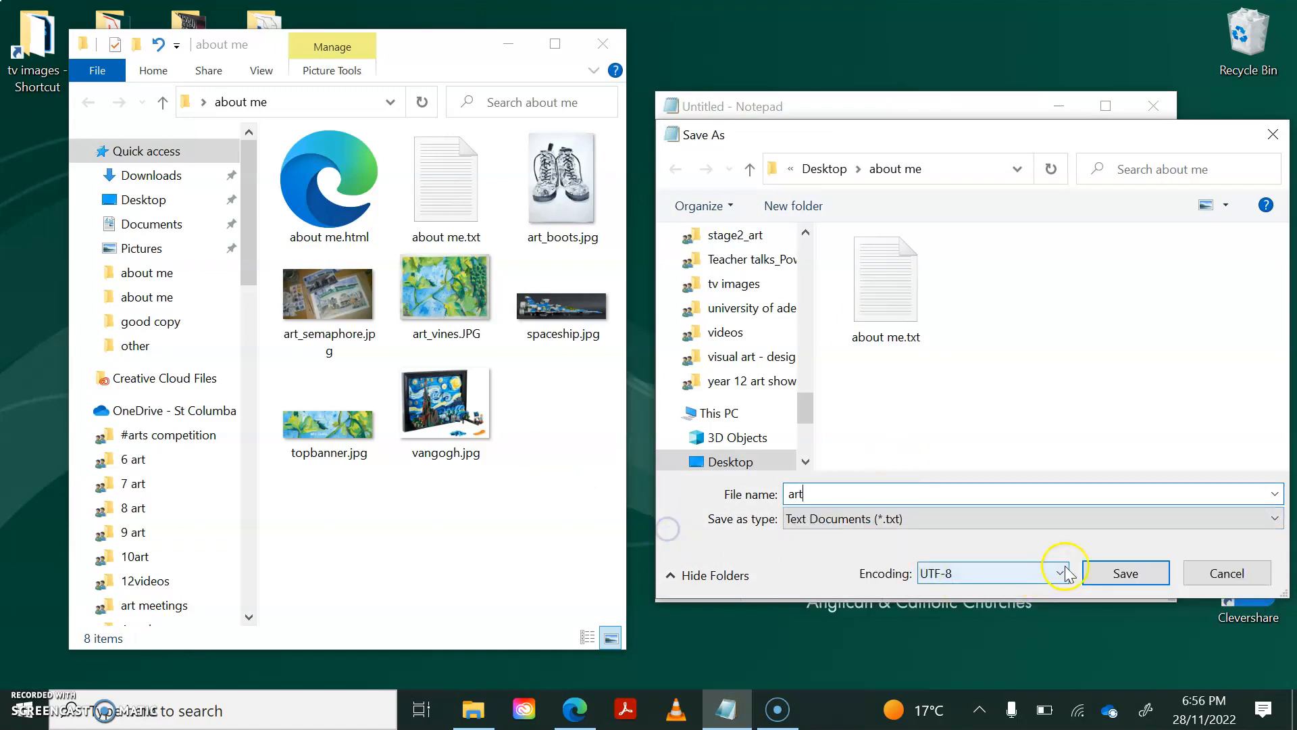
click(1123, 573)
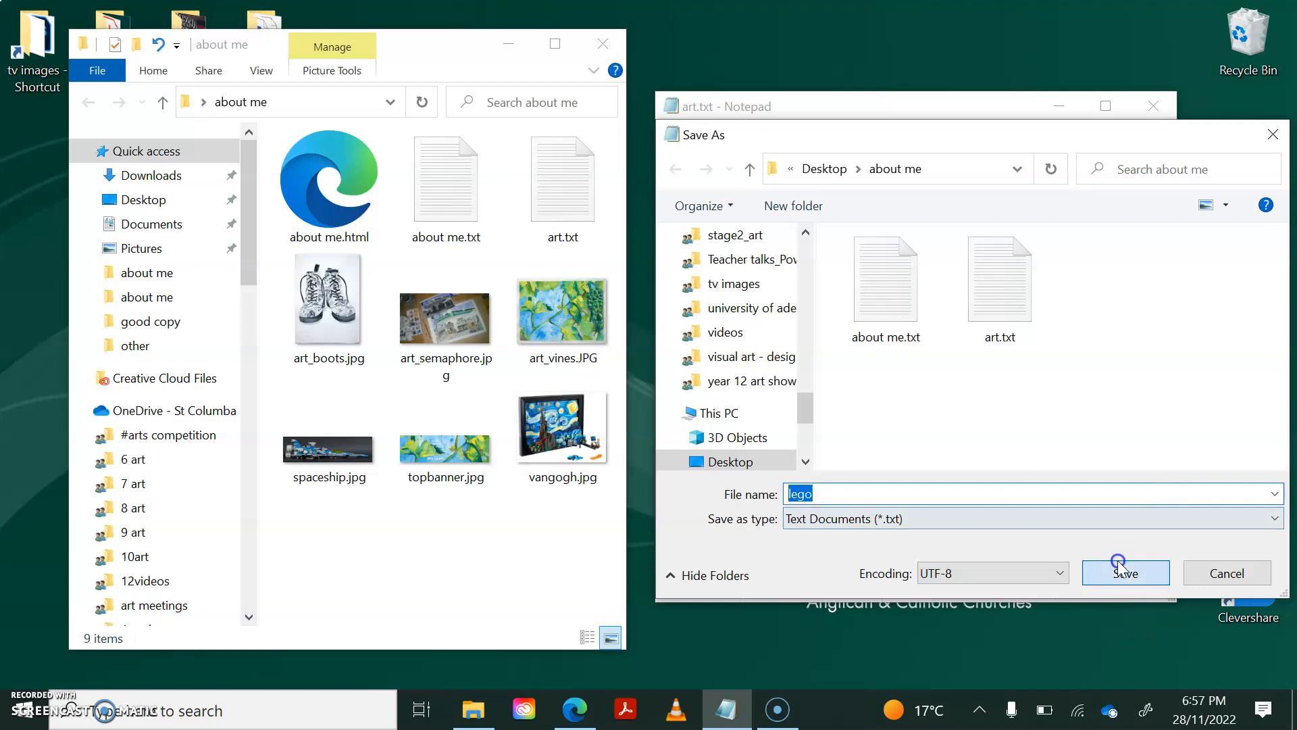
click(1123, 573)
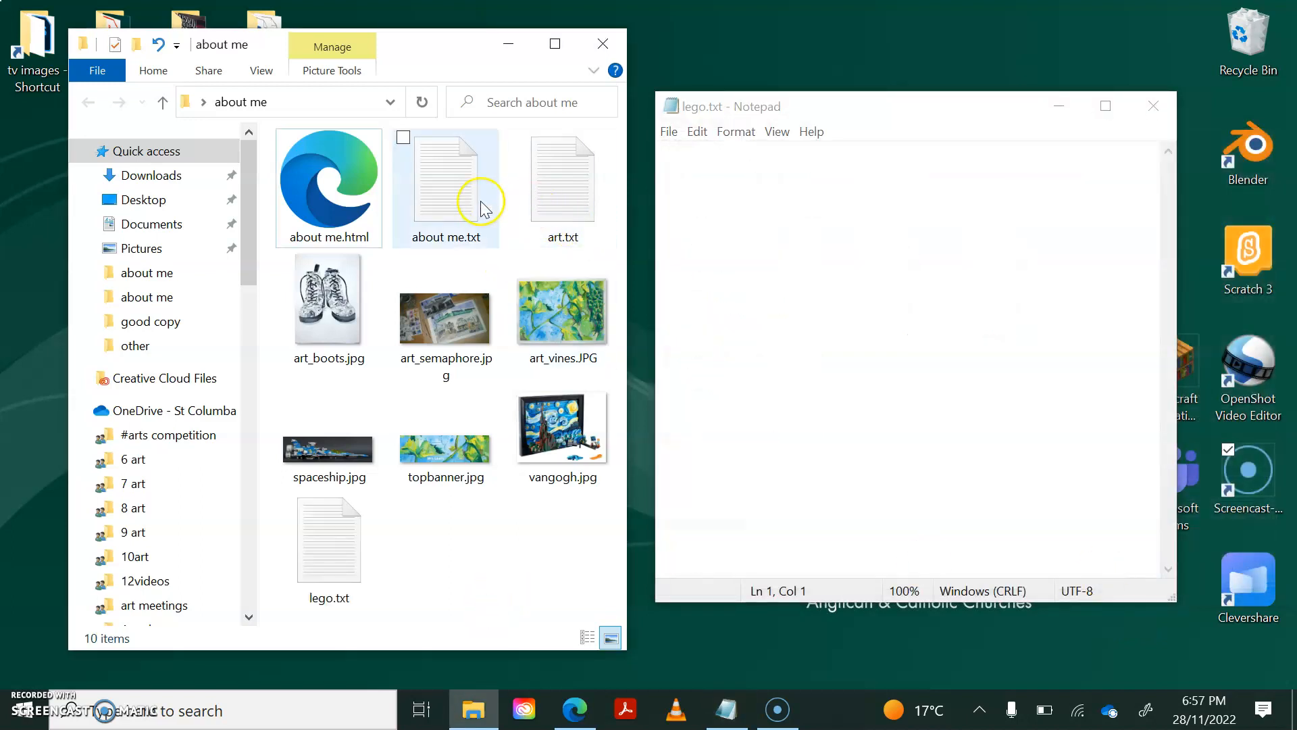
Paste the About me page code into art.txt and save it.
double_click(445, 179)
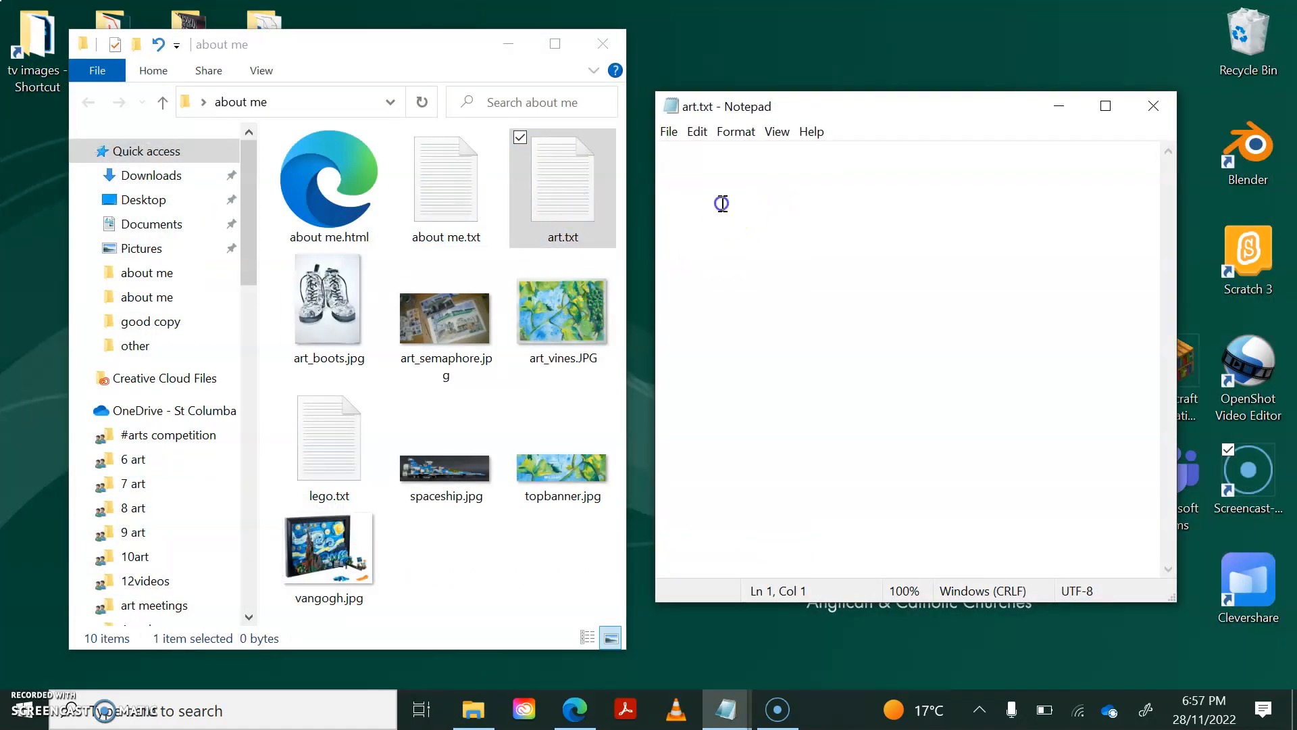
click(668, 131)
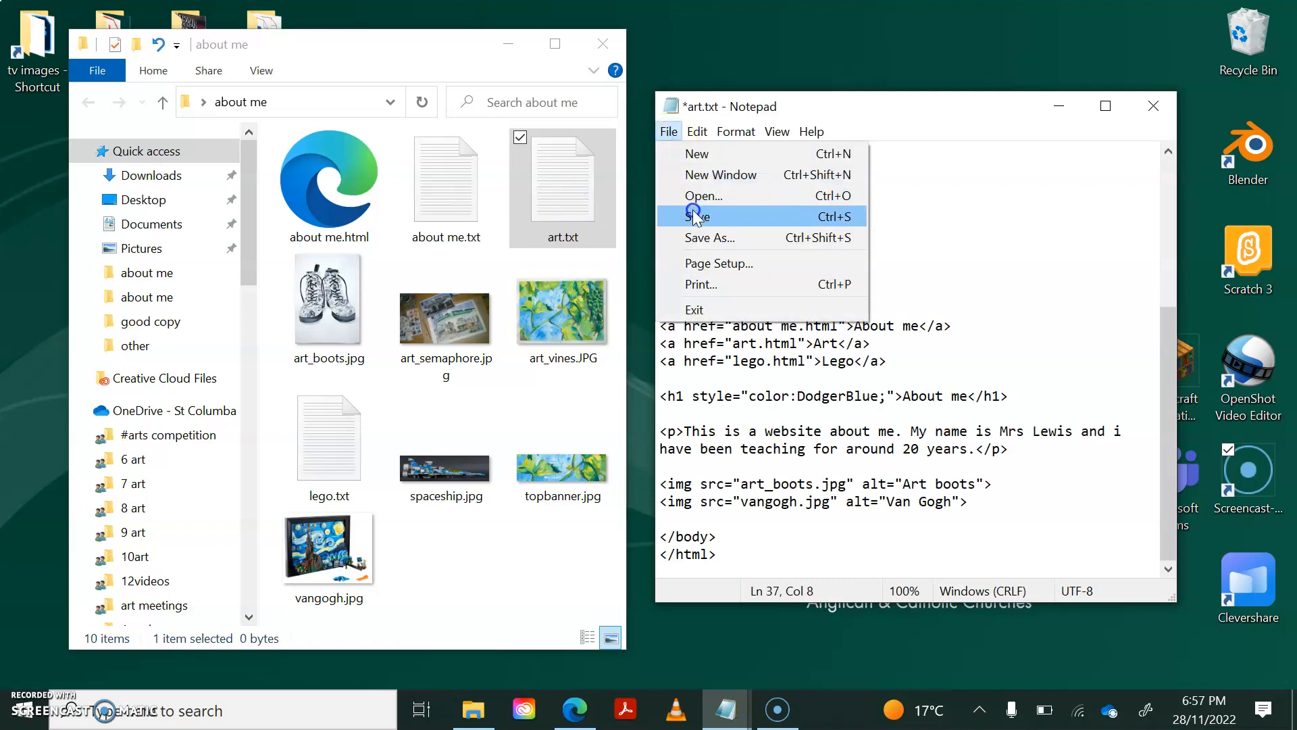
click(702, 196)
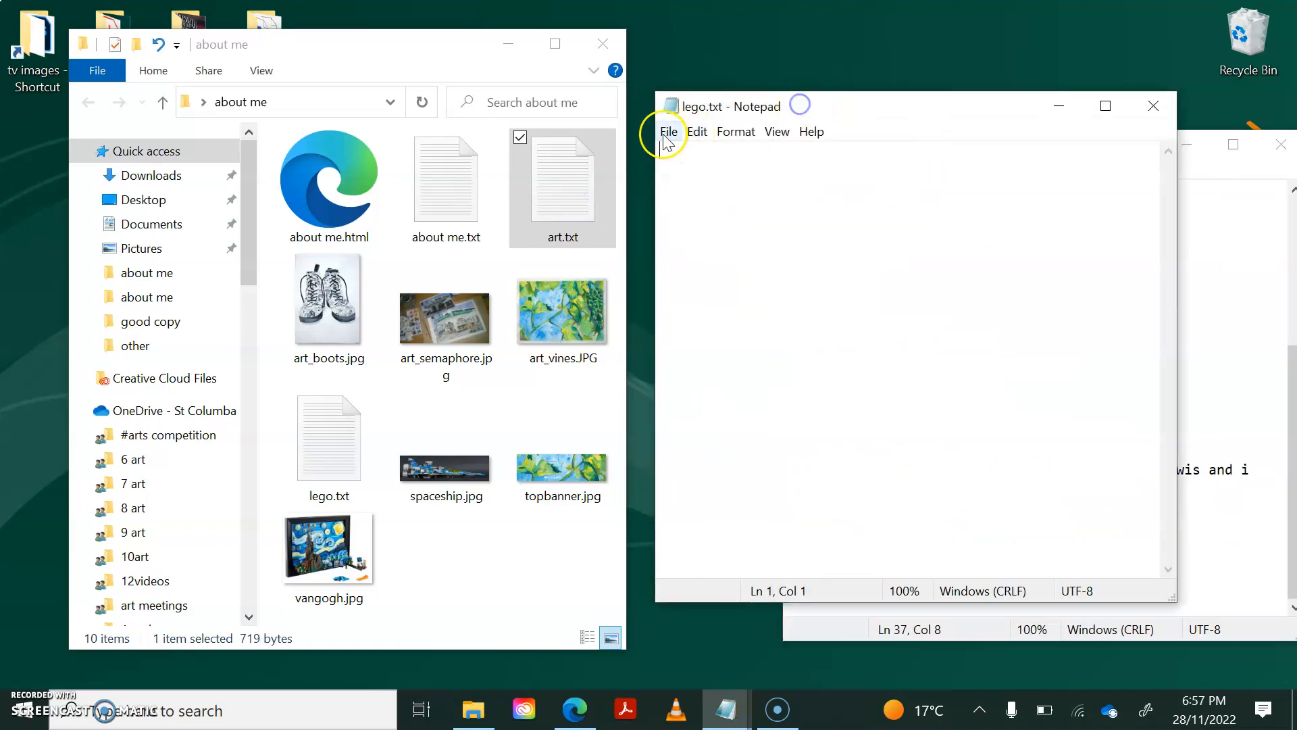
Paste the same code into lego.txt and save it as lego.html with All Files type.
right_click(726, 211)
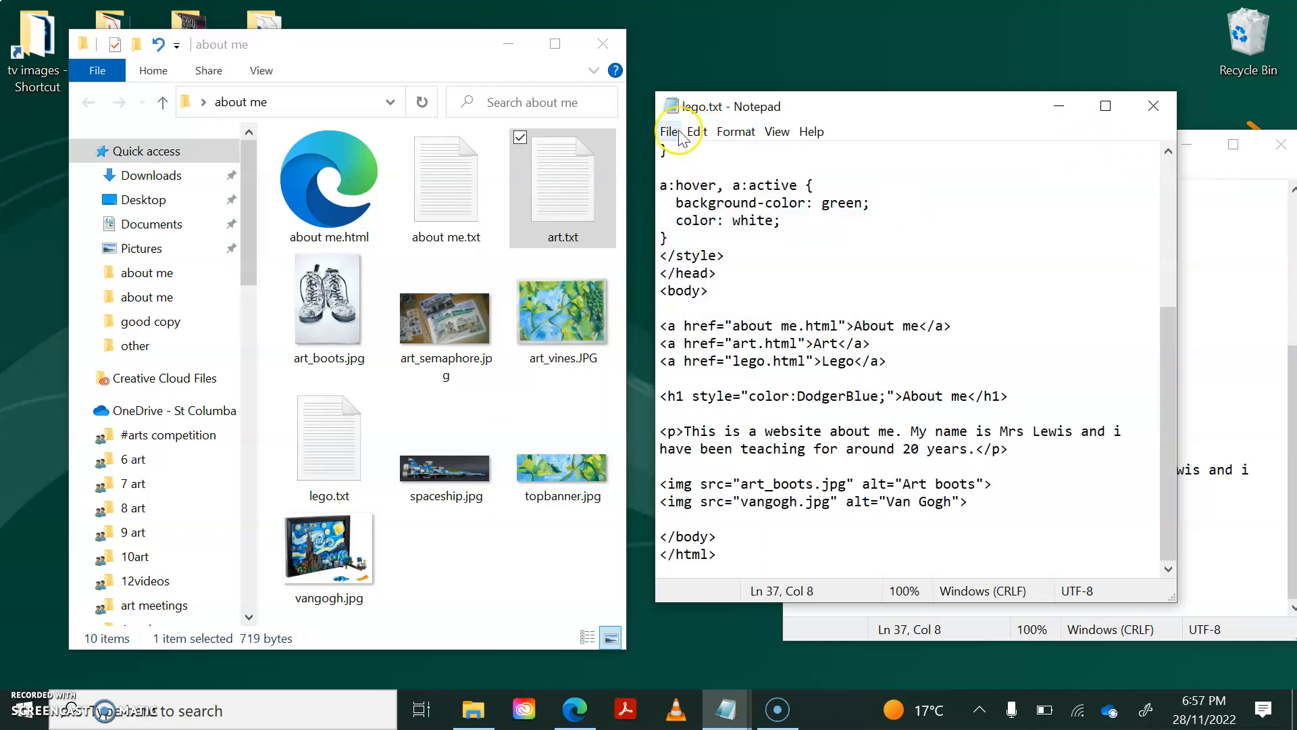
click(669, 131)
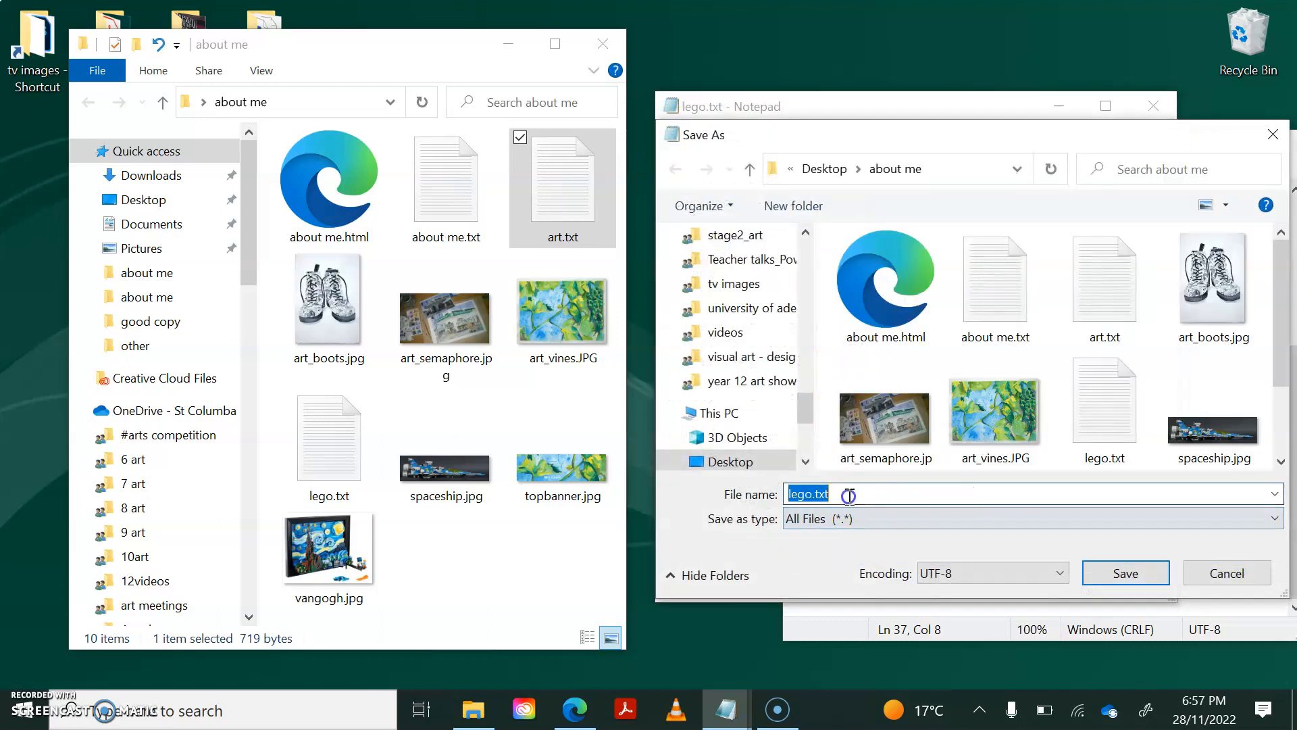
text(lego.)
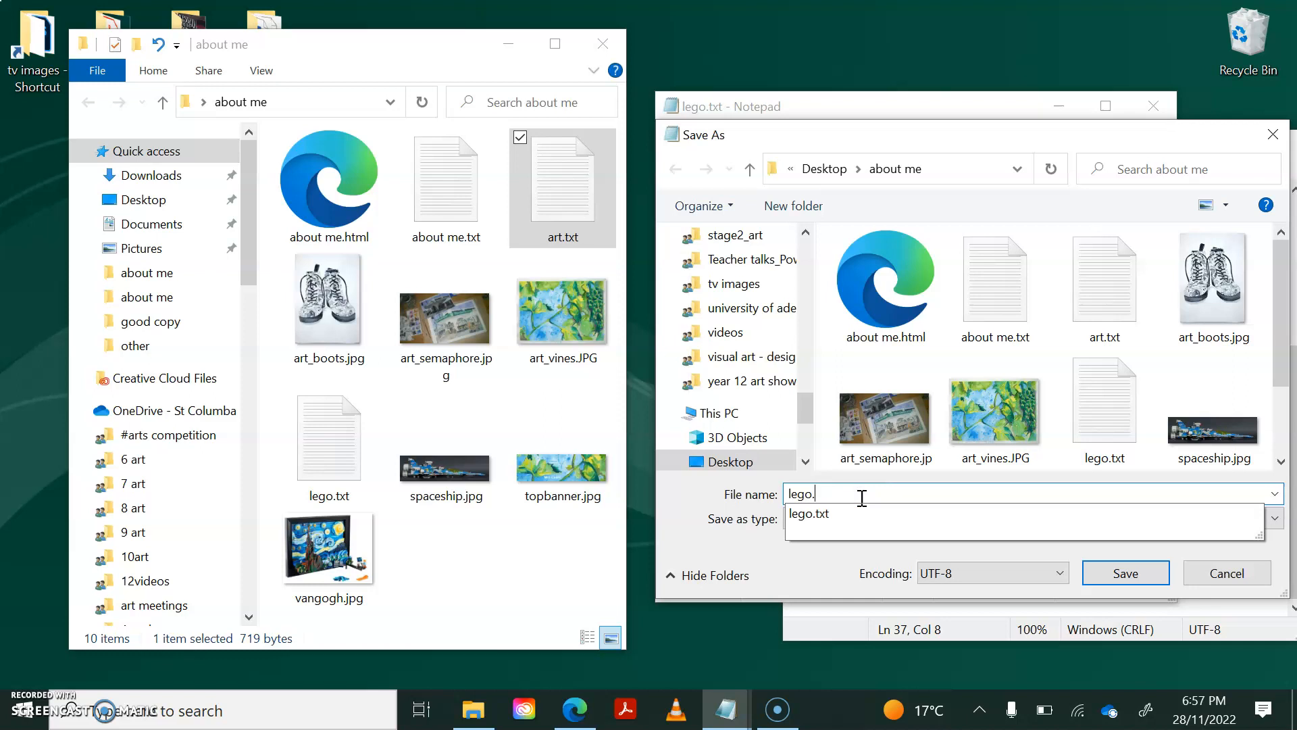
click(1124, 573)
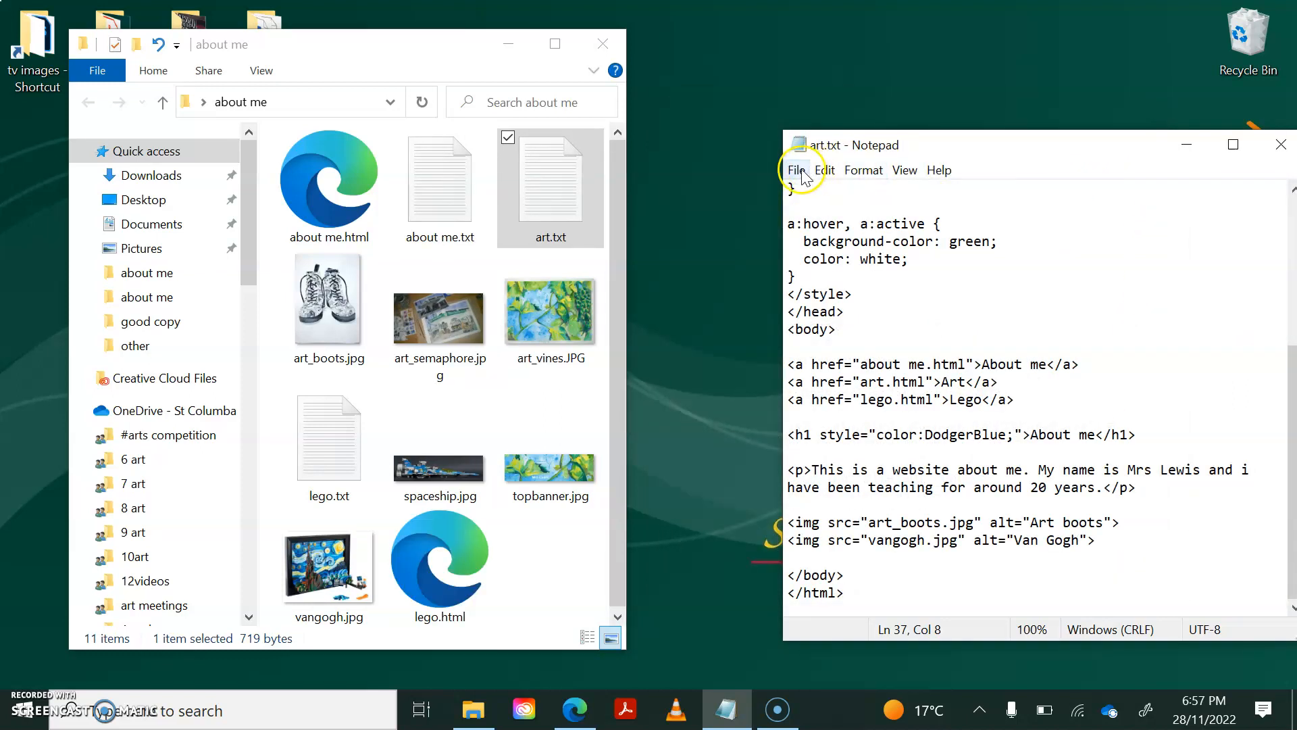
Save the art page as art.html, change its h1 to Art and start rewriting the paragraph.
click(797, 170)
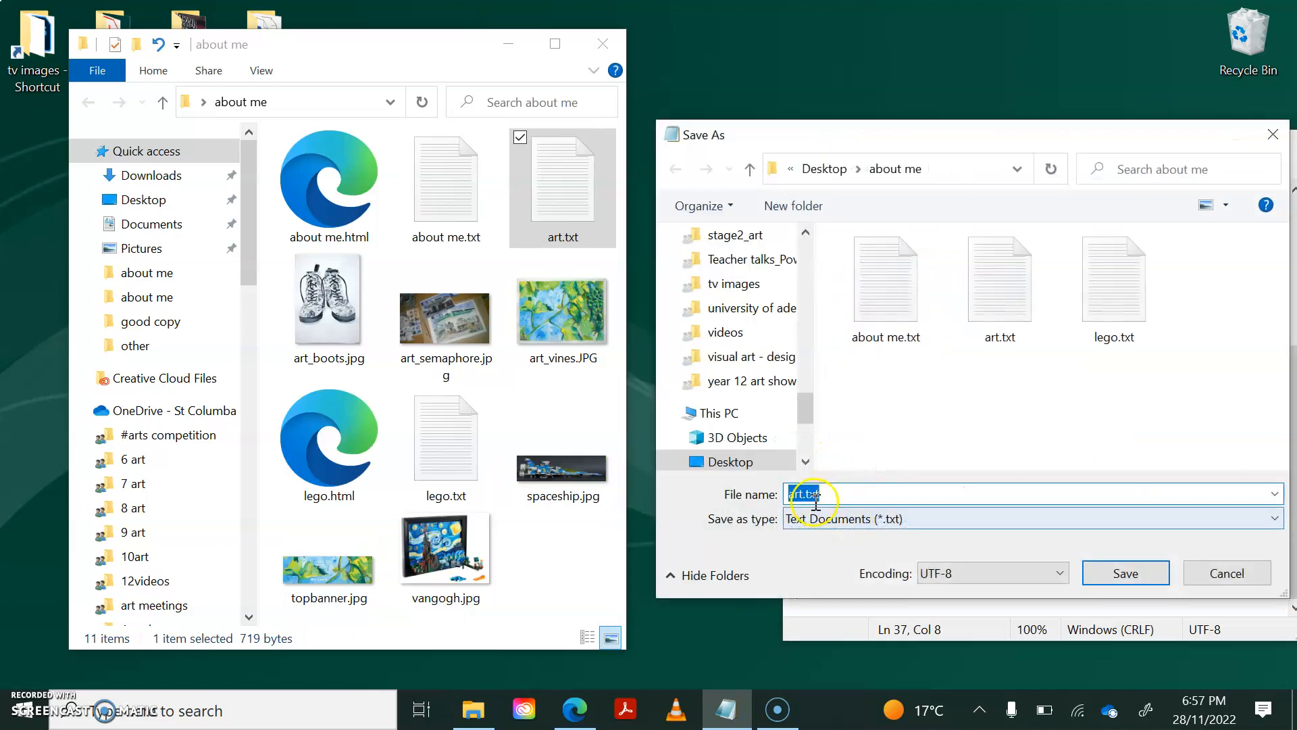
text(art.html)
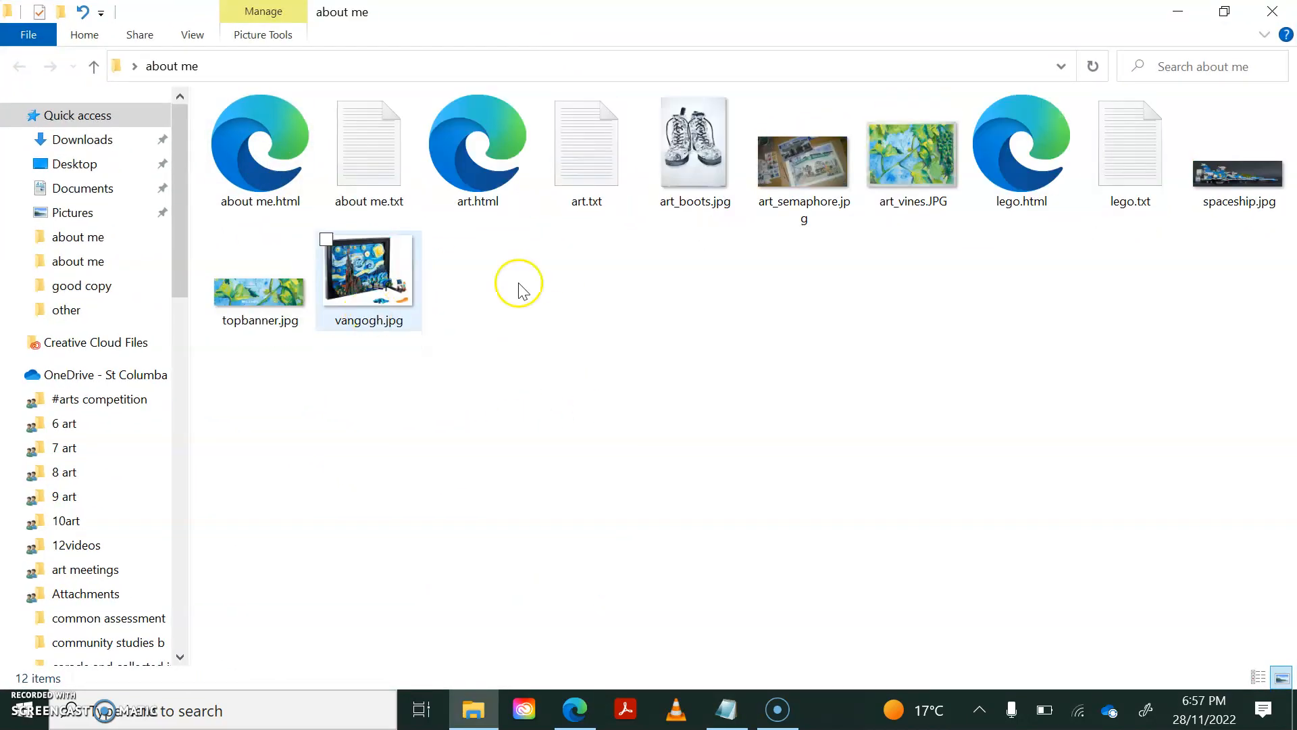
click(367, 145)
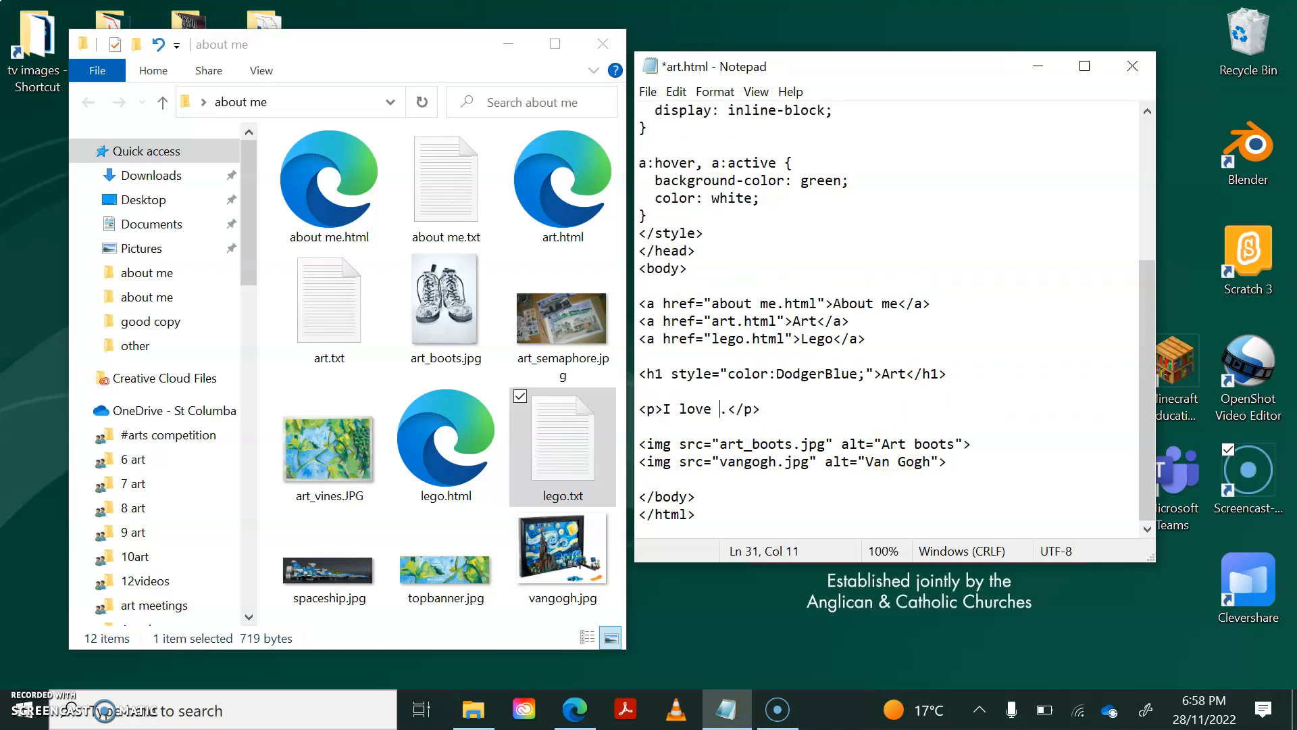
Finish the paragraph to read 'I love painting with watercolours.'.
text(painting)
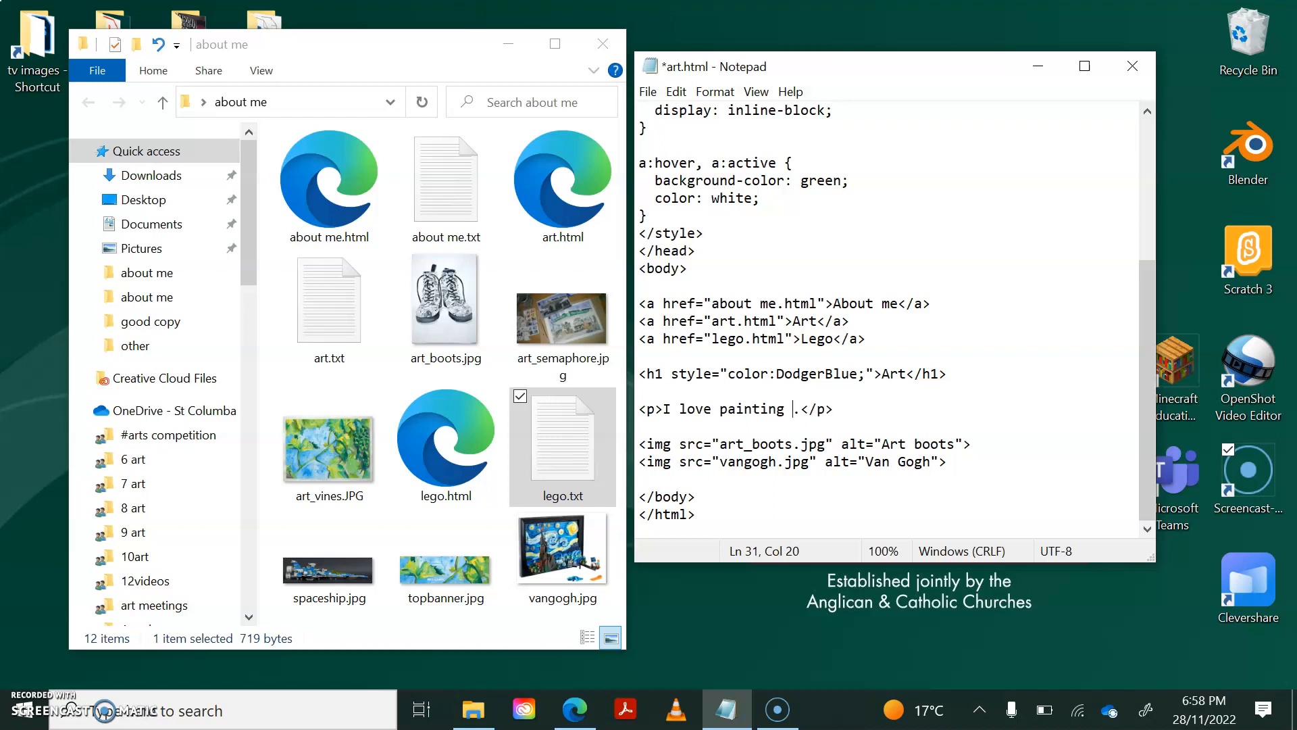
text(with waterco)
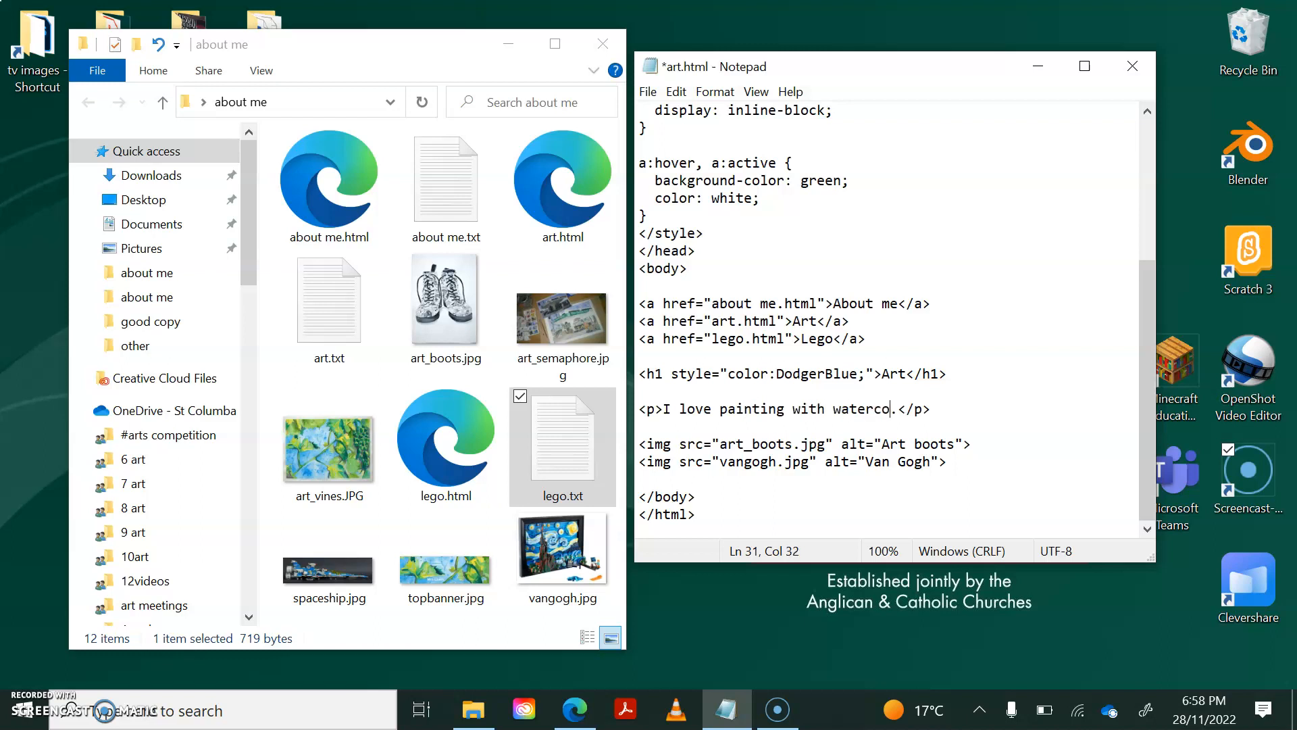
text(lours)
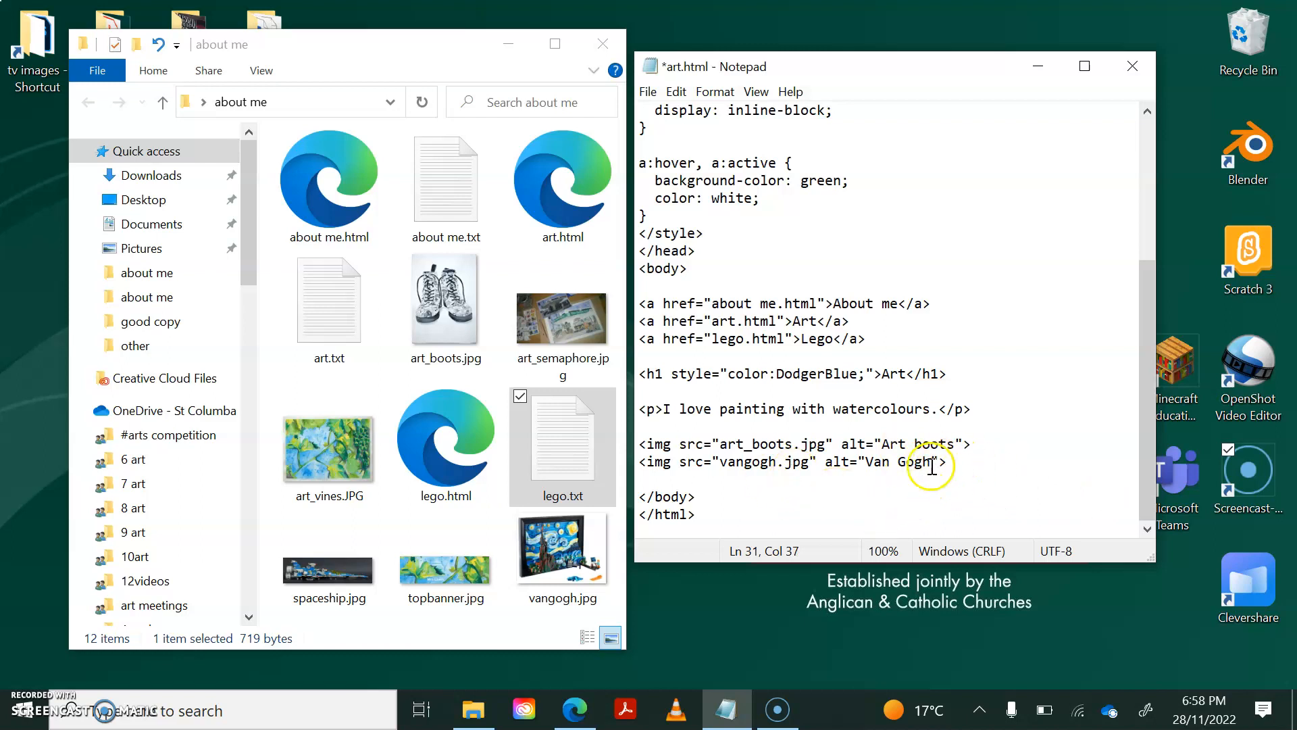
Replace vangogh with art_semaphore and add an art_vines image line with alt Vines.
double_click(747, 462)
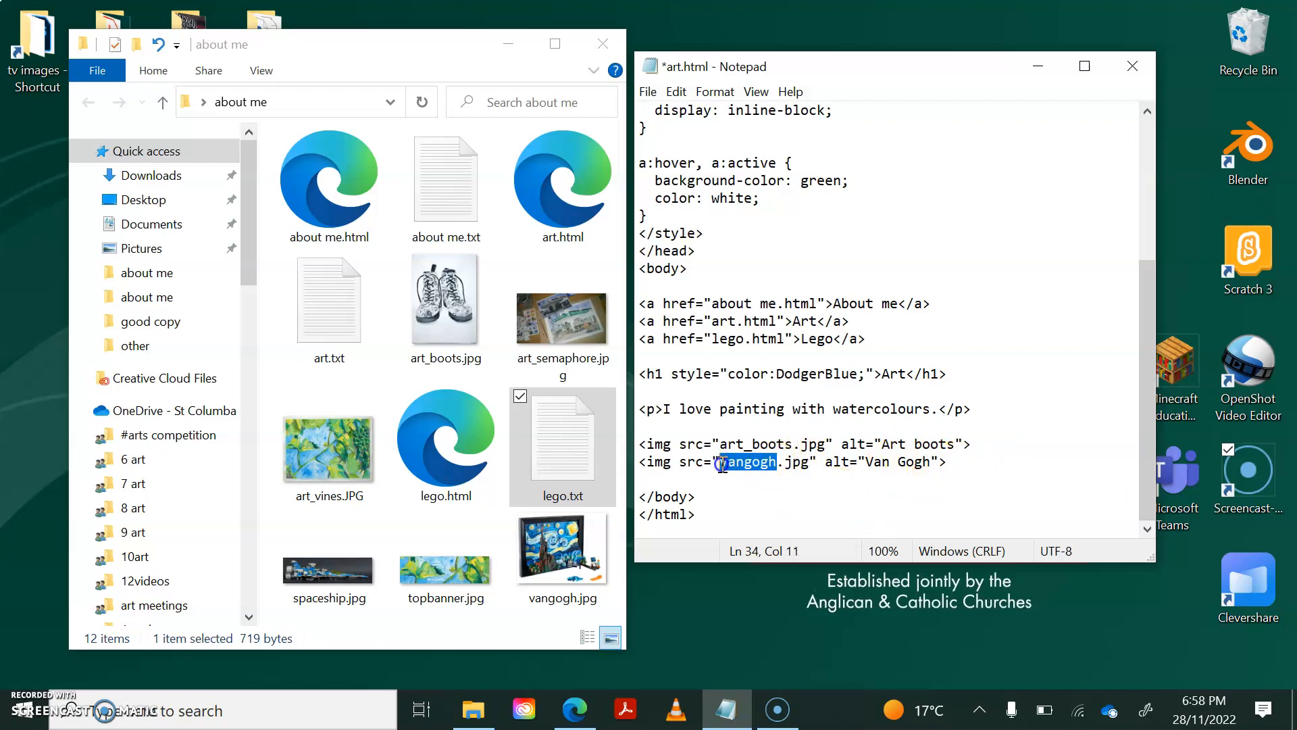
text(a)
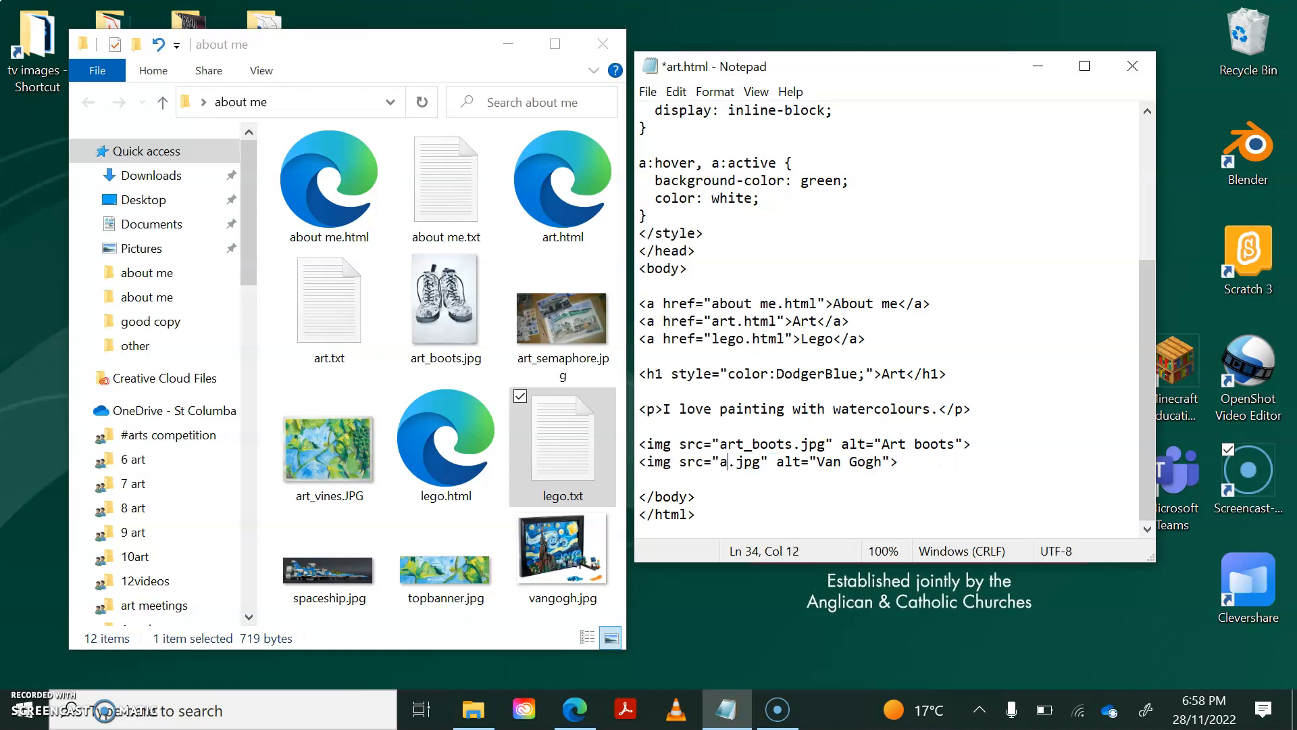
text(rt_semaphore)
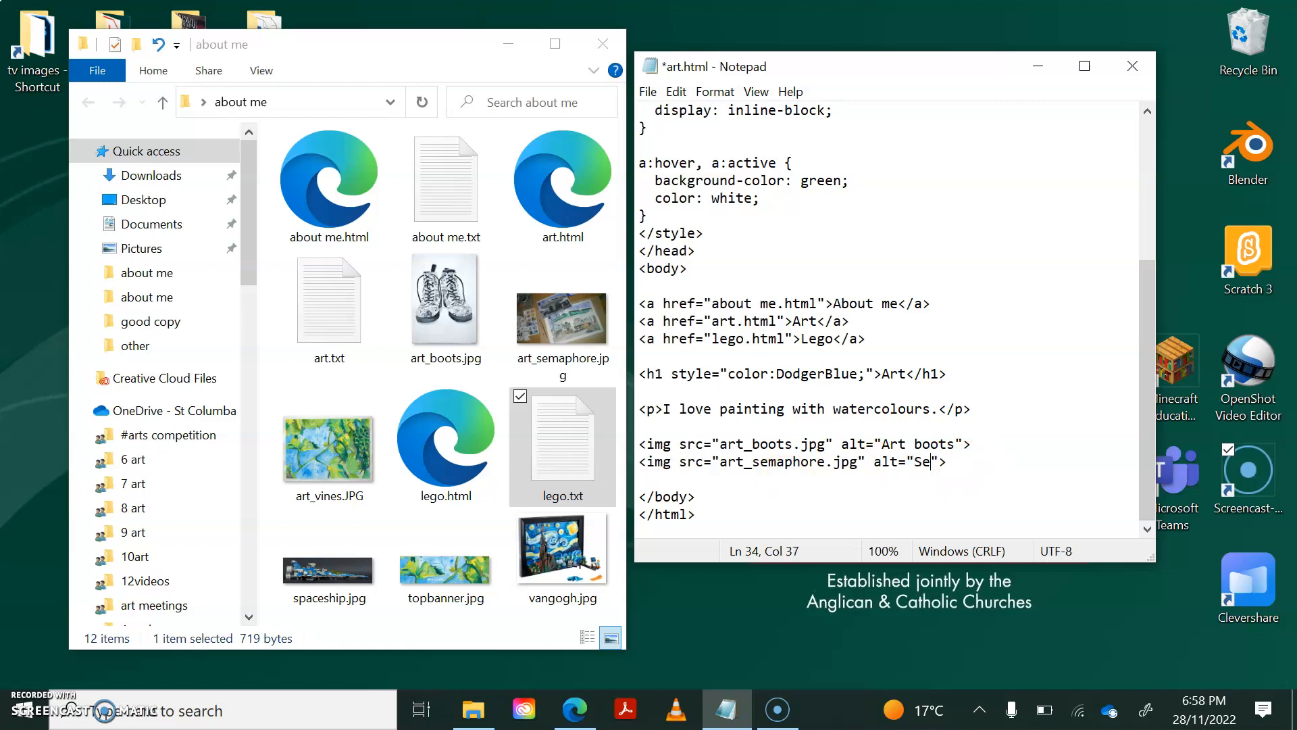
text(mpa)
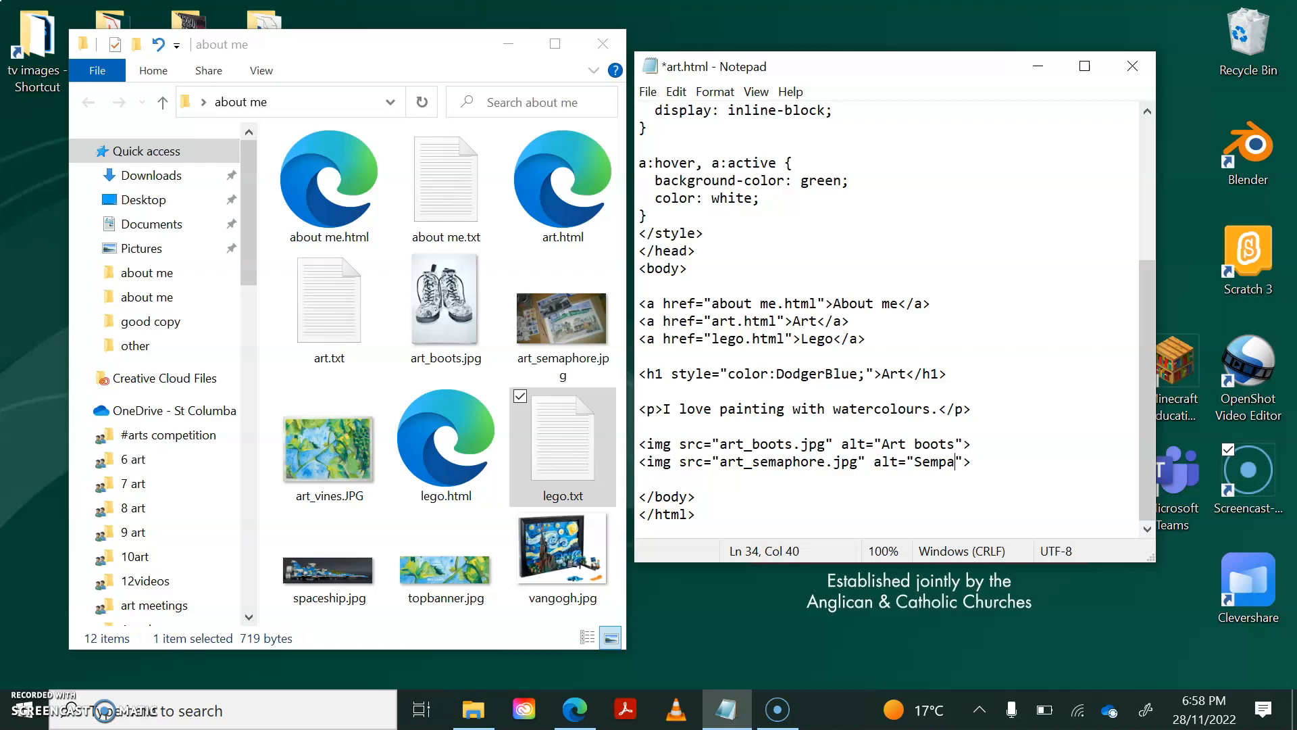
text(hore painting)
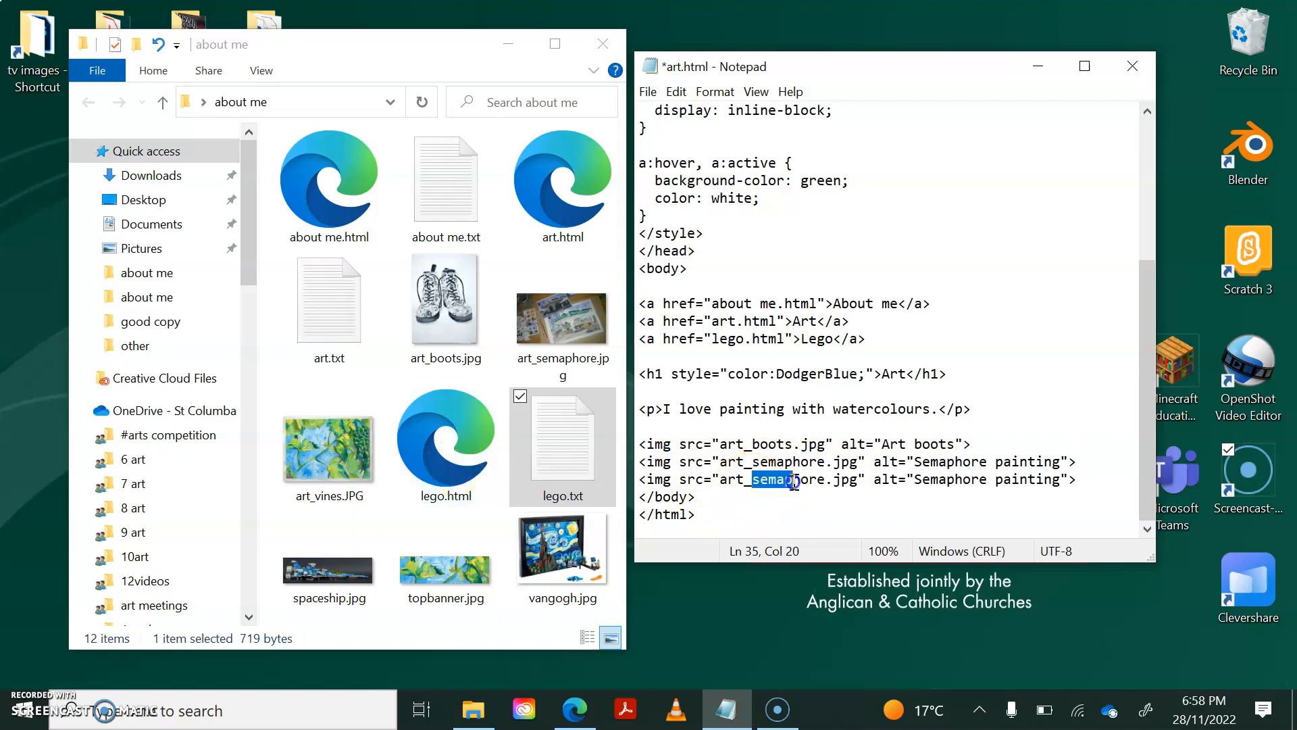
text(_vines)
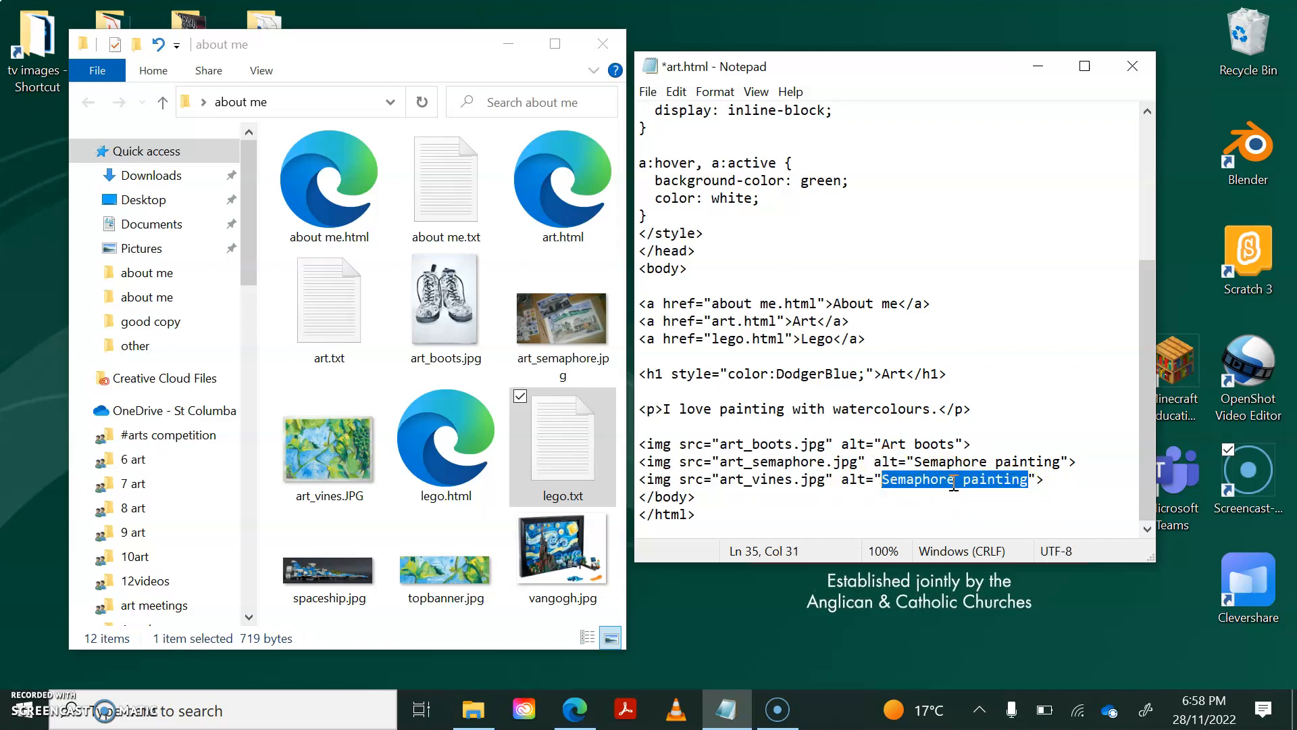
text(Vines)
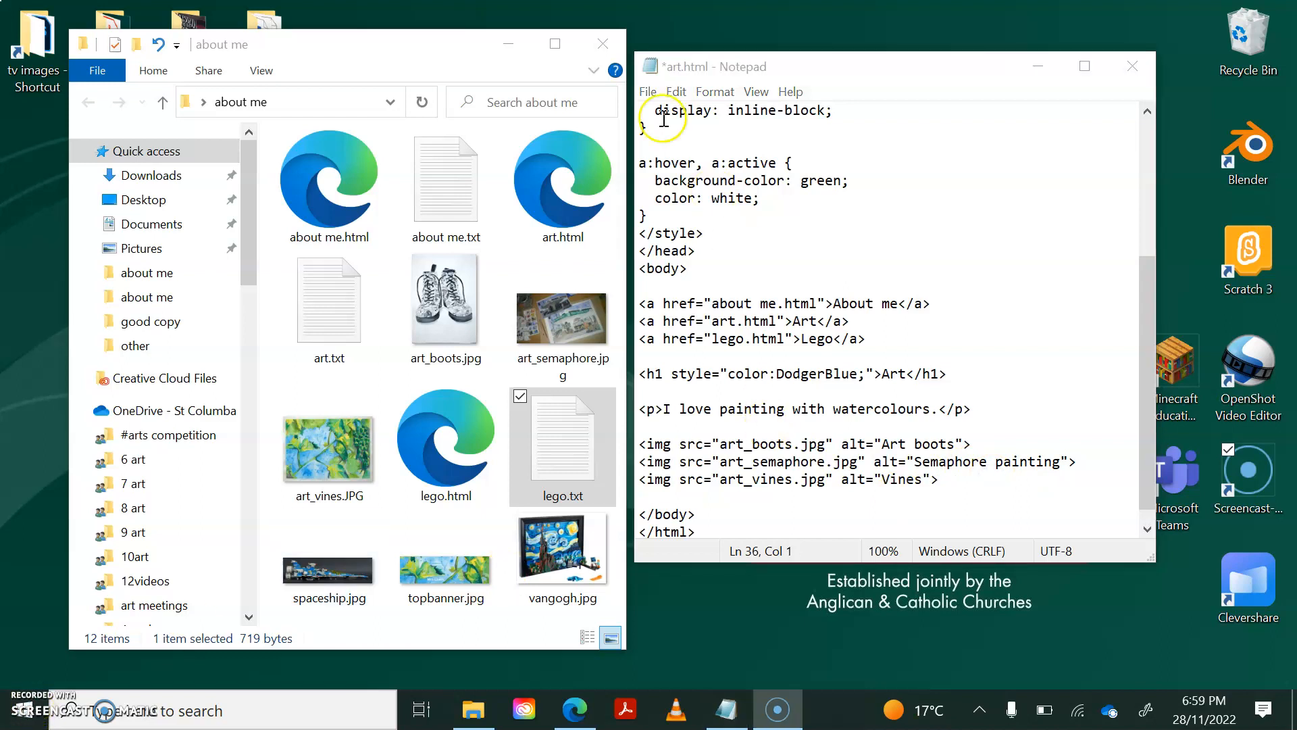
Save the Art page code over the existing art.html, confirming the replace.
click(648, 90)
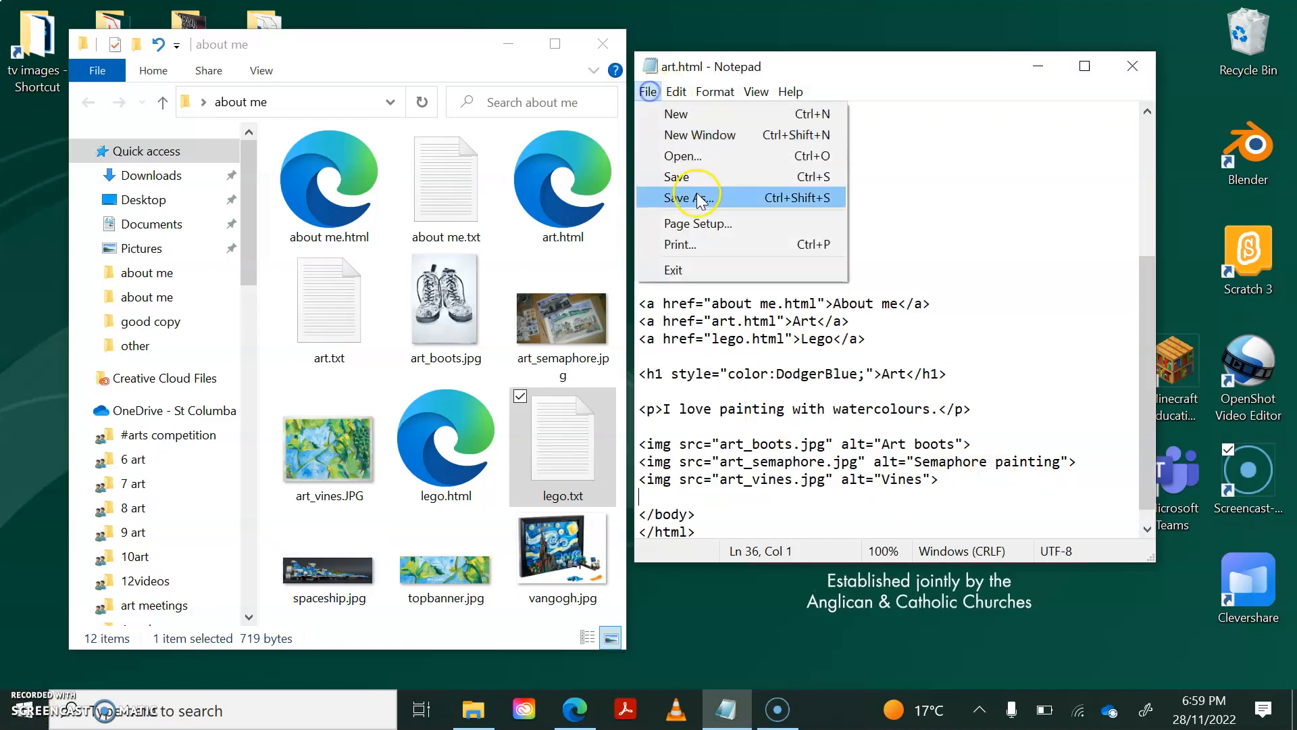
click(694, 197)
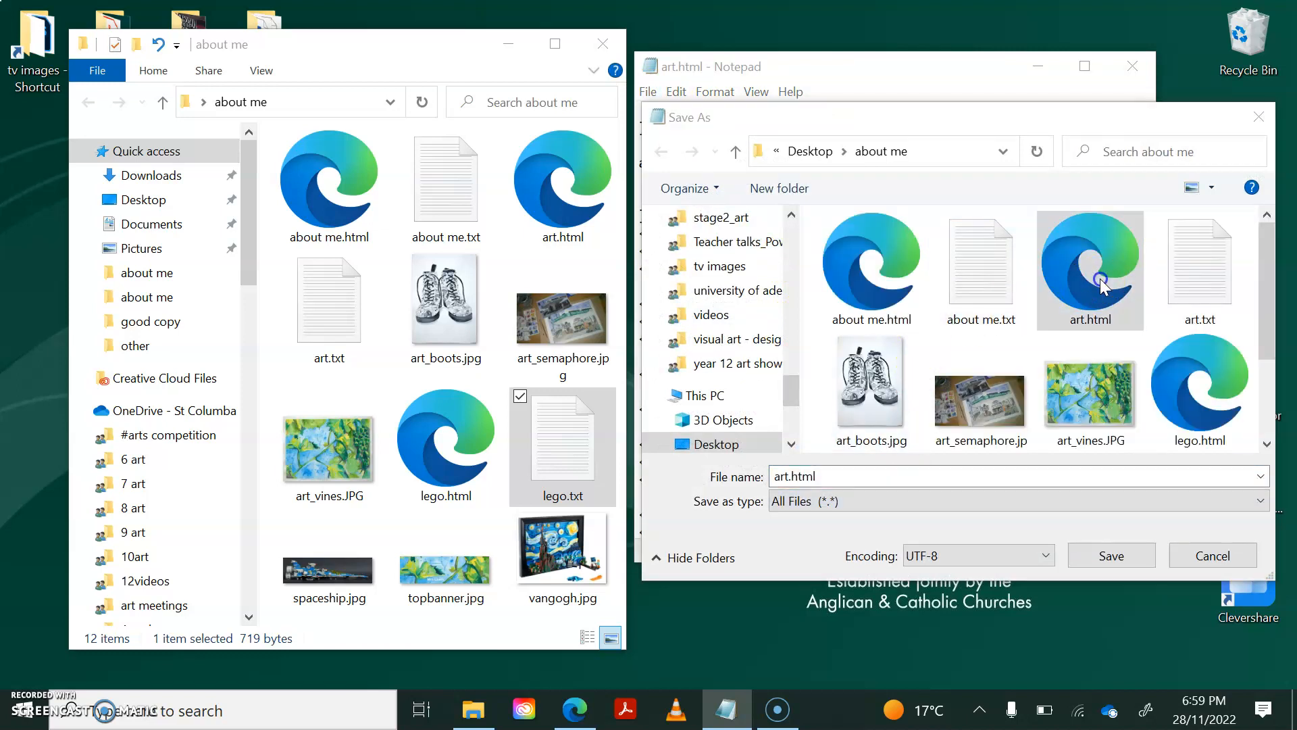
click(1111, 555)
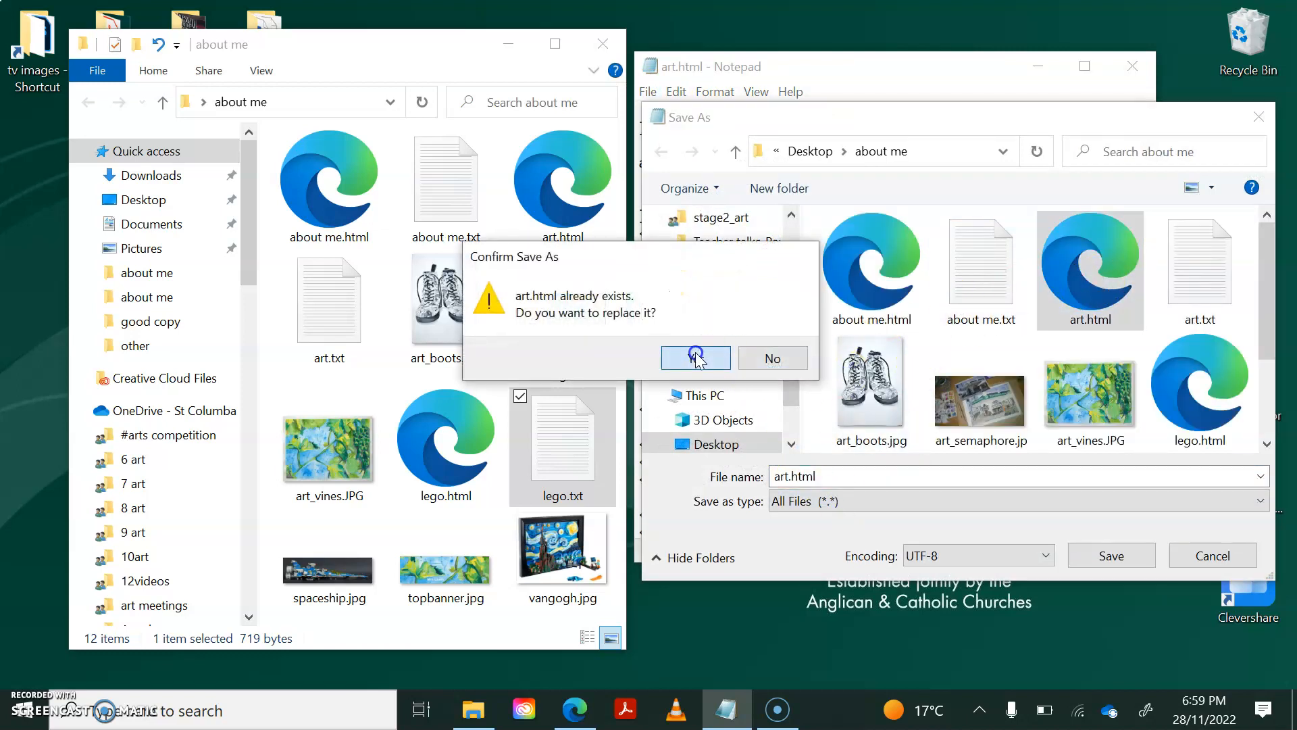
click(694, 358)
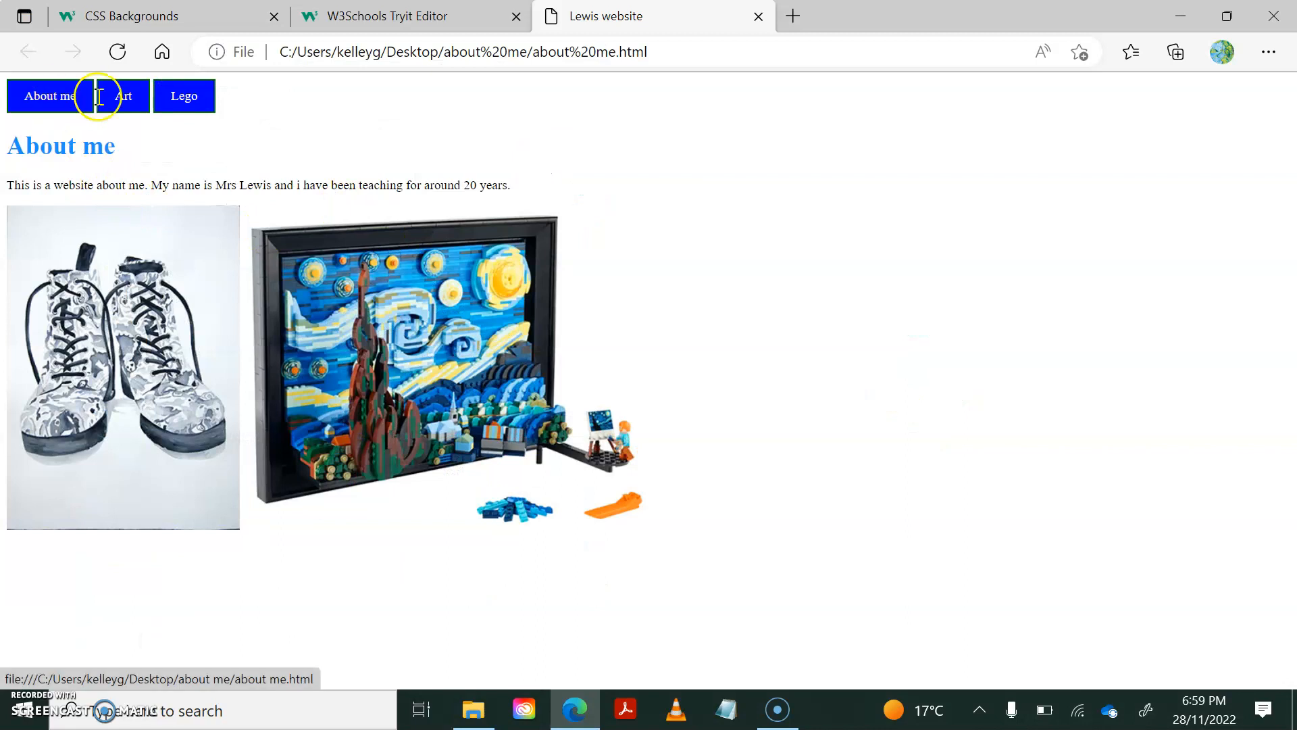
click(123, 96)
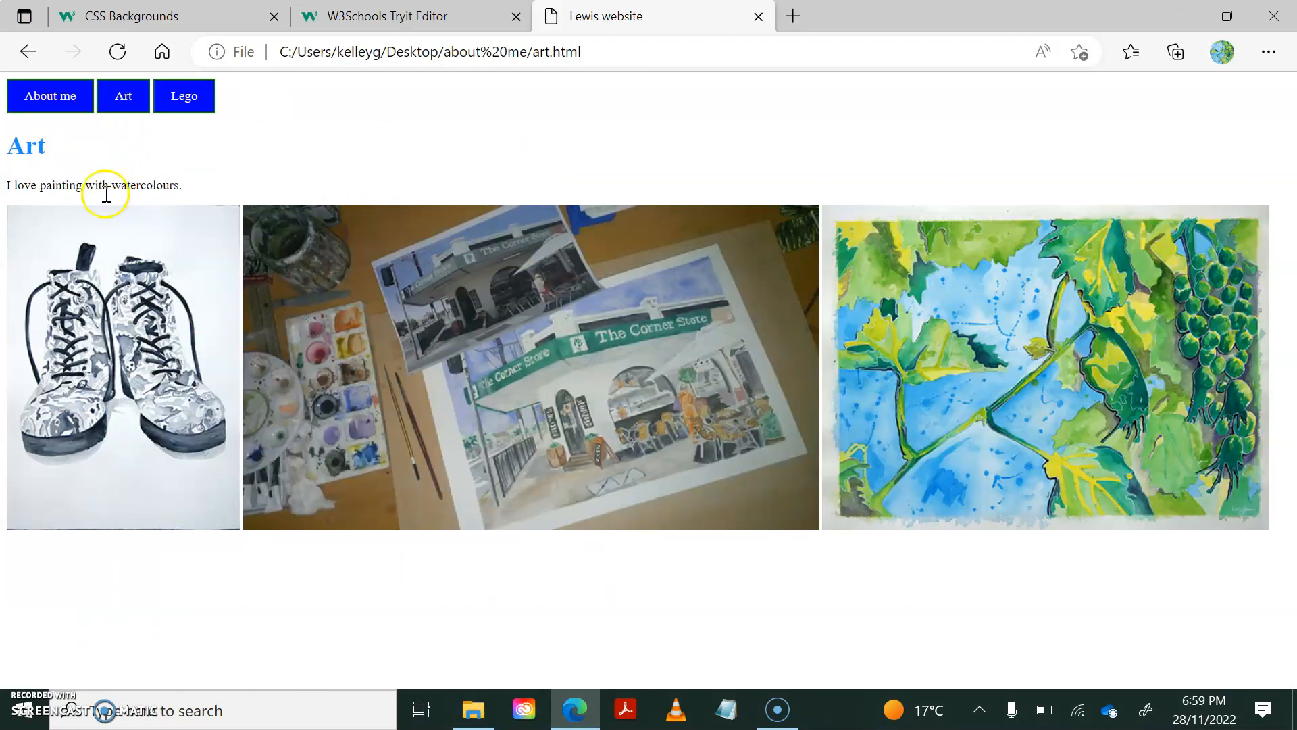
drag(14, 185, 147, 186)
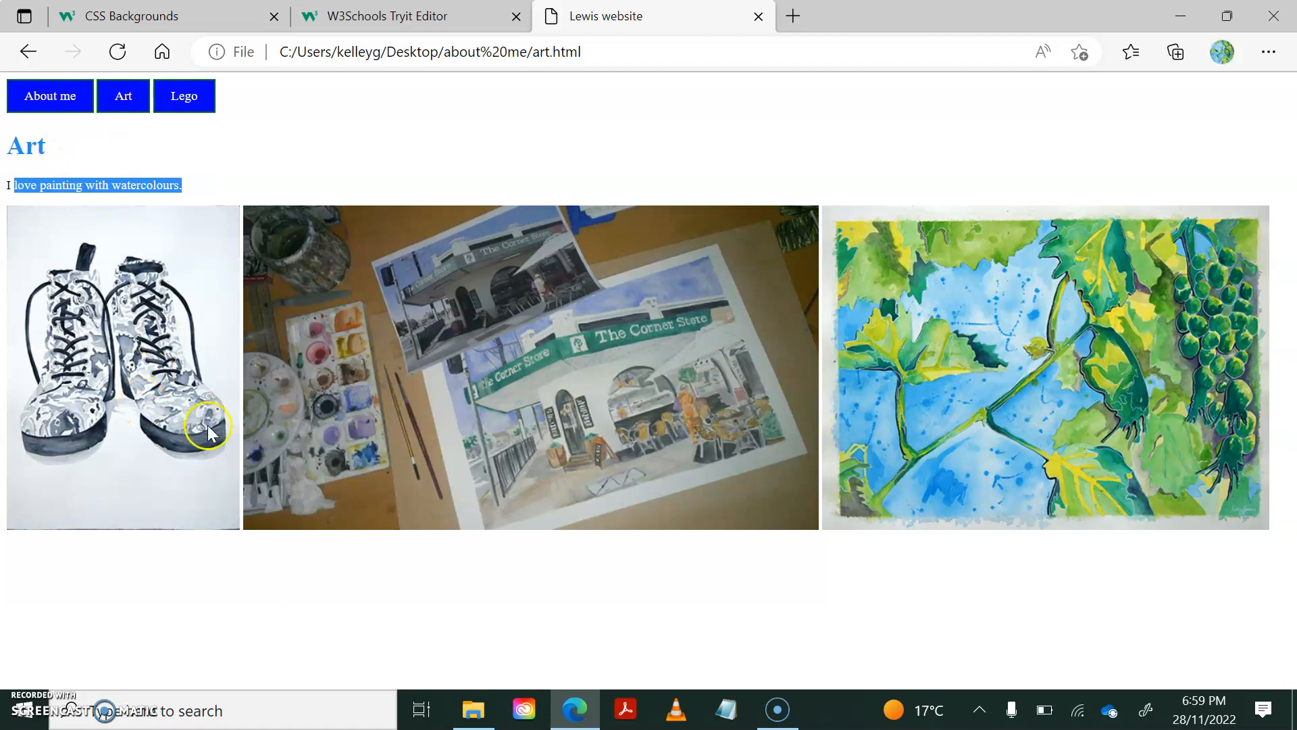
click(49, 96)
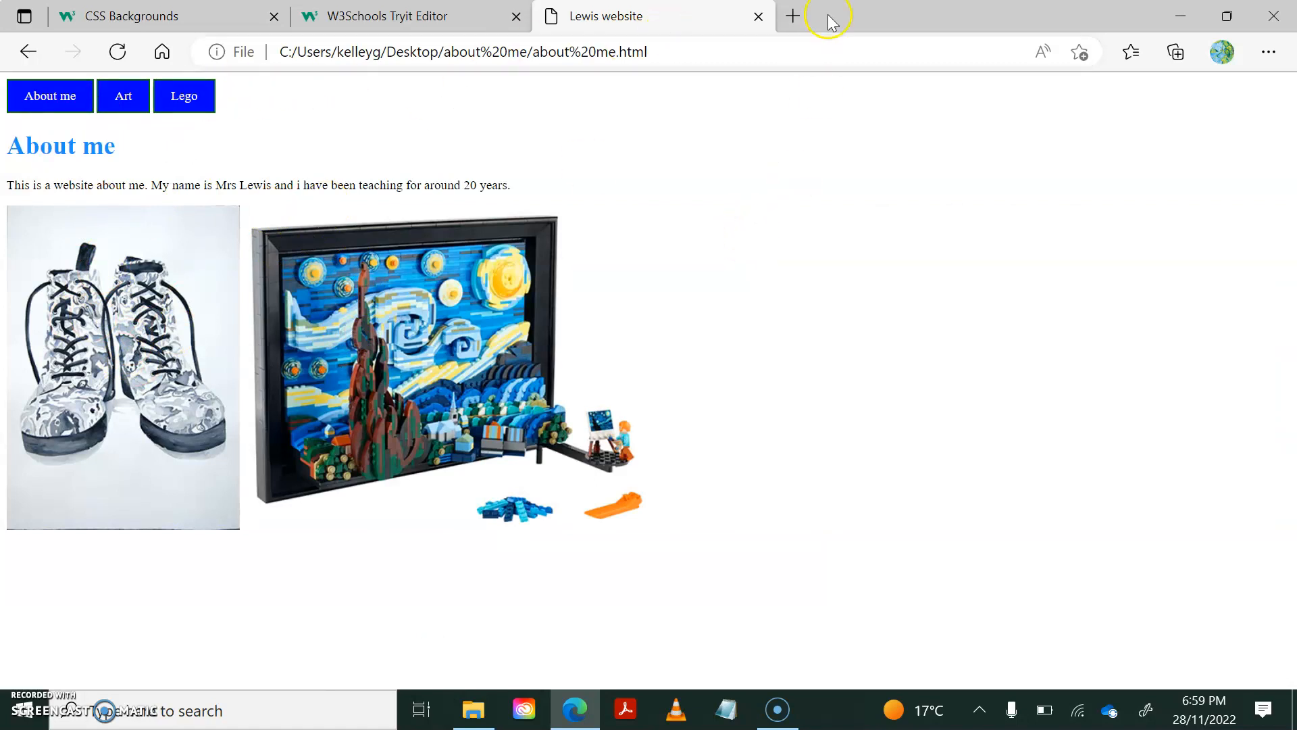
Open lego.txt and replace the old paragraph with 'I love lego!'.
click(473, 710)
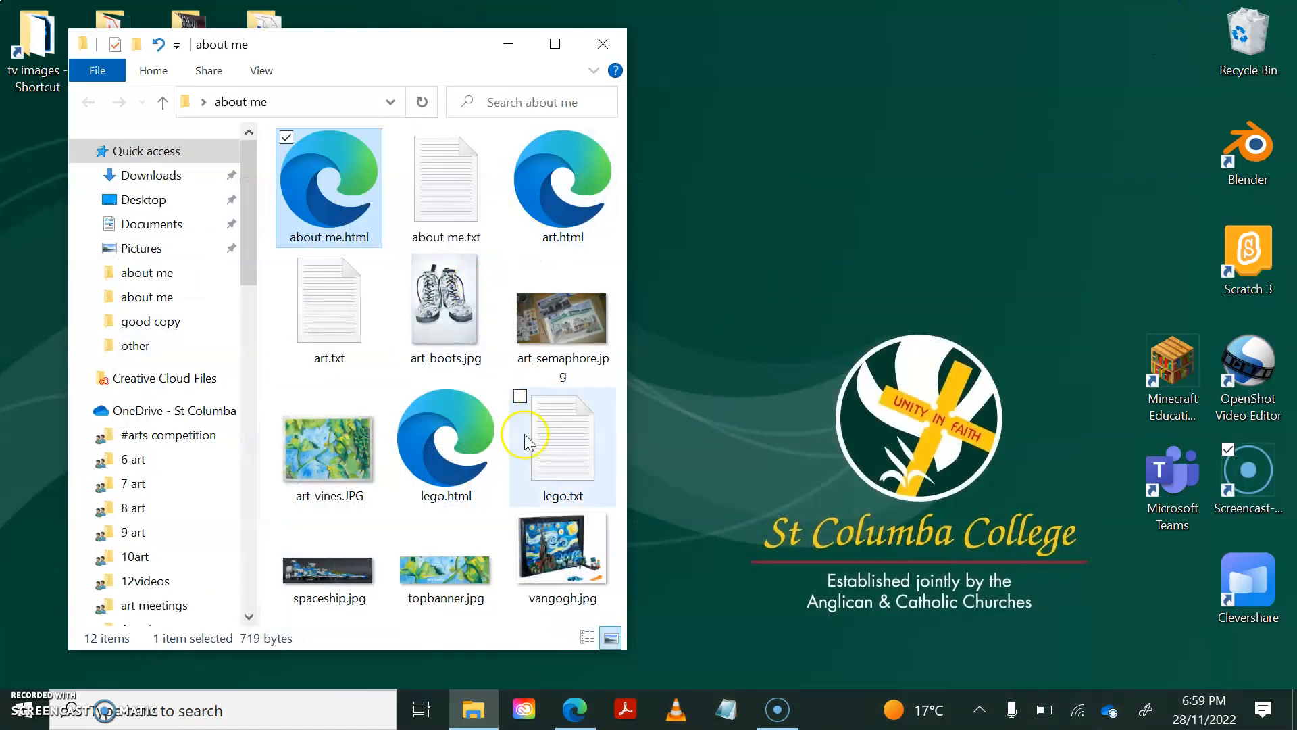
double_click(562, 434)
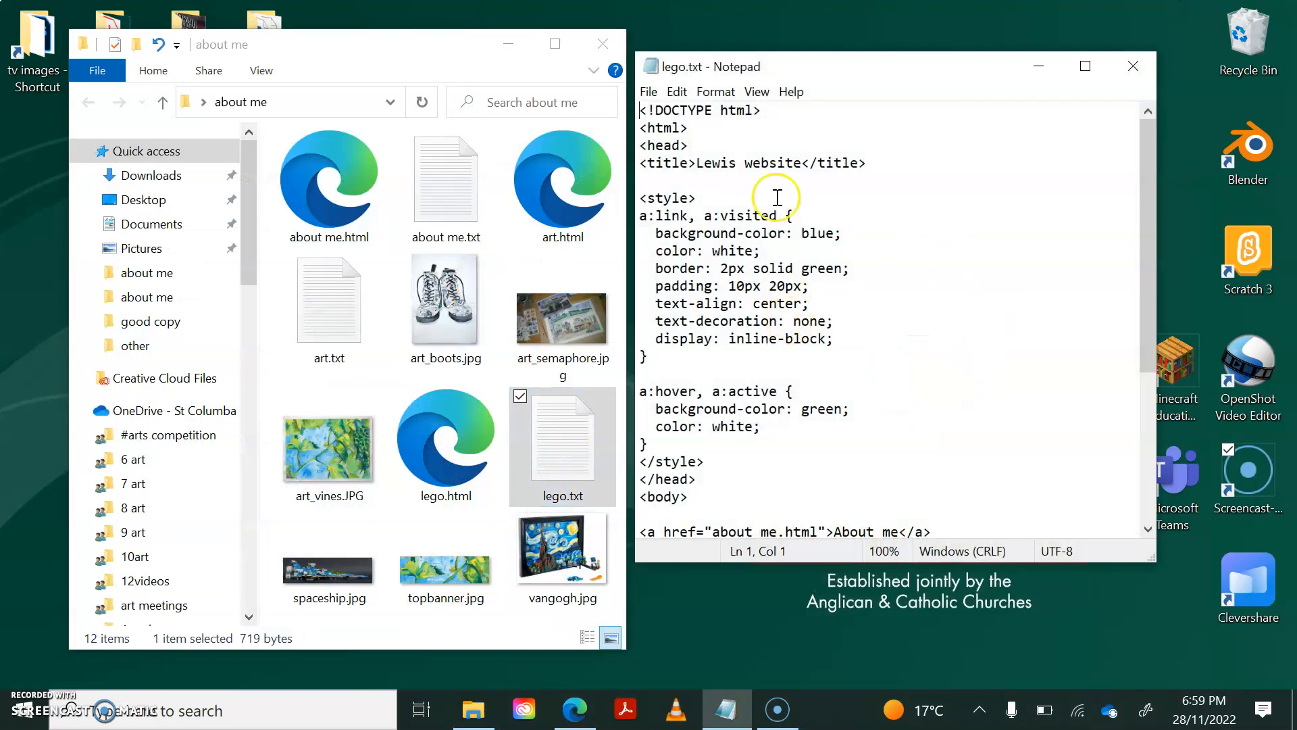
scroll(down, 3)
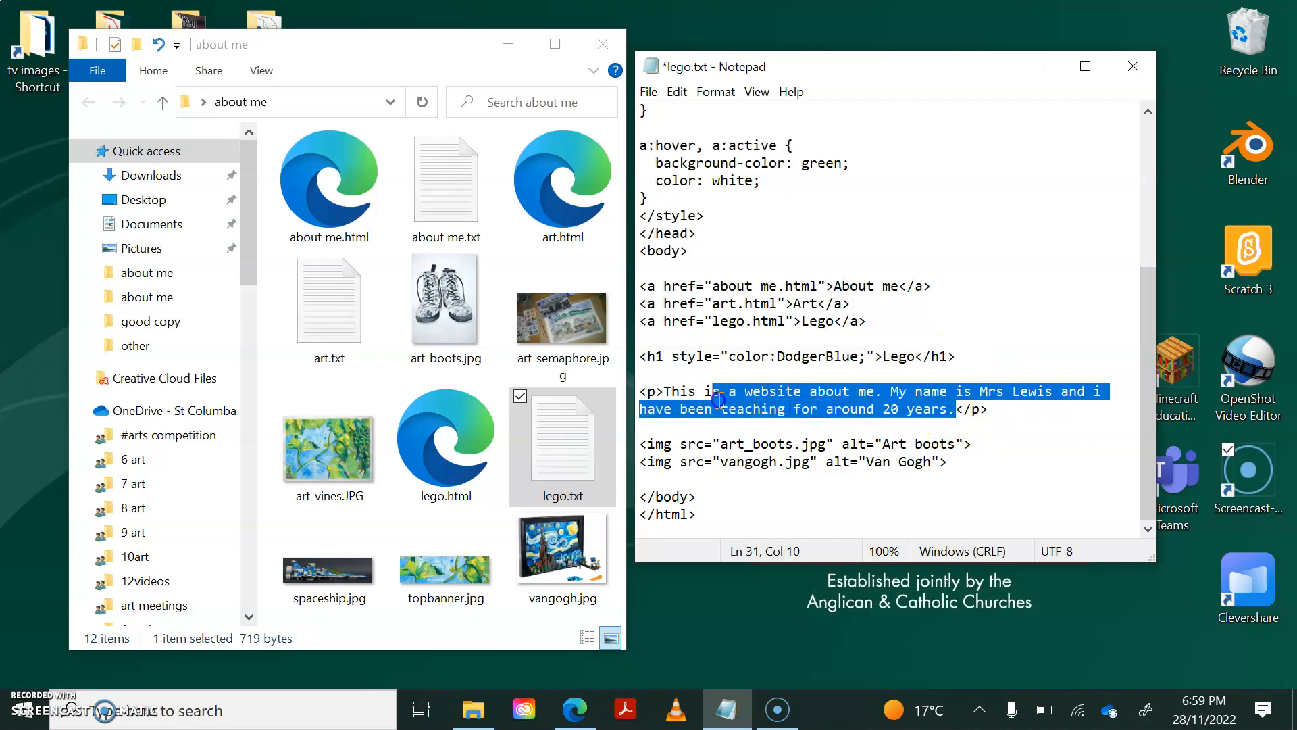
key(Delete)
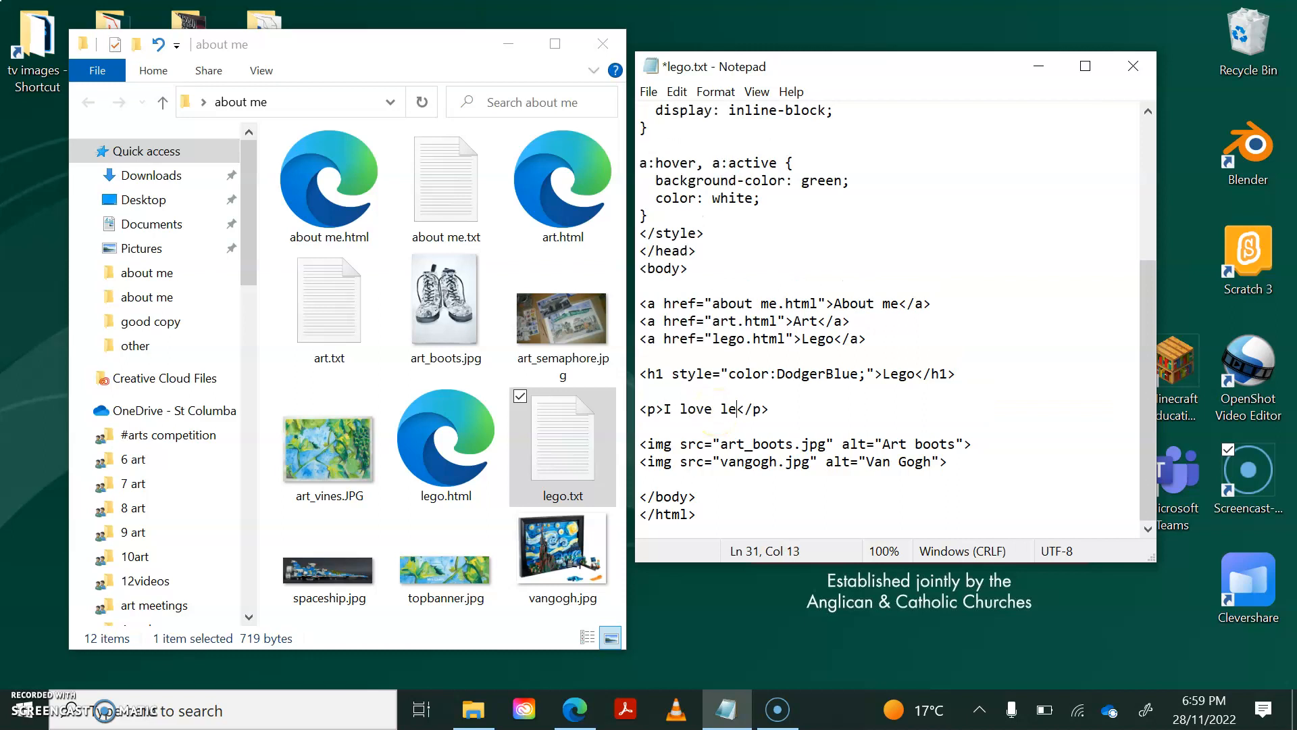
text(go!)
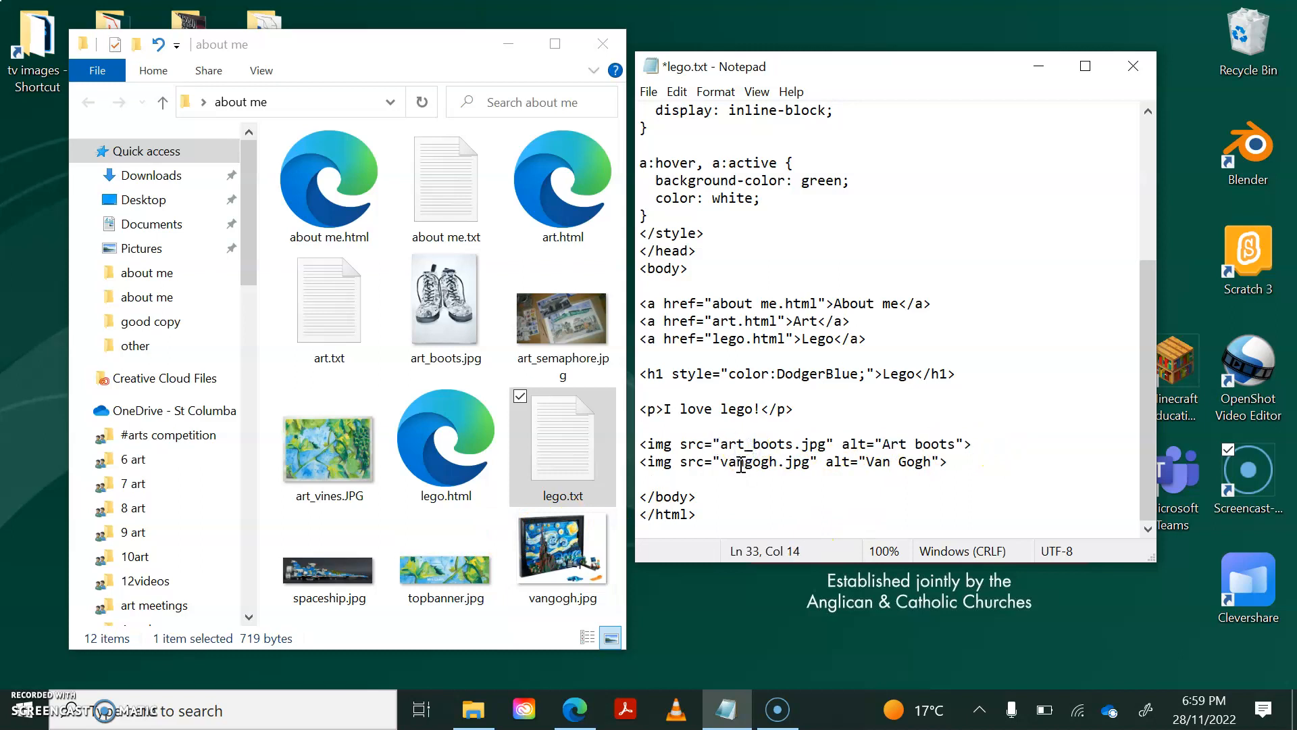
Change the art_boots image name to spaceship.
double_click(754, 444)
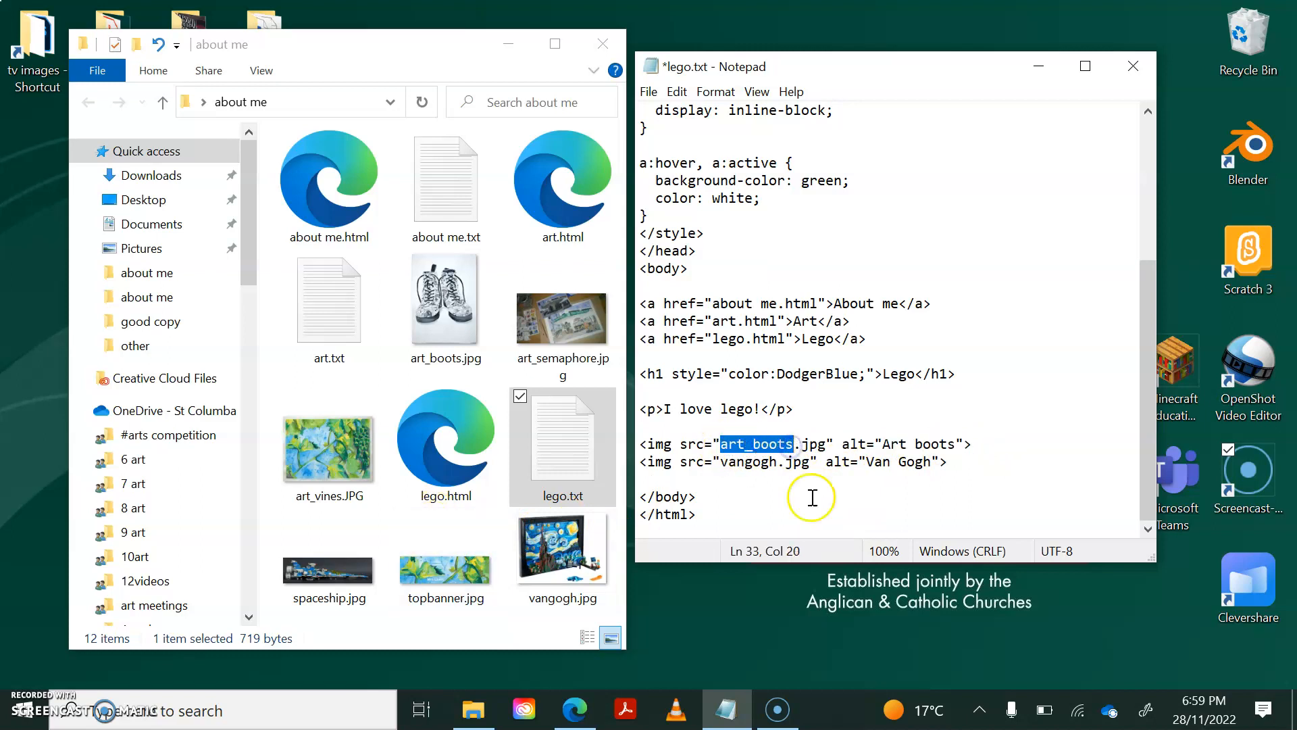
text(spaceship)
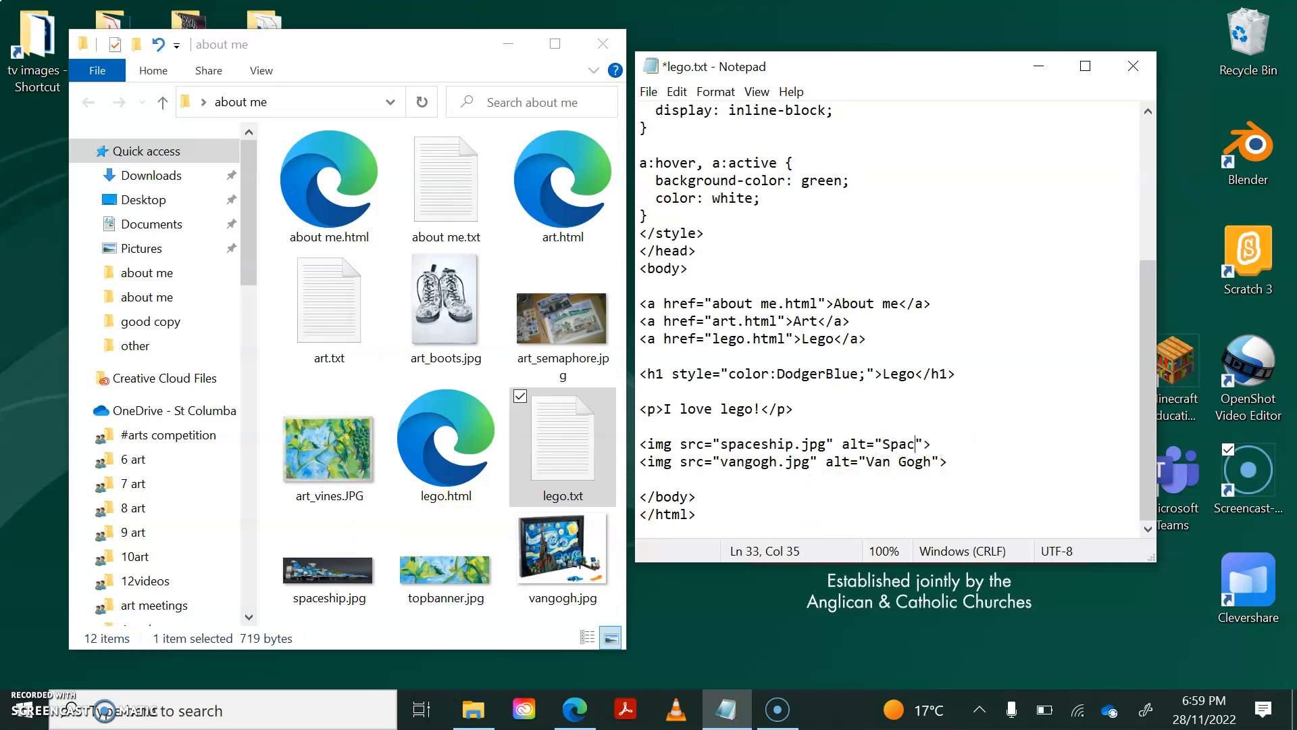
text(eship)
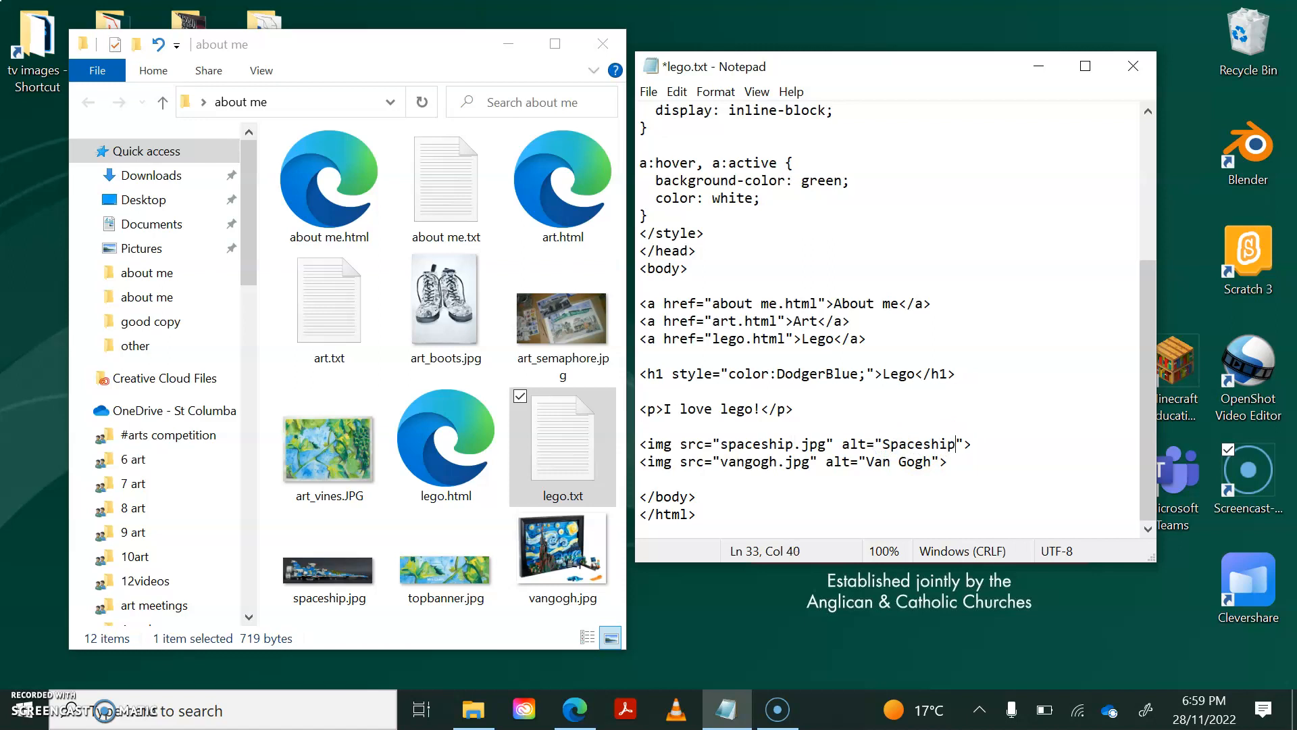
Save the Lego page over the existing lego.html, confirming the replace.
click(647, 91)
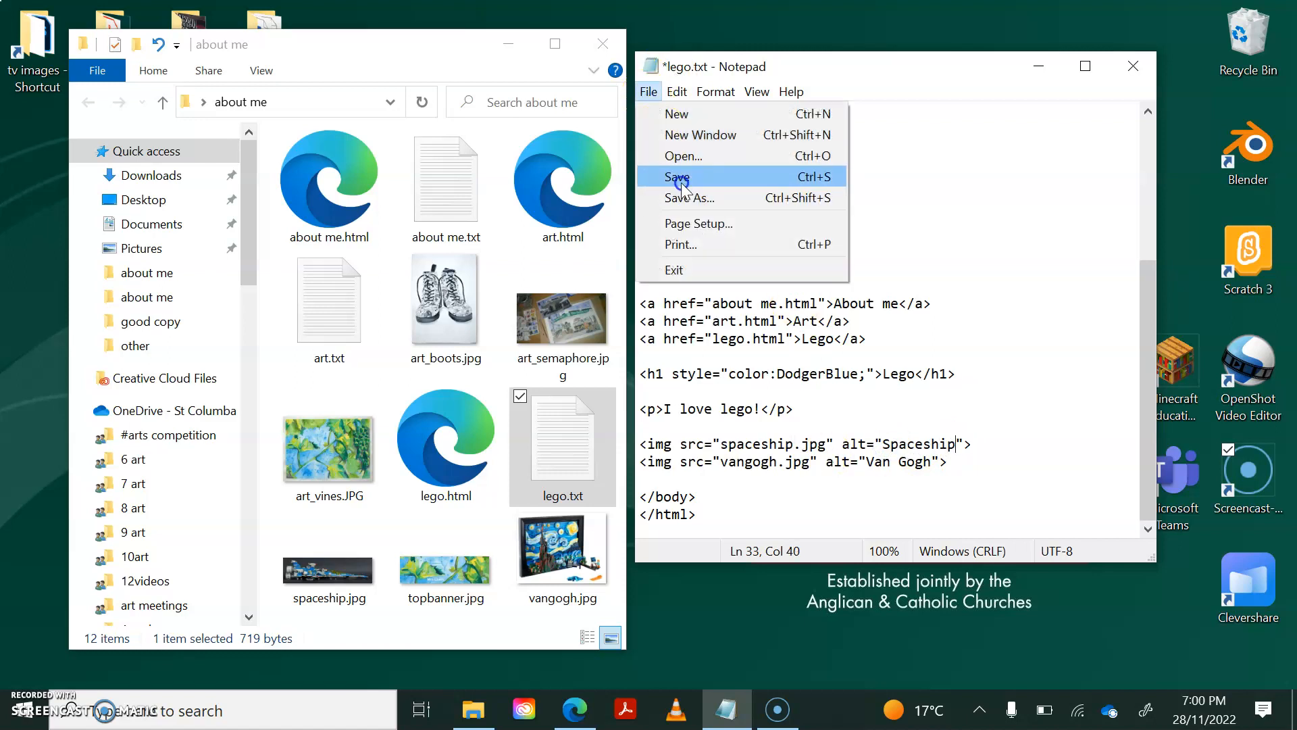
click(677, 175)
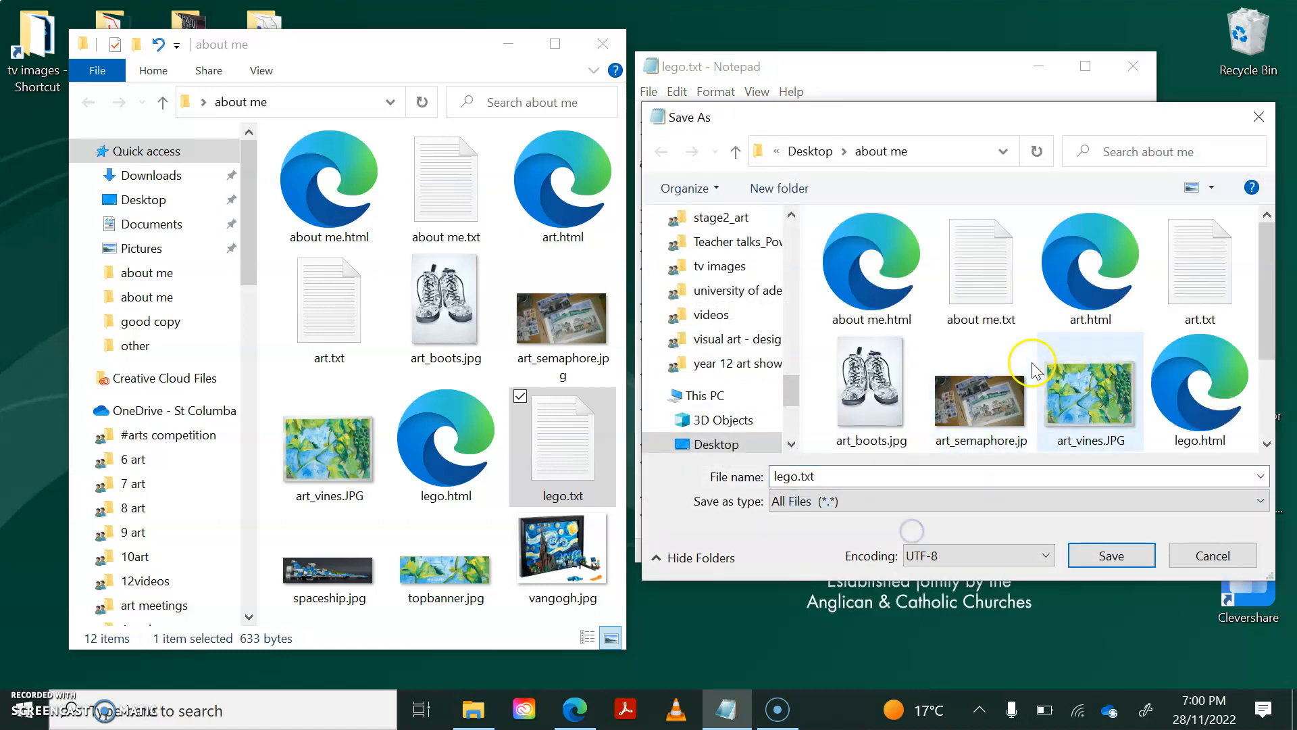
click(1109, 556)
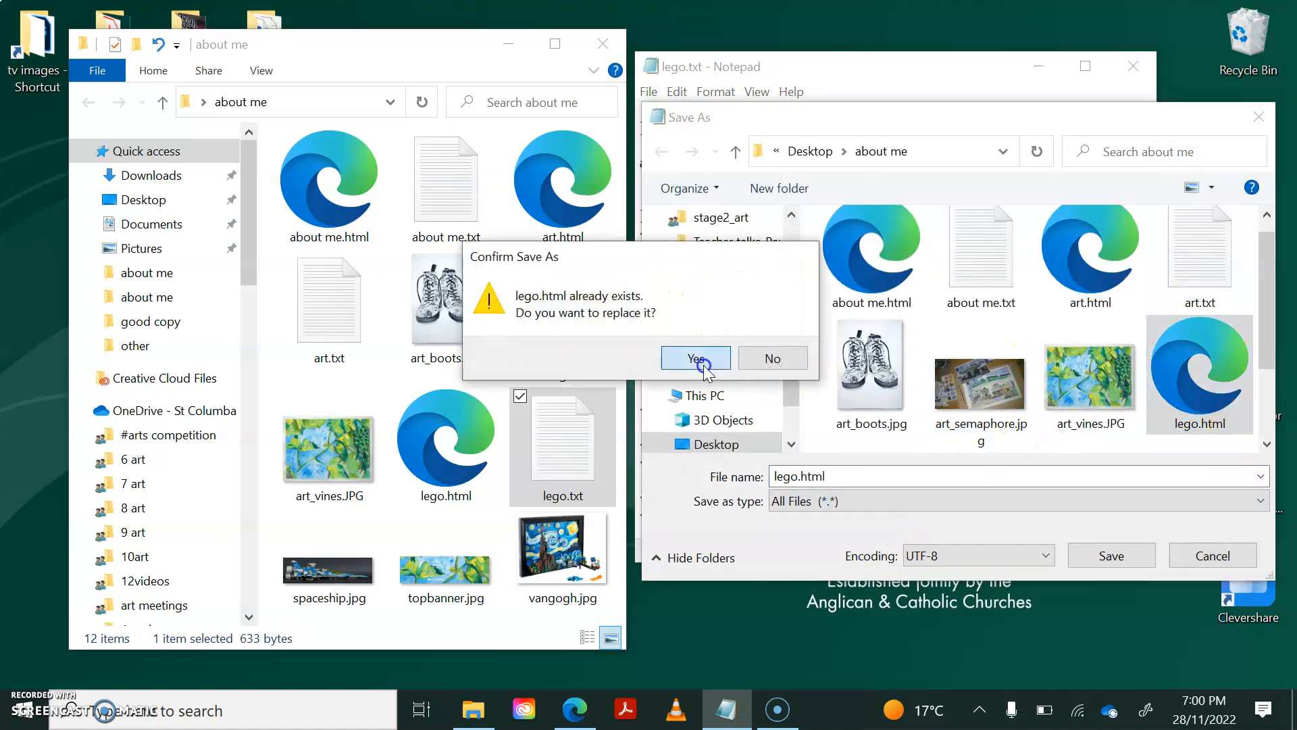
click(695, 357)
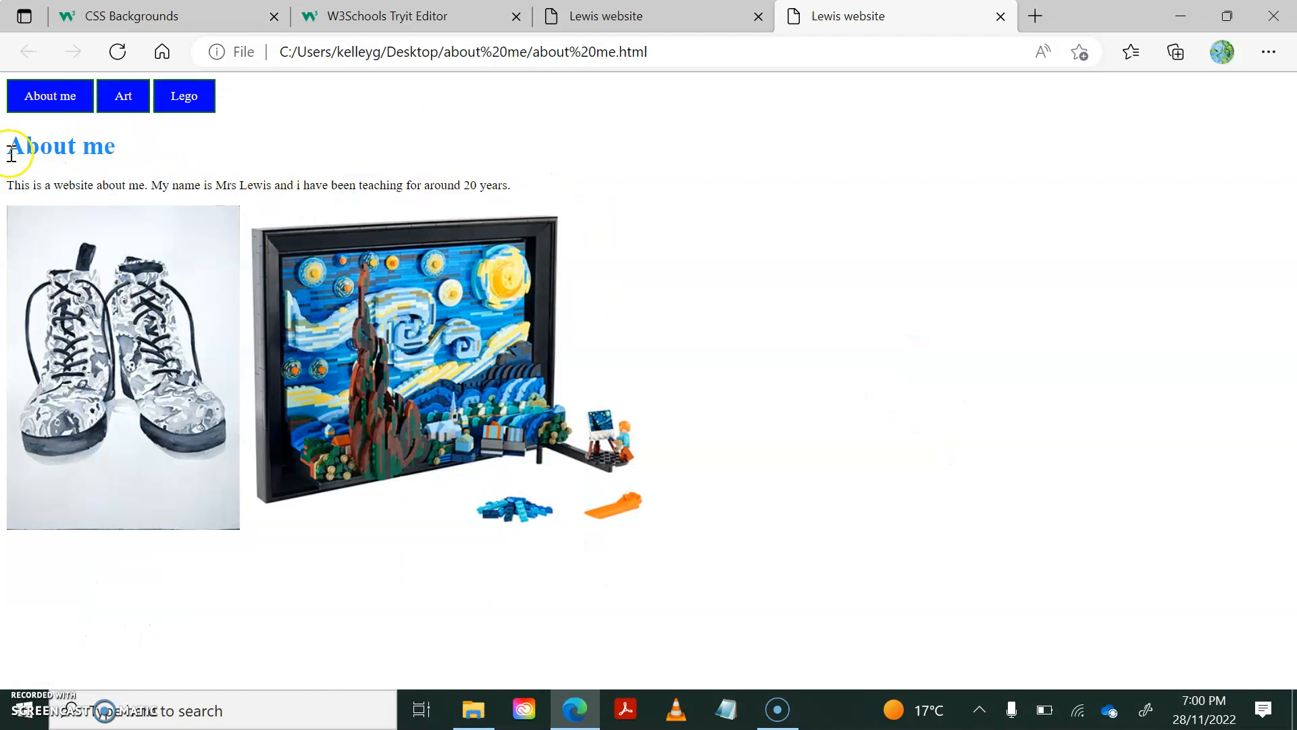
Check the Art and Lego pages via the nav buttons in Edge, then return to Art.
drag(7, 185, 511, 185)
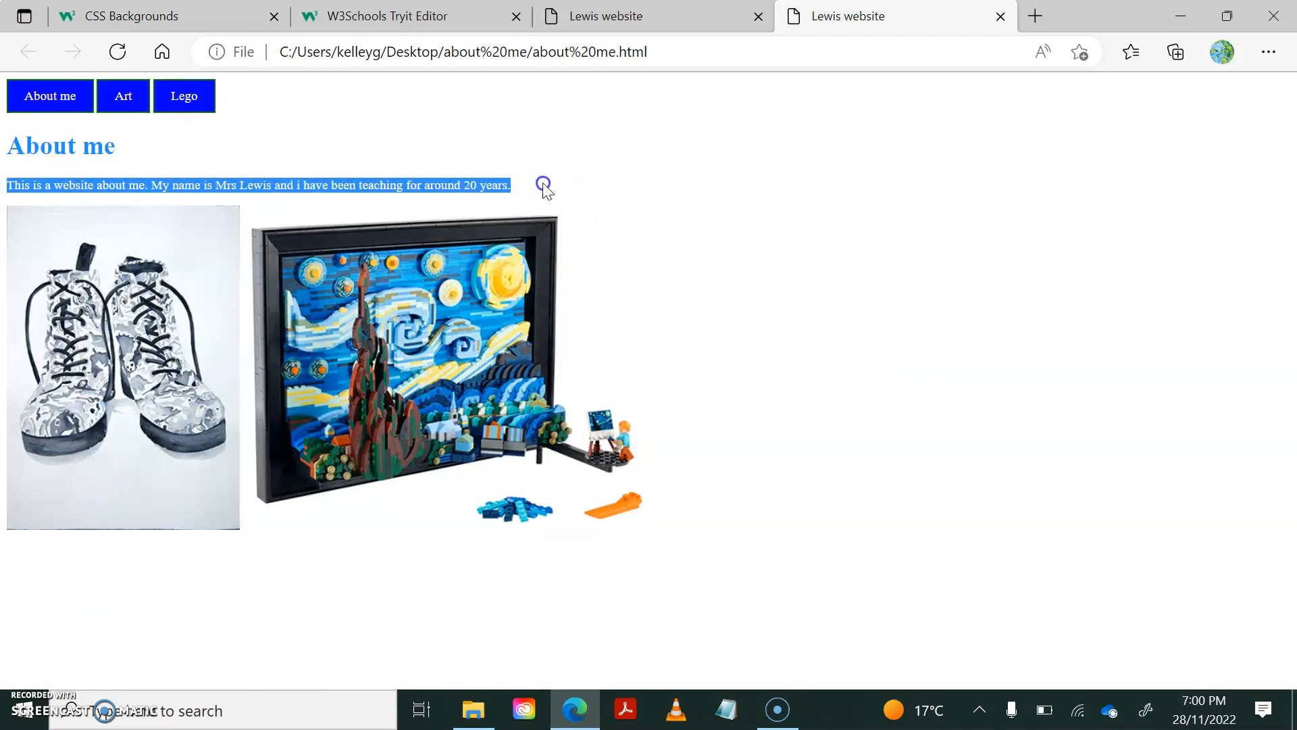
click(123, 96)
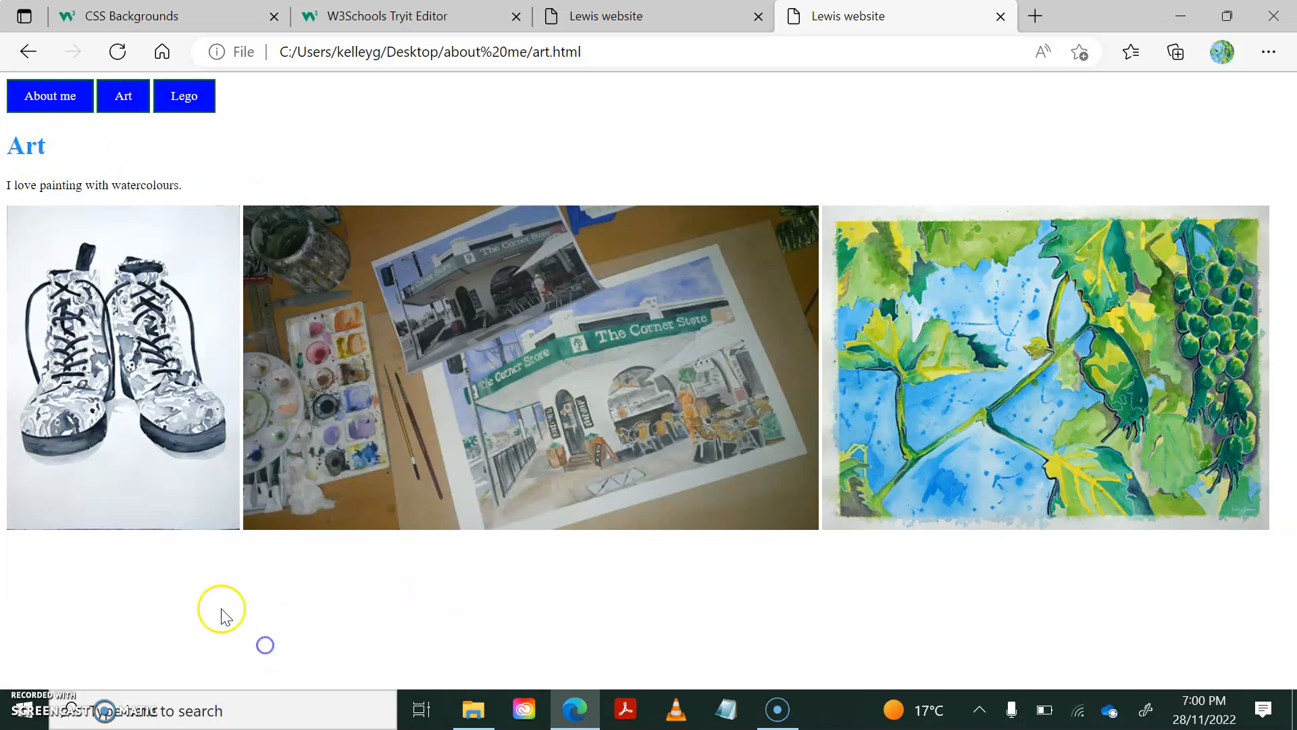
click(184, 95)
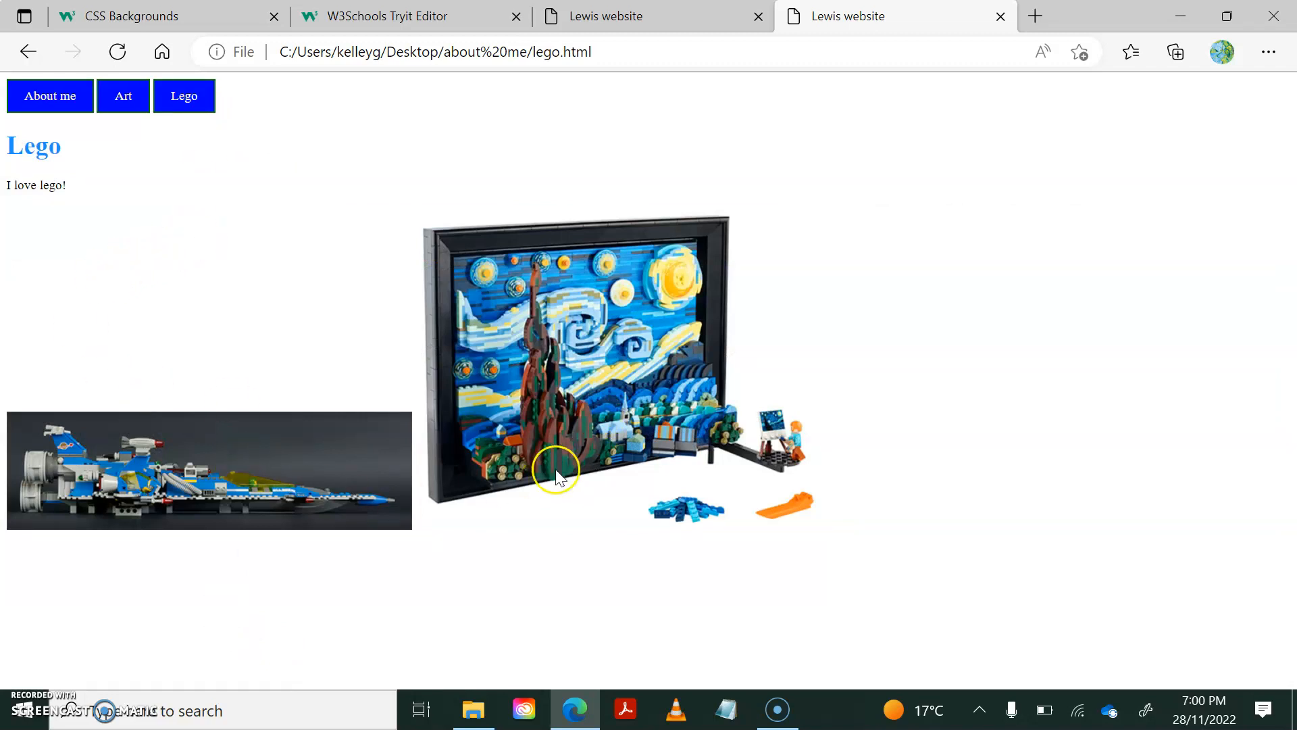
mouse_move(79, 488)
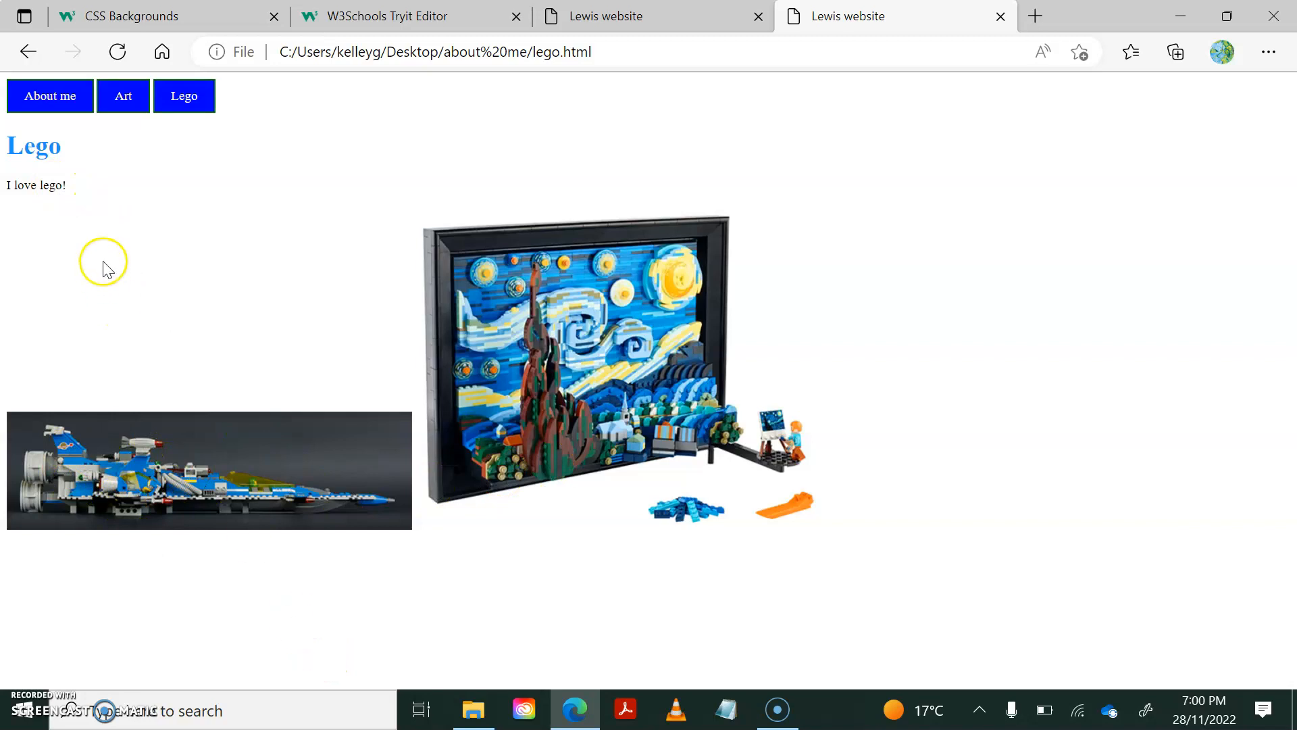
click(123, 96)
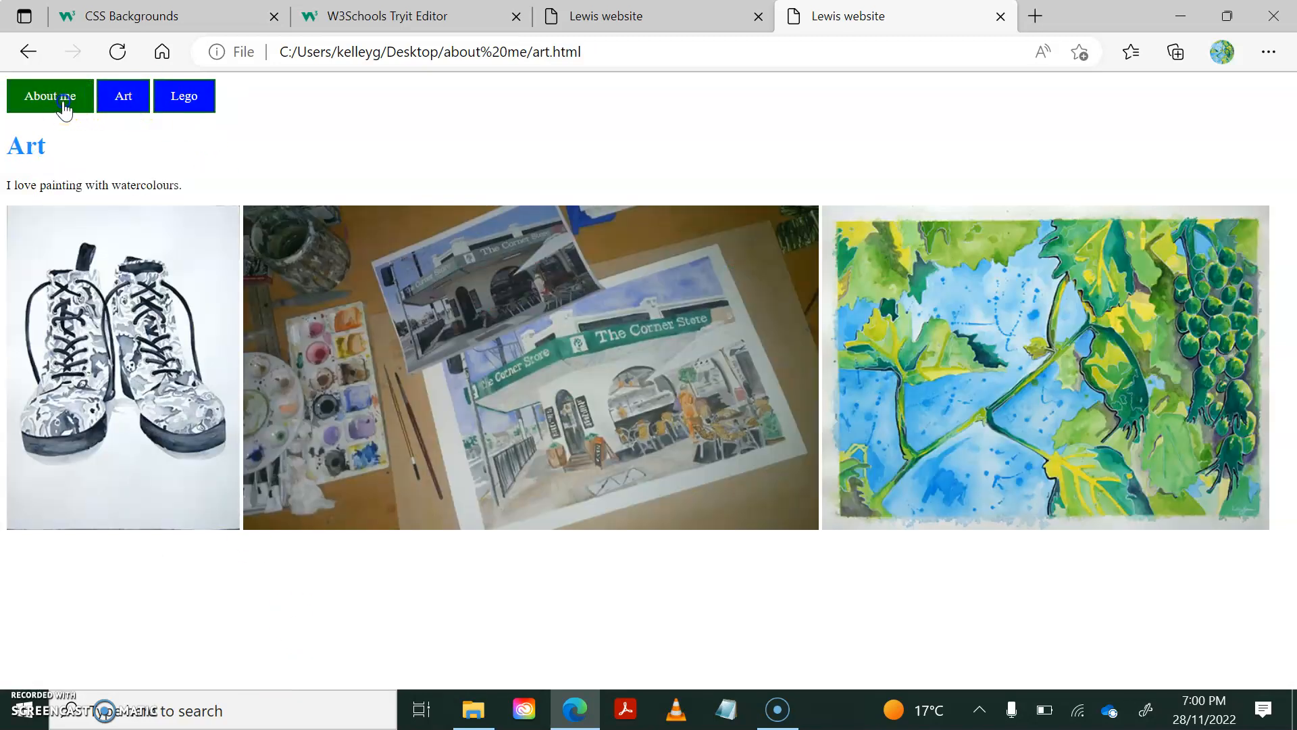
mouse_move(447, 164)
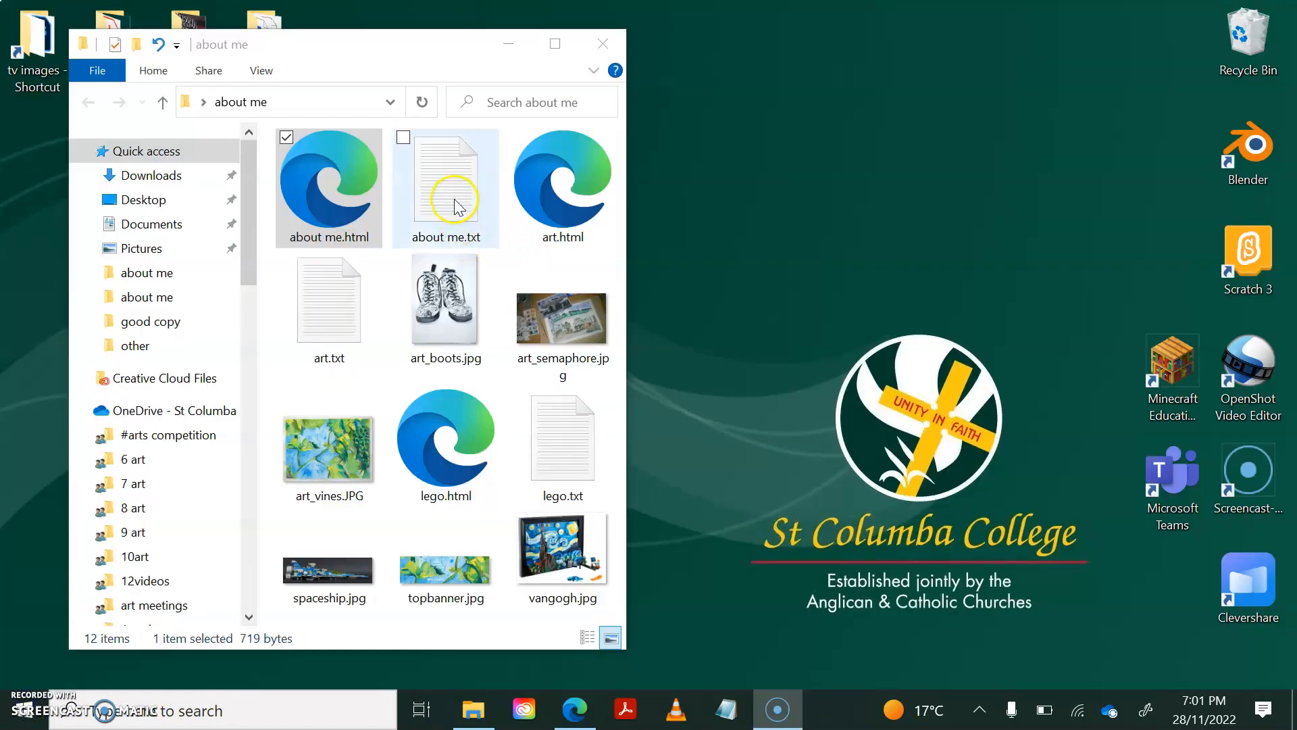
double_click(445, 185)
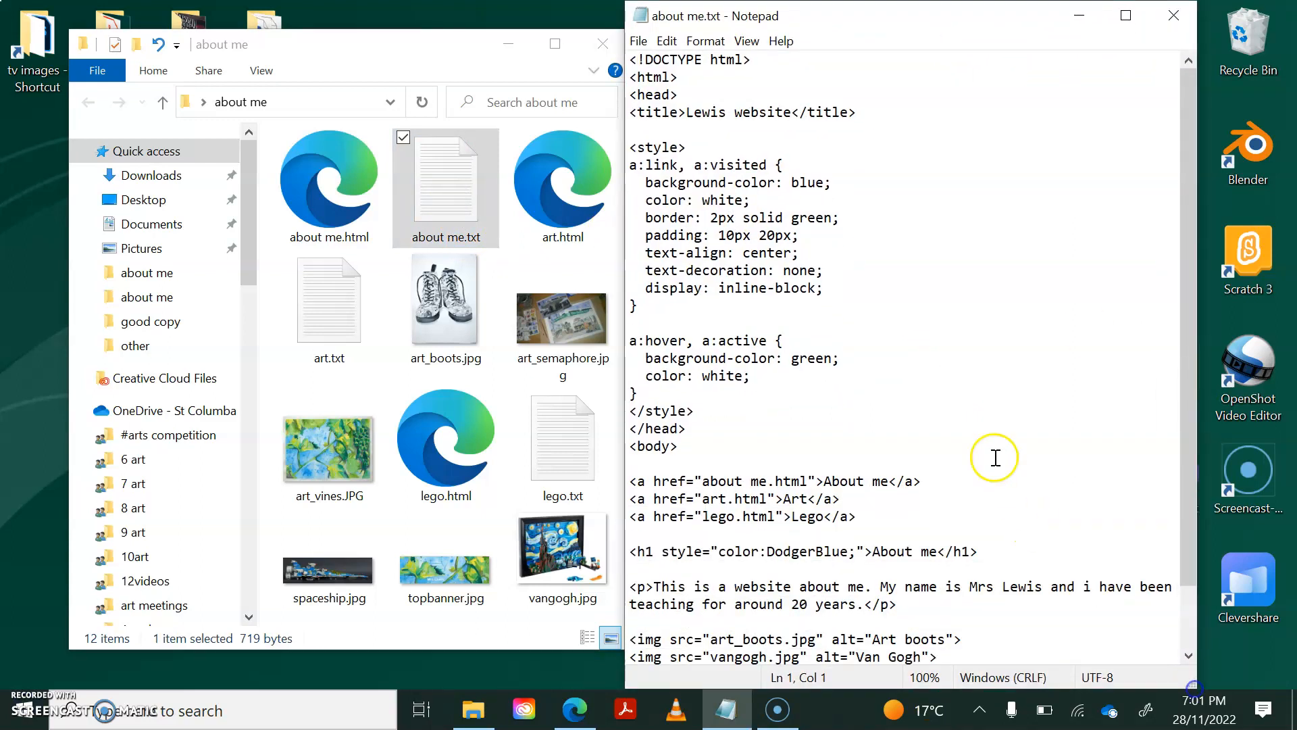
mouse_move(985, 440)
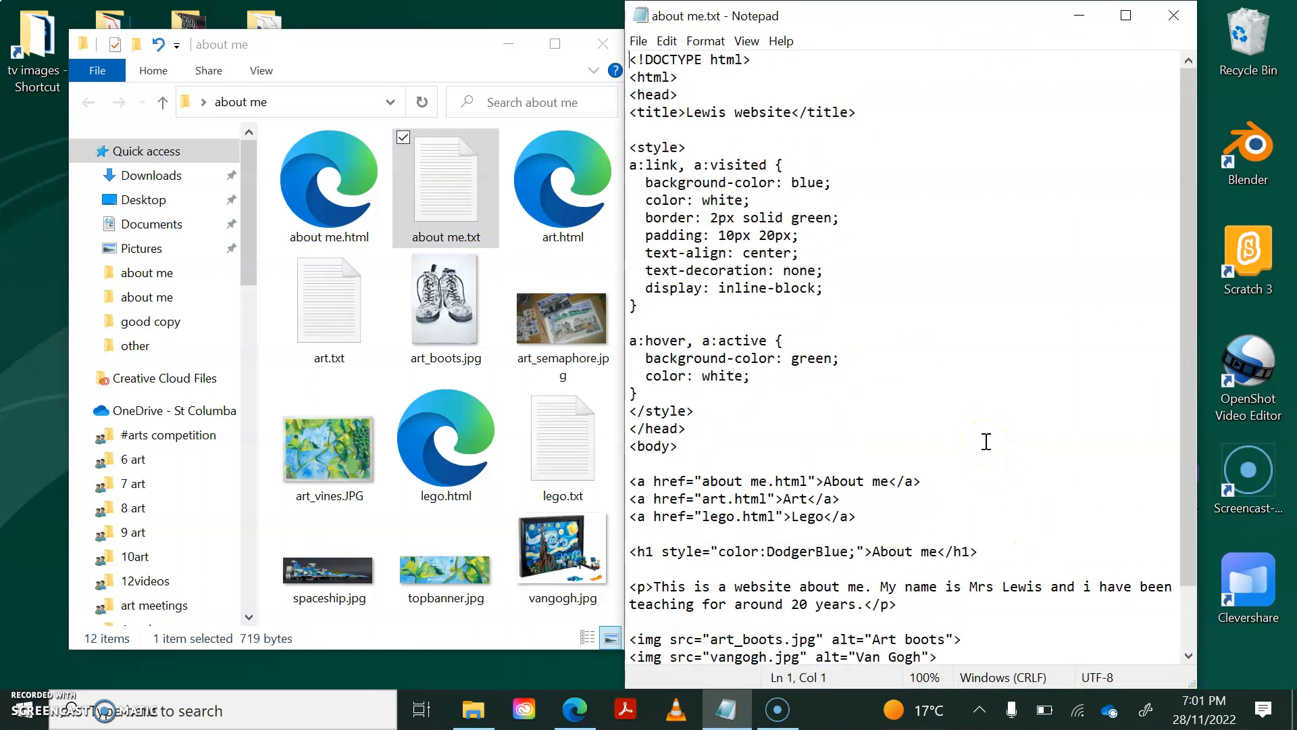
mouse_move(985, 419)
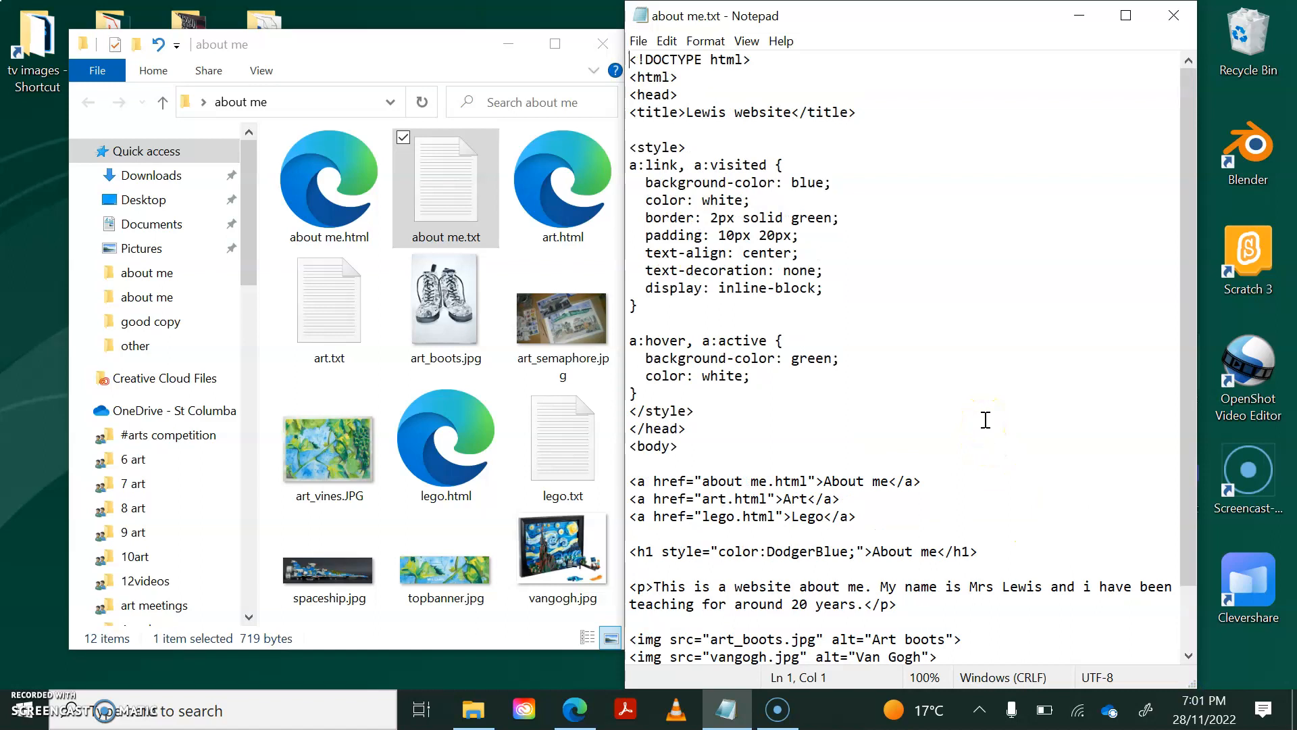
mouse_move(1014, 90)
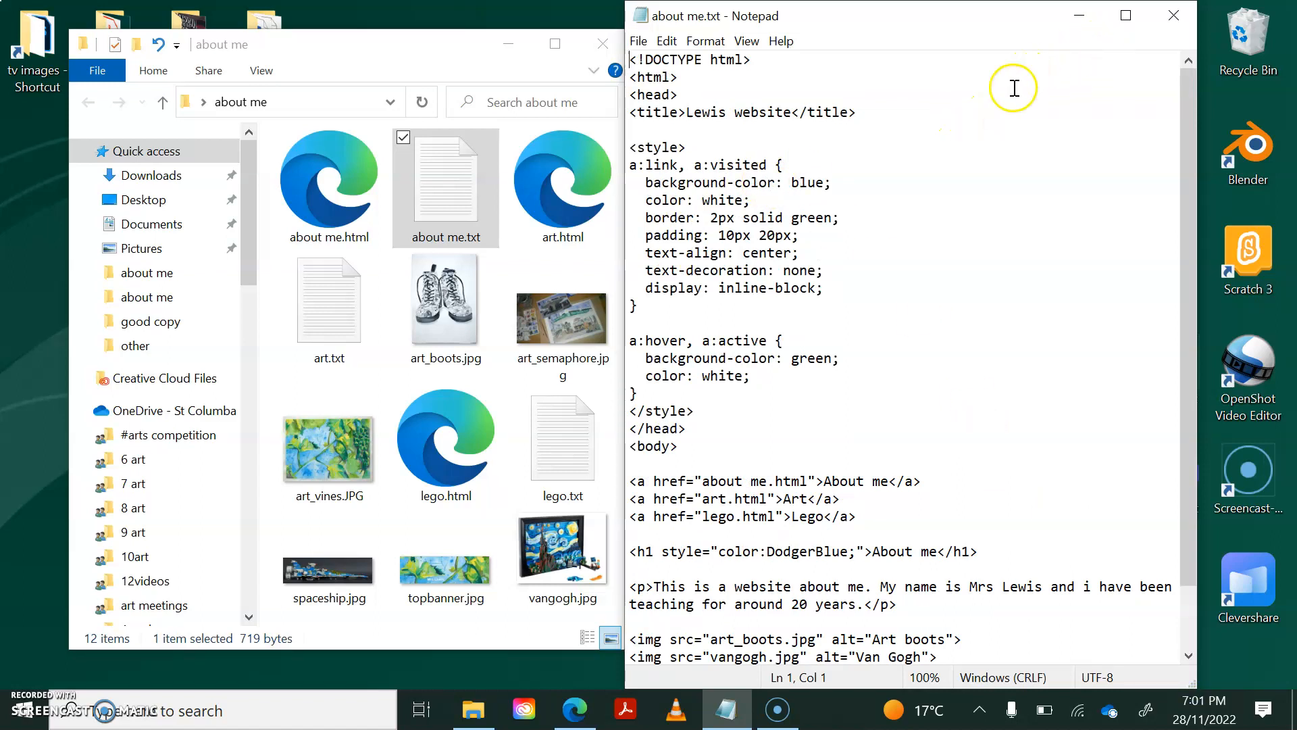
mouse_move(1065, 244)
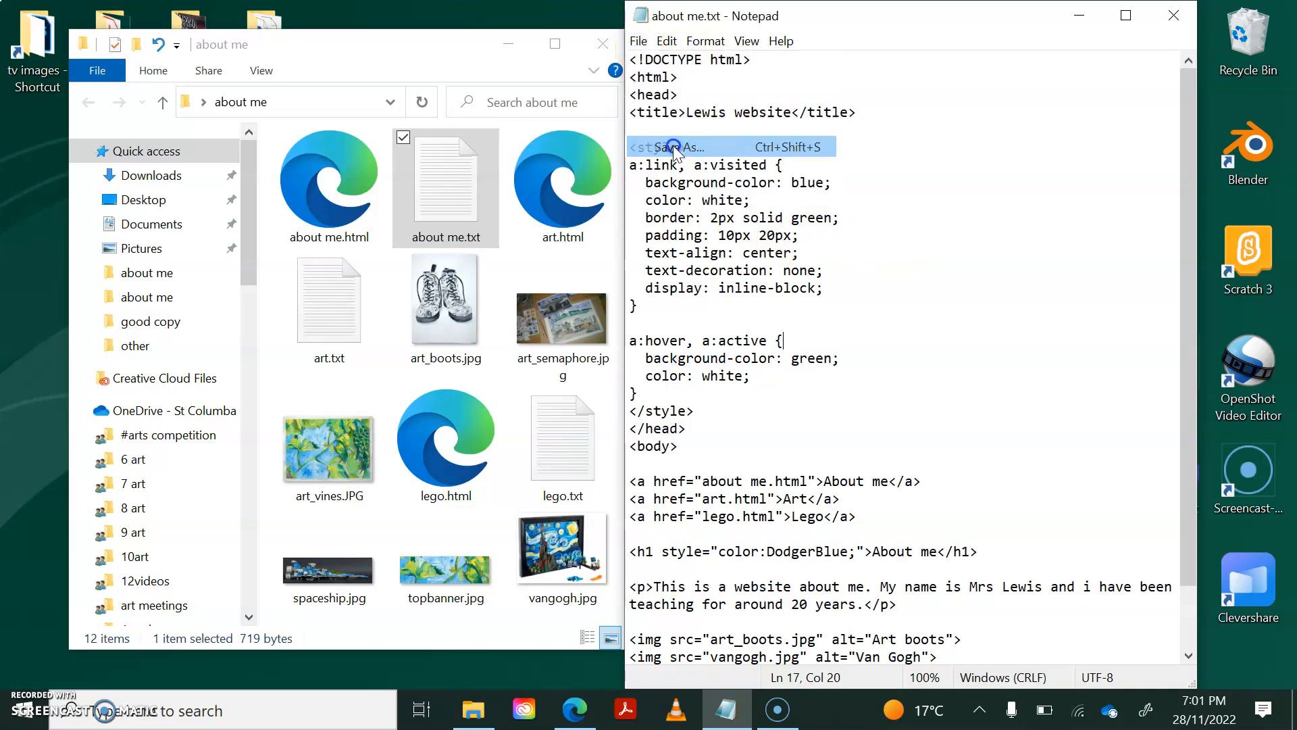
Save the page code as school and close Notepad.
click(677, 146)
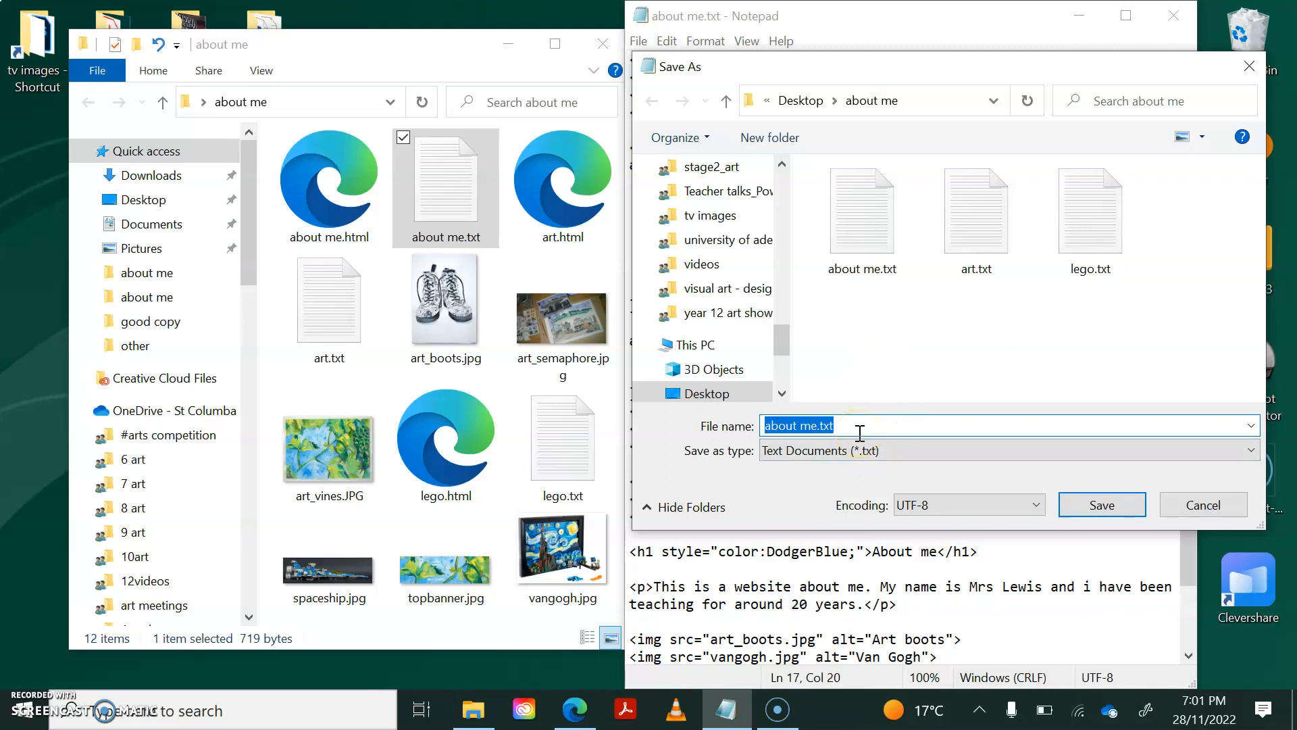
text(school)
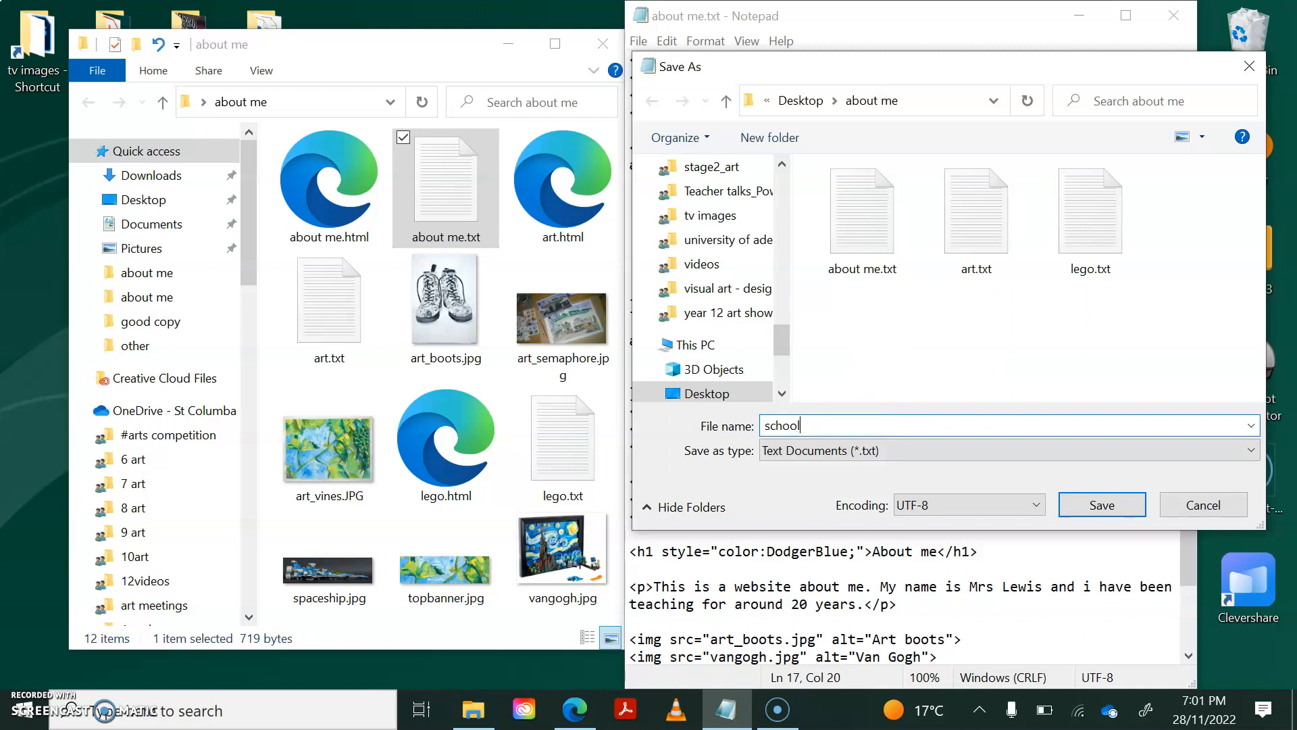
click(1102, 504)
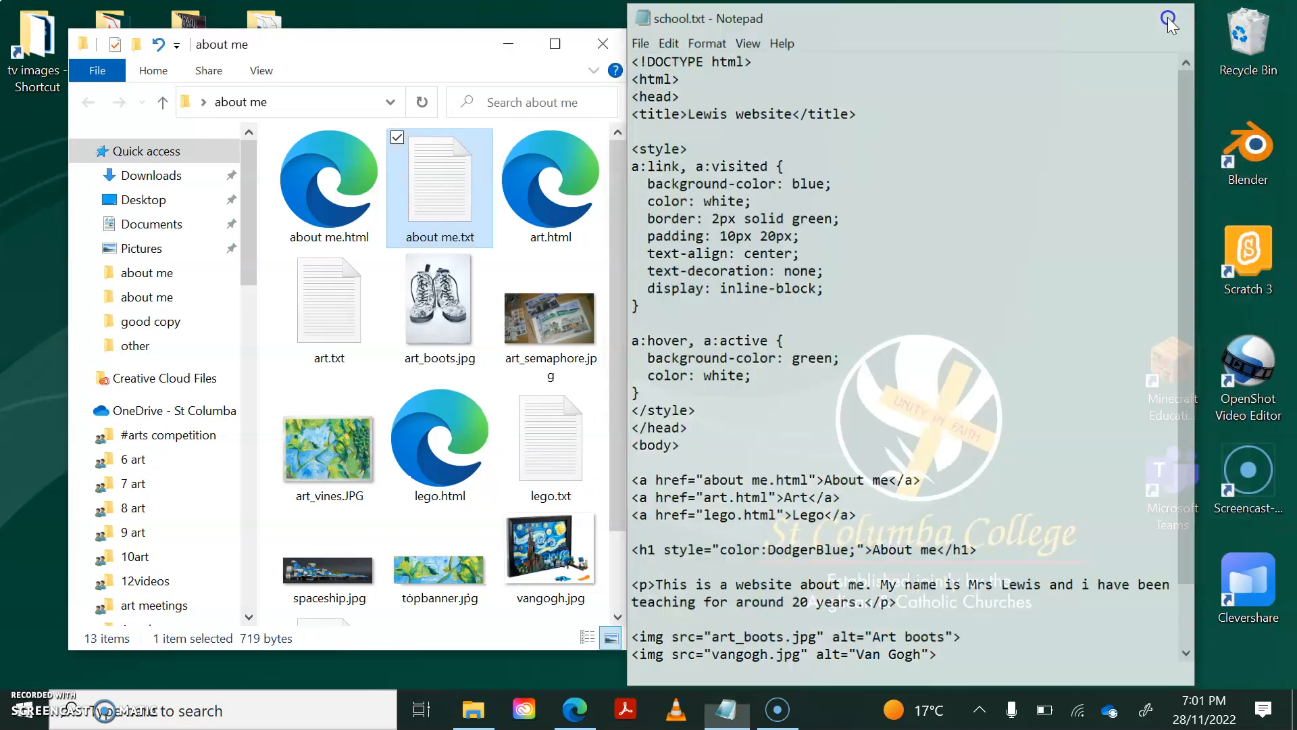
click(1168, 17)
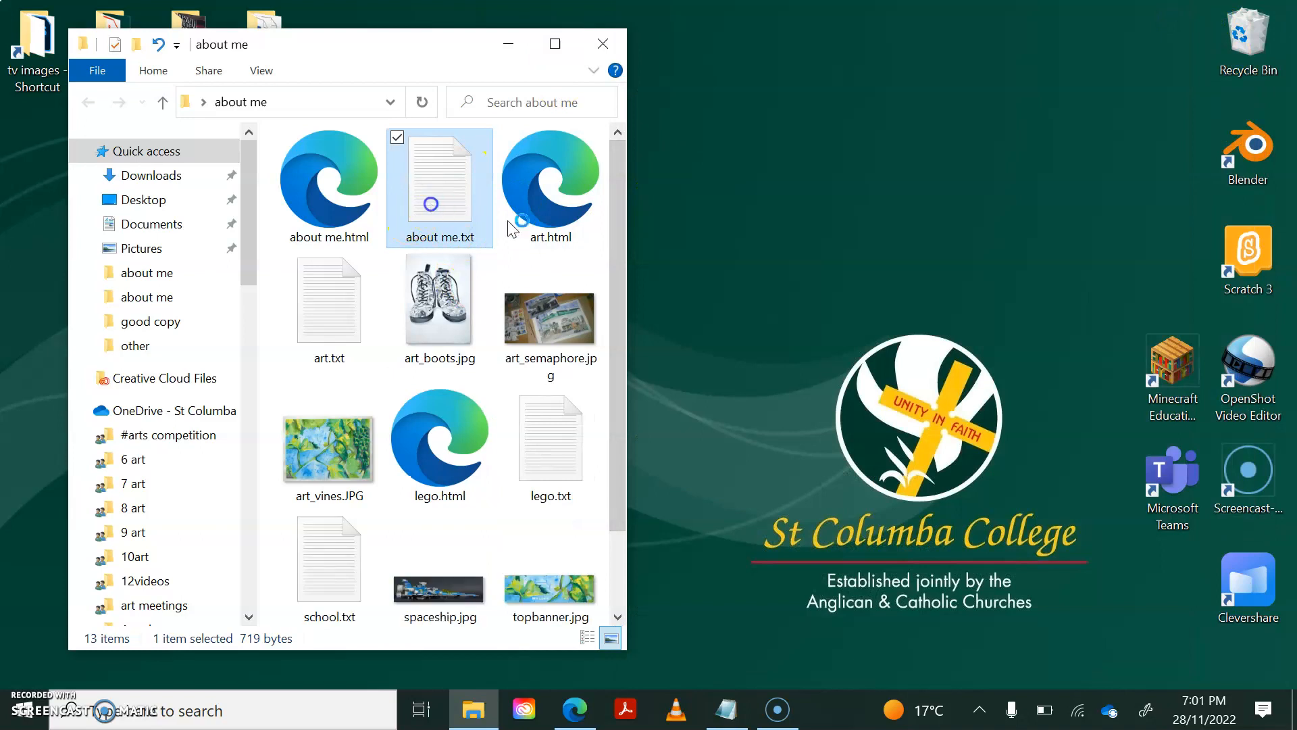
Reopen about me.txt from the folder, close it, and open it again.
double_click(440, 186)
text(<)
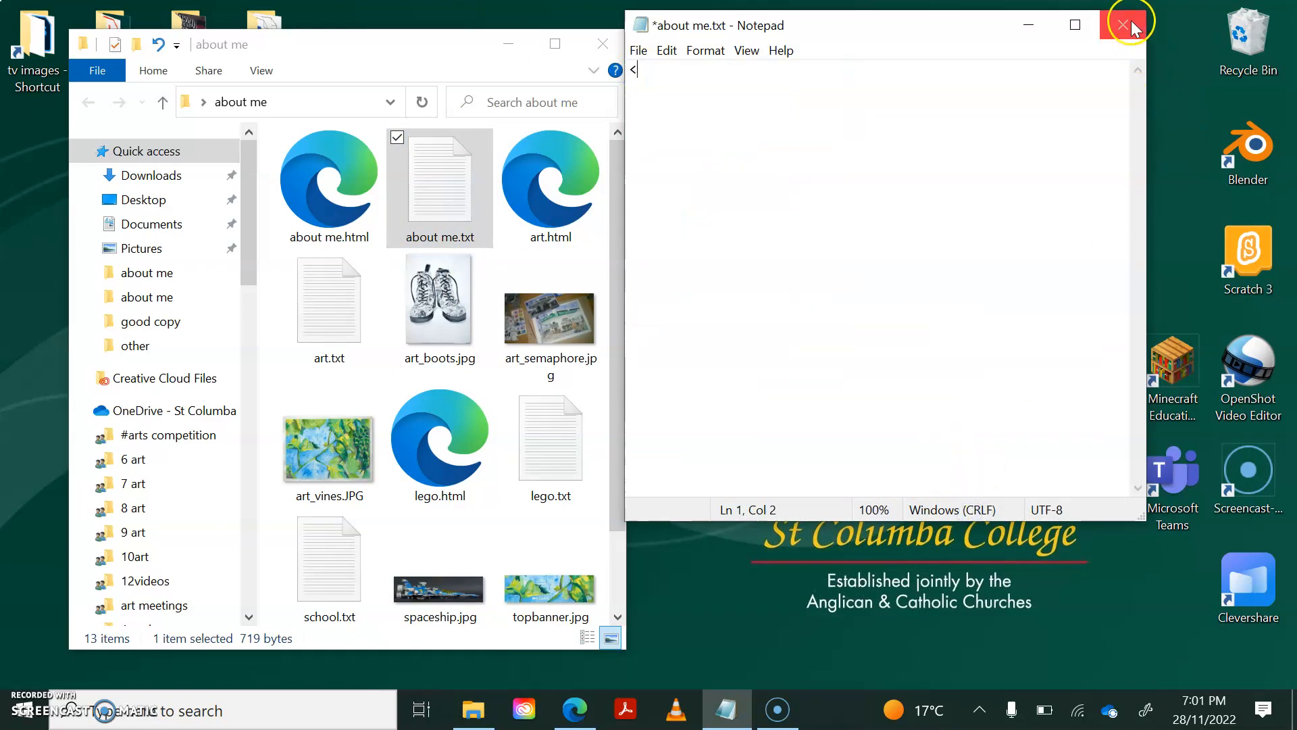
click(1122, 25)
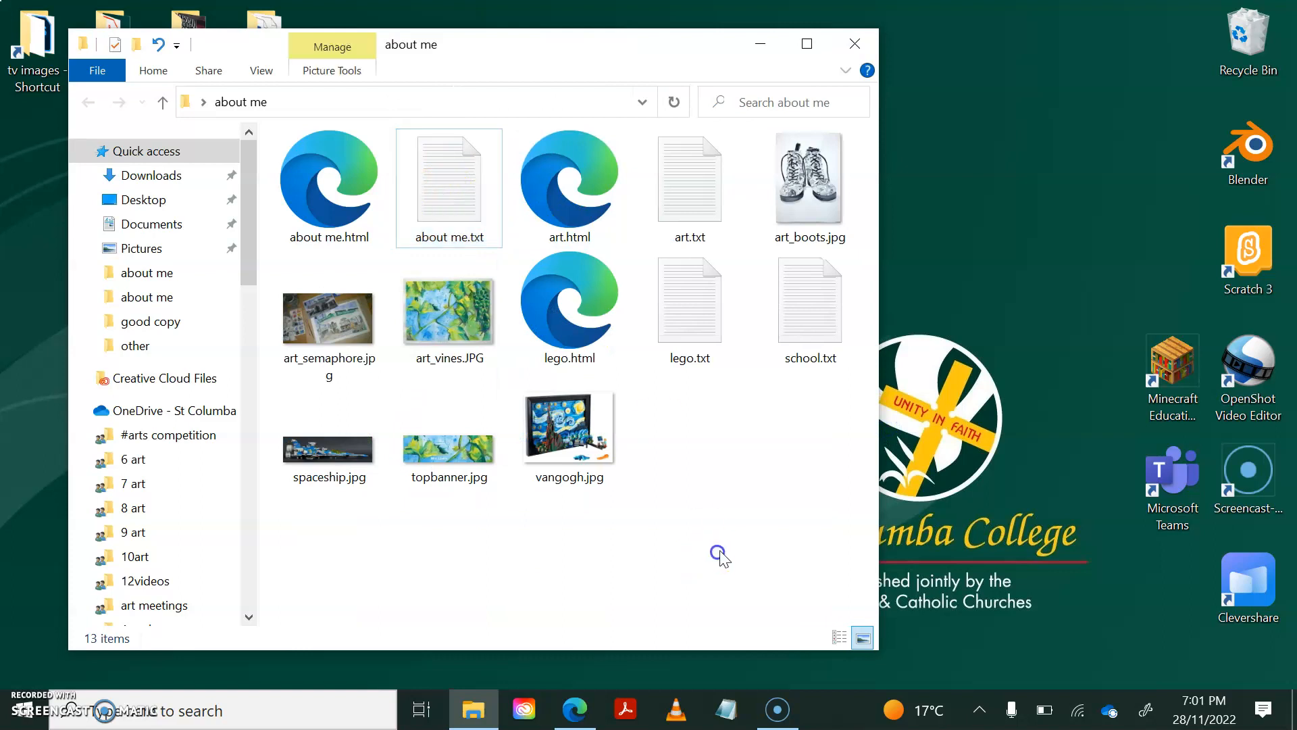
double_click(449, 178)
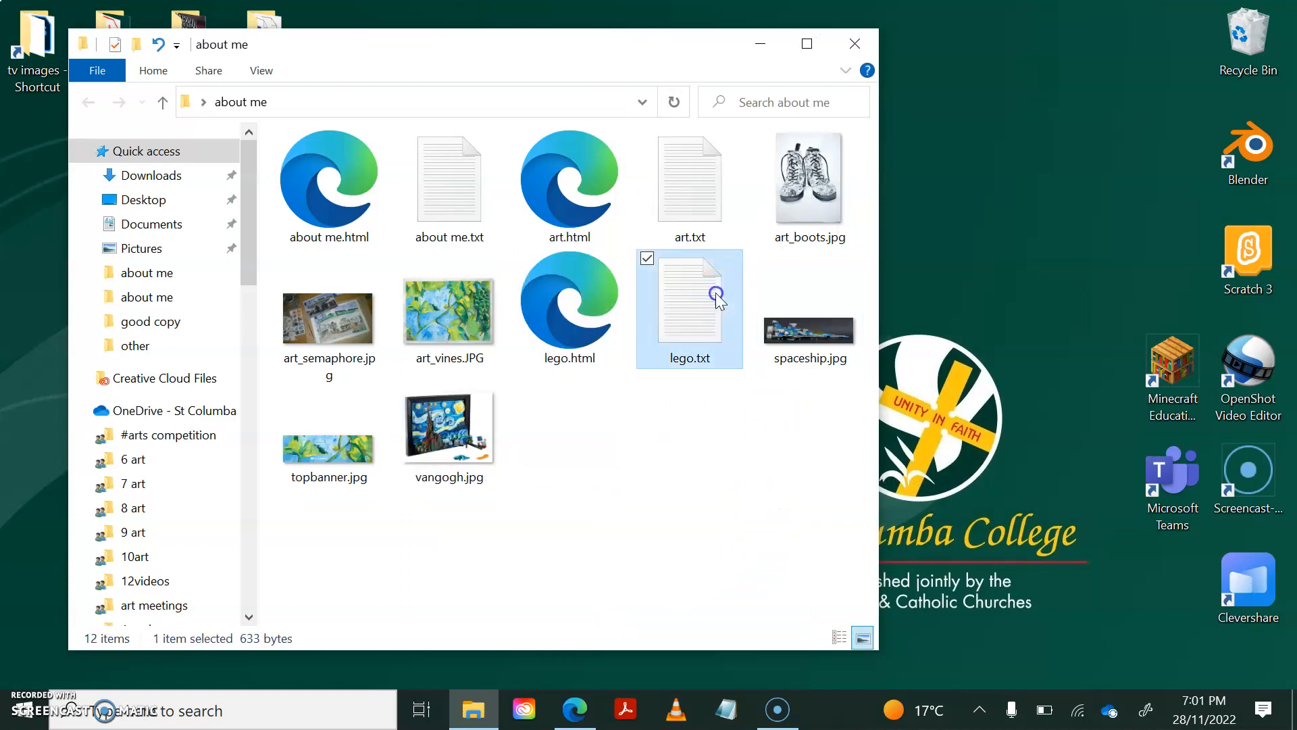
mouse_move(510, 433)
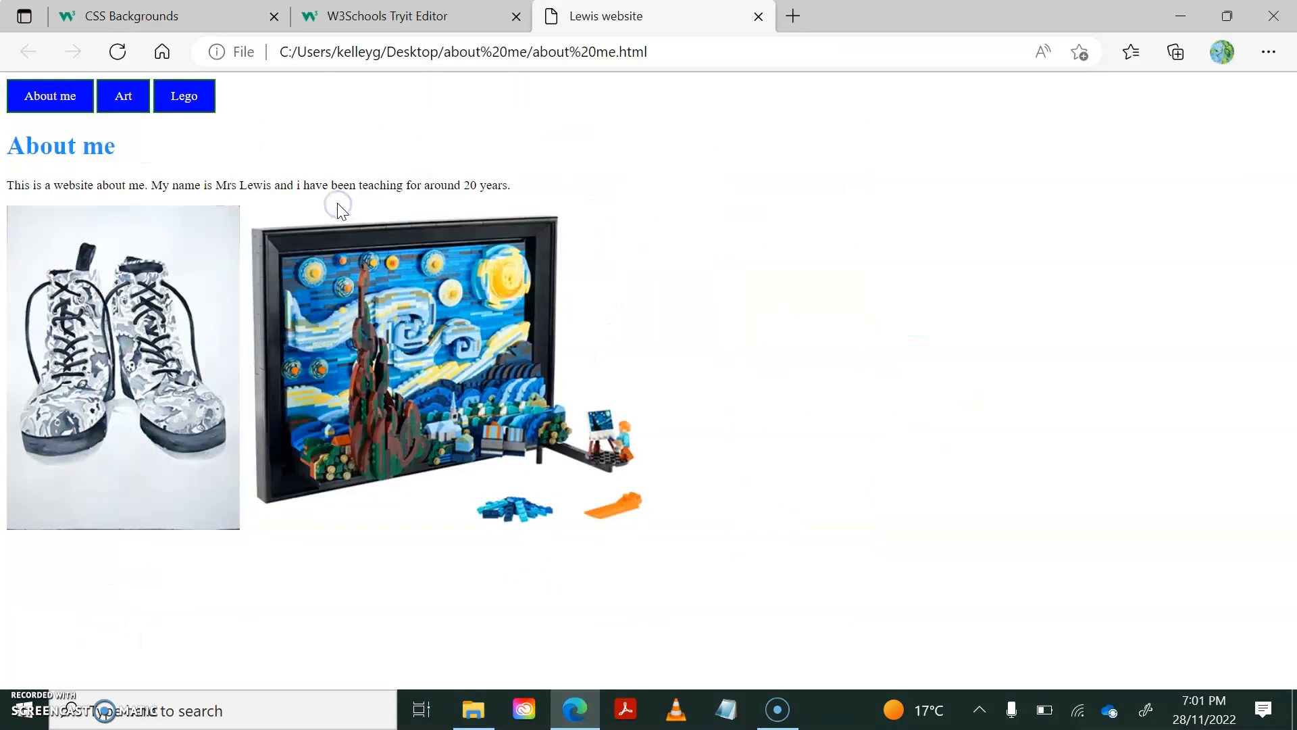
View the About me page's HTML source in Edge and copy it into Notepad.
right_click(338, 204)
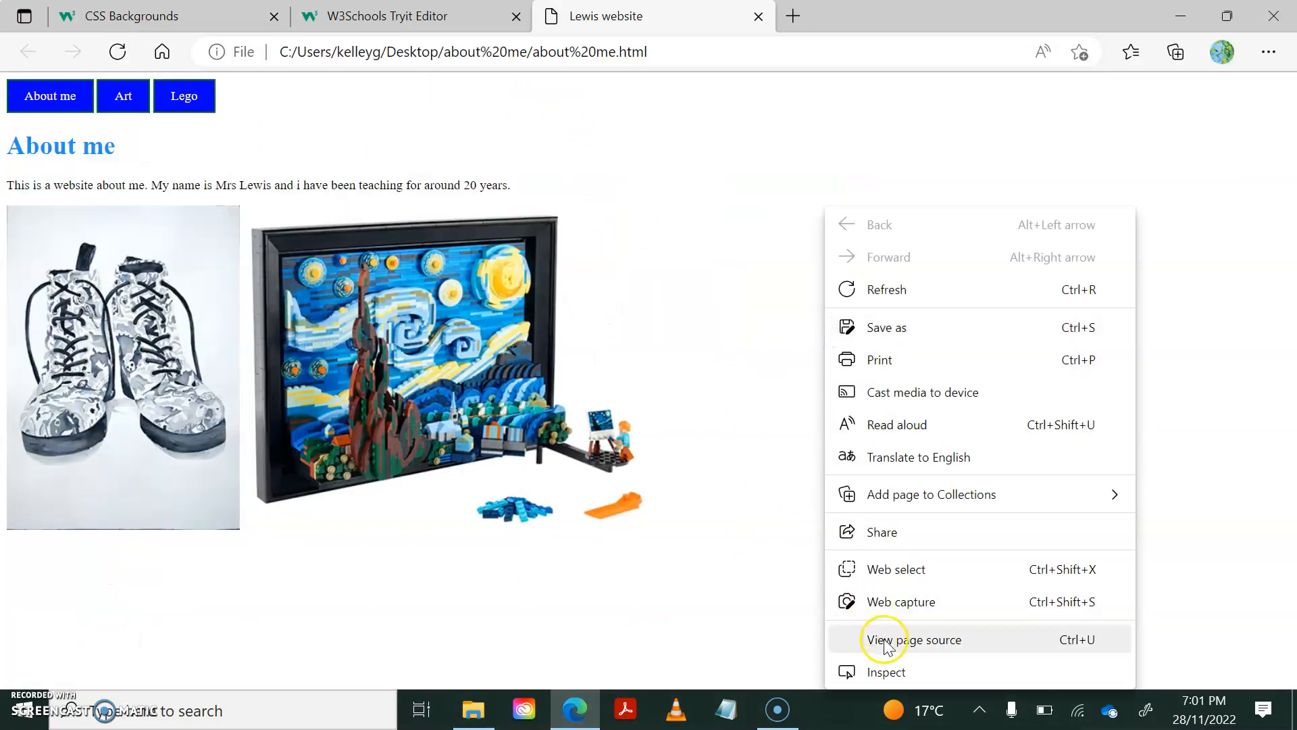
click(915, 640)
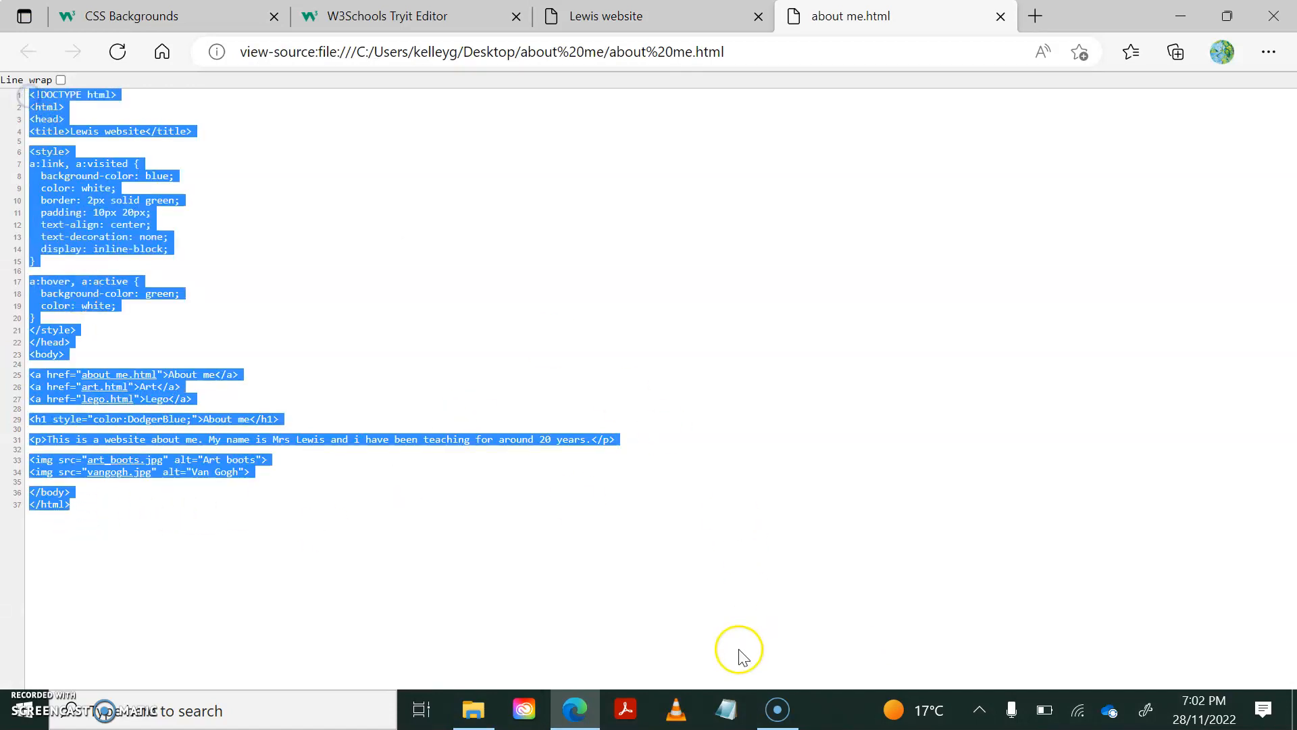
click(724, 710)
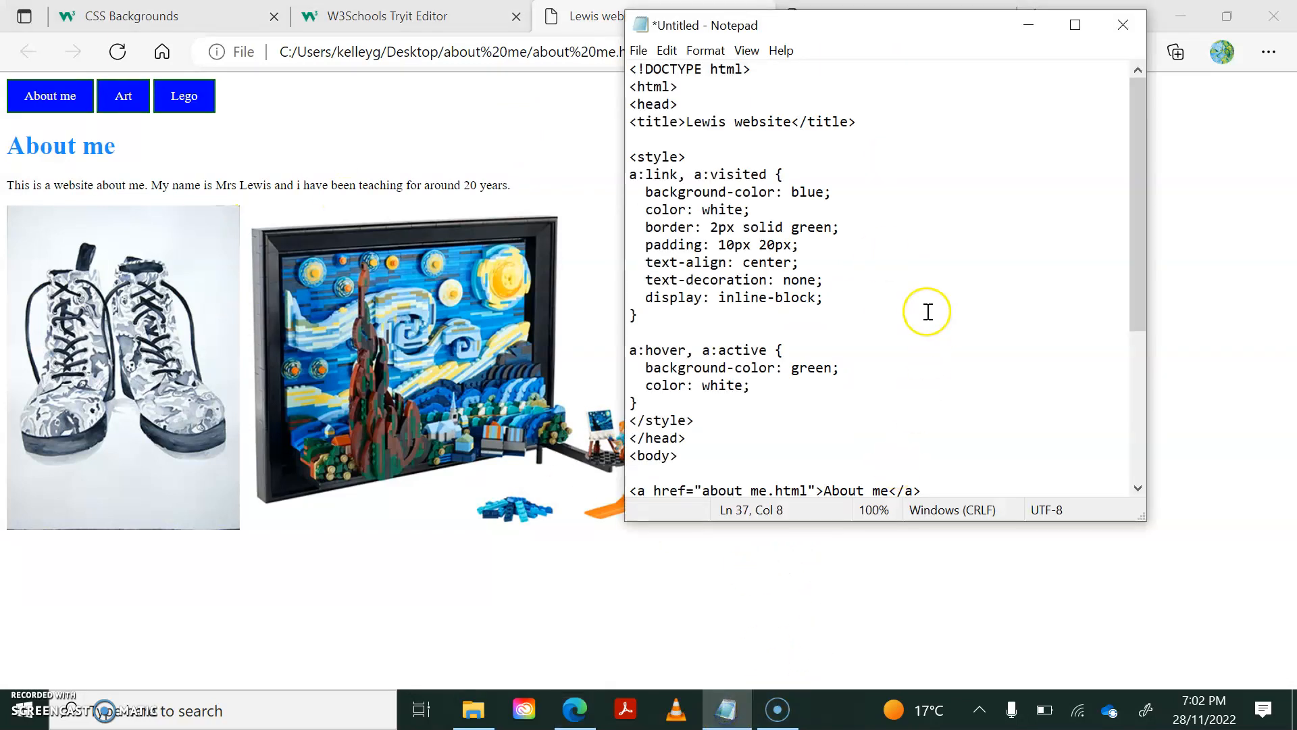
Close the untitled Notepad copy with Don't Save.
click(1122, 25)
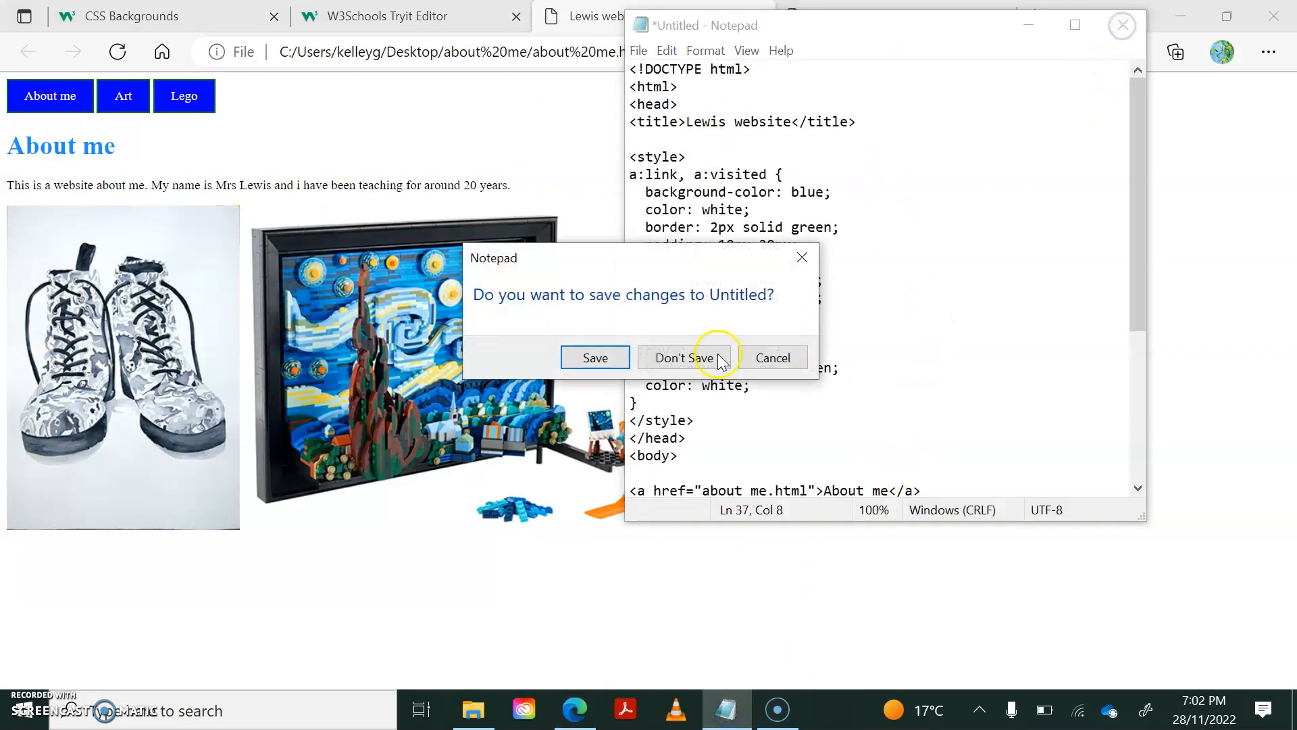
click(683, 357)
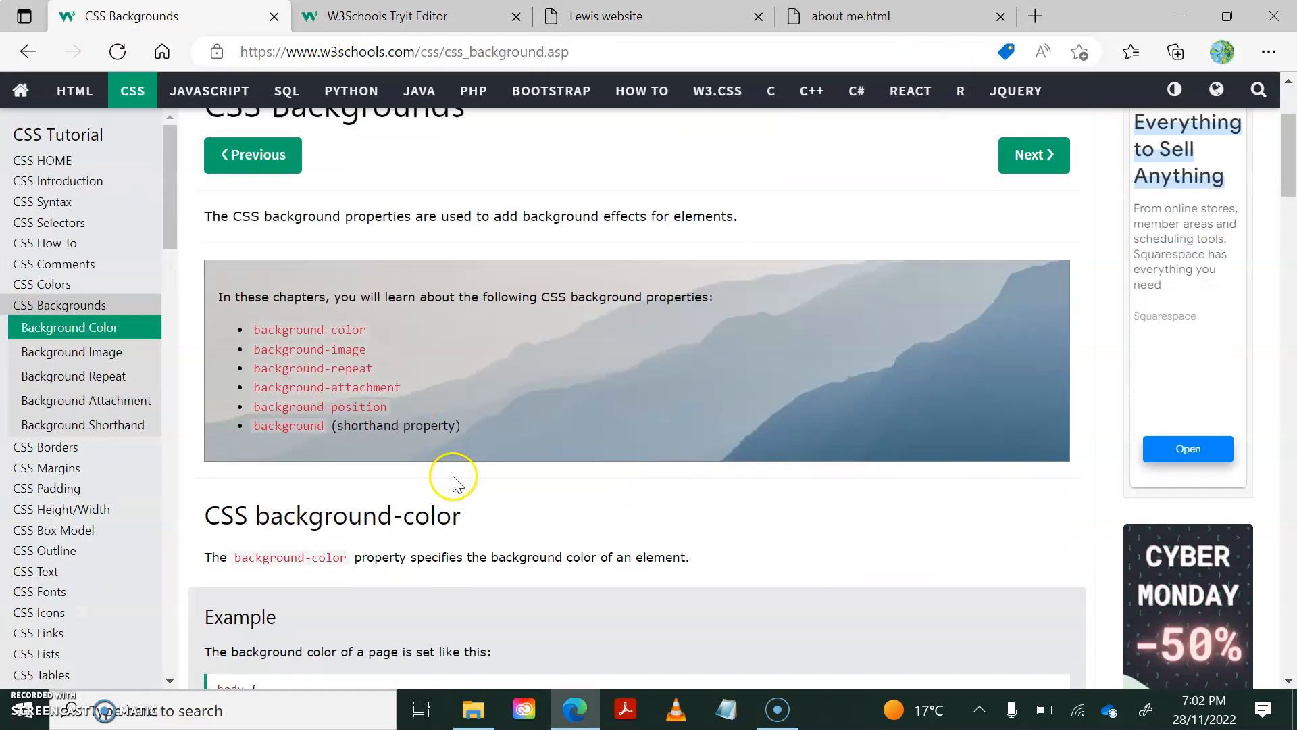
Try the W3Schools background colour and background image examples in the Tryit editor.
scroll(down, 3)
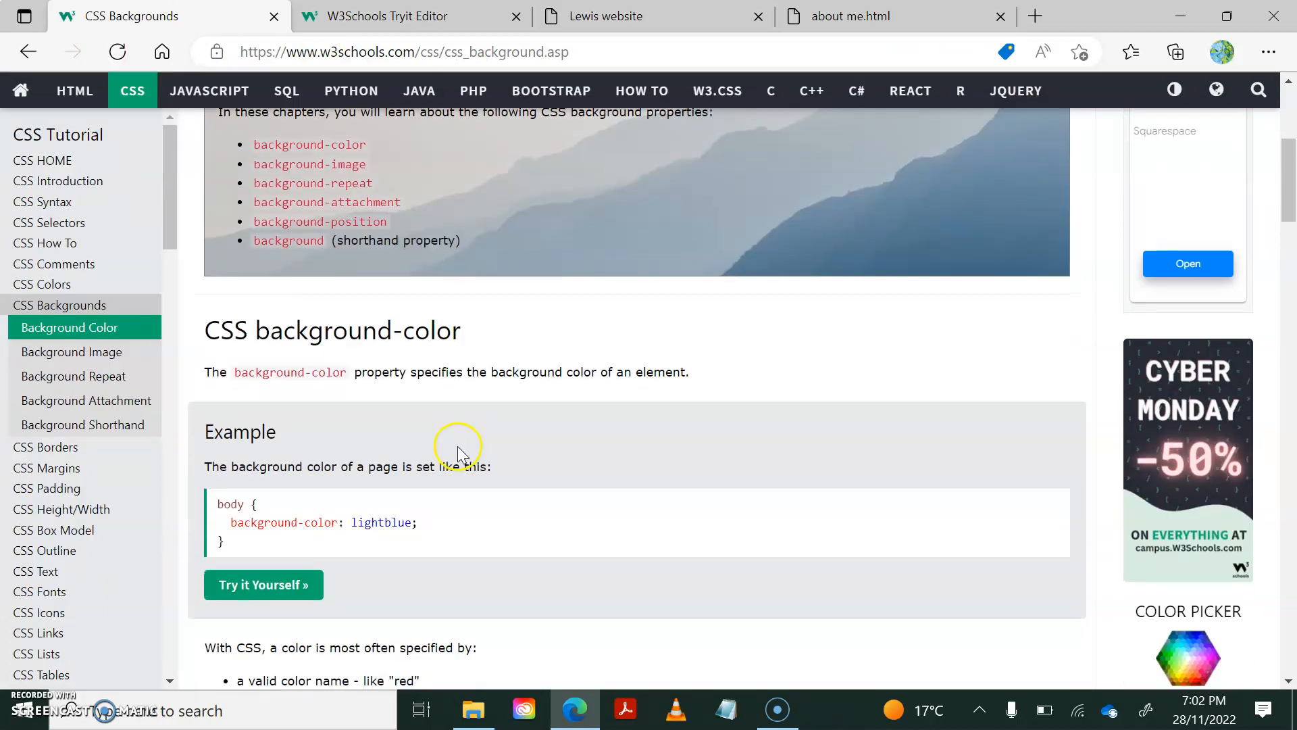
click(264, 584)
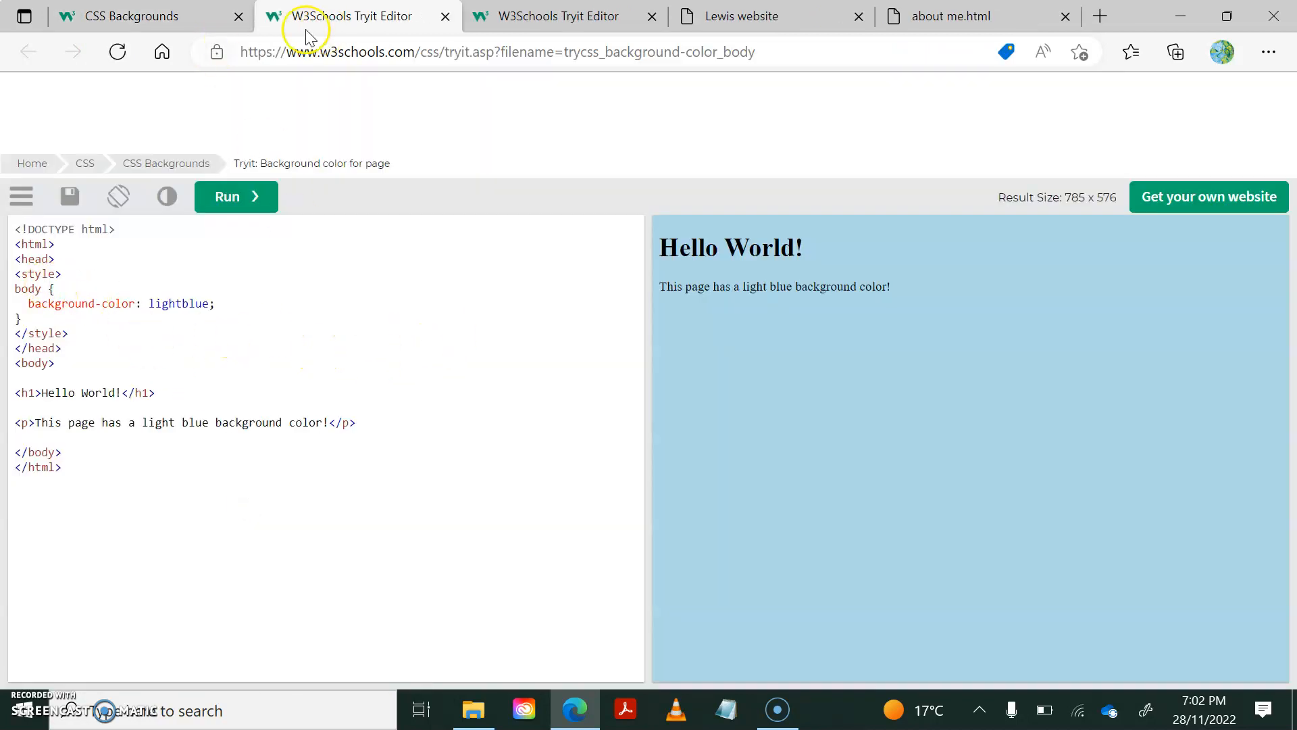
click(129, 16)
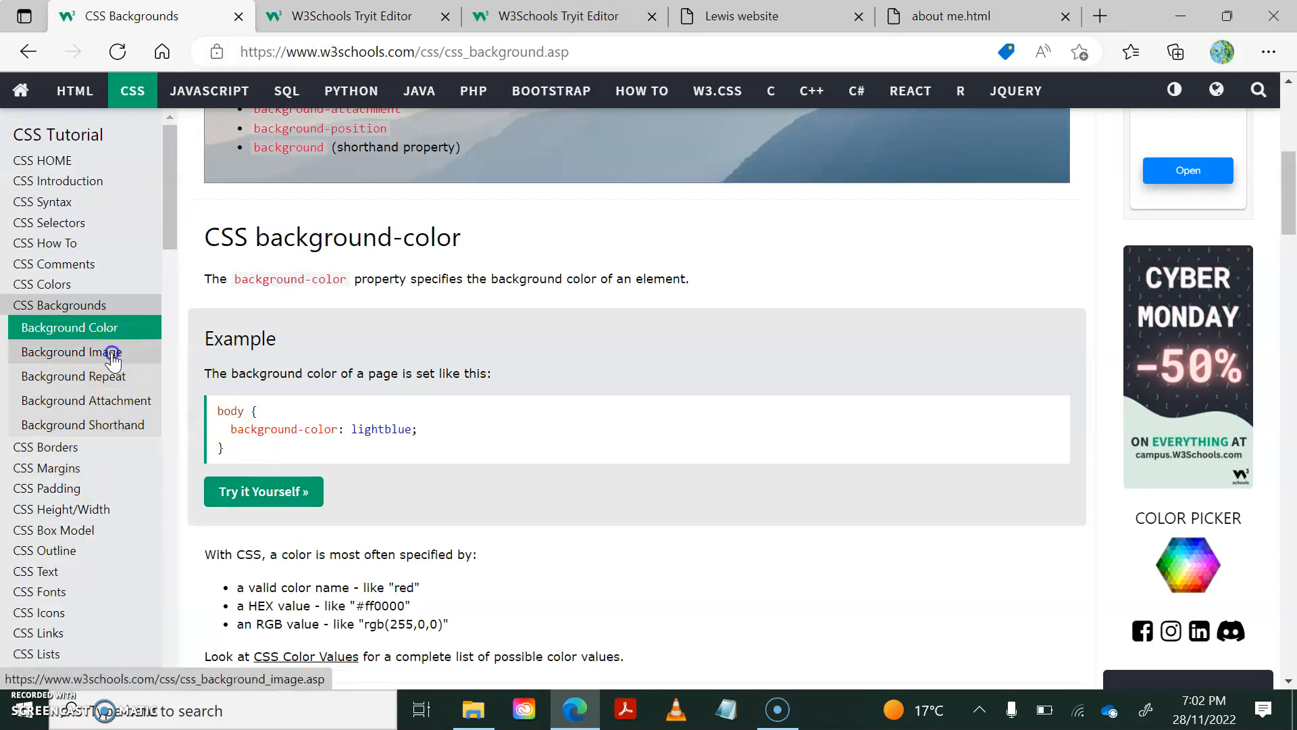
click(72, 351)
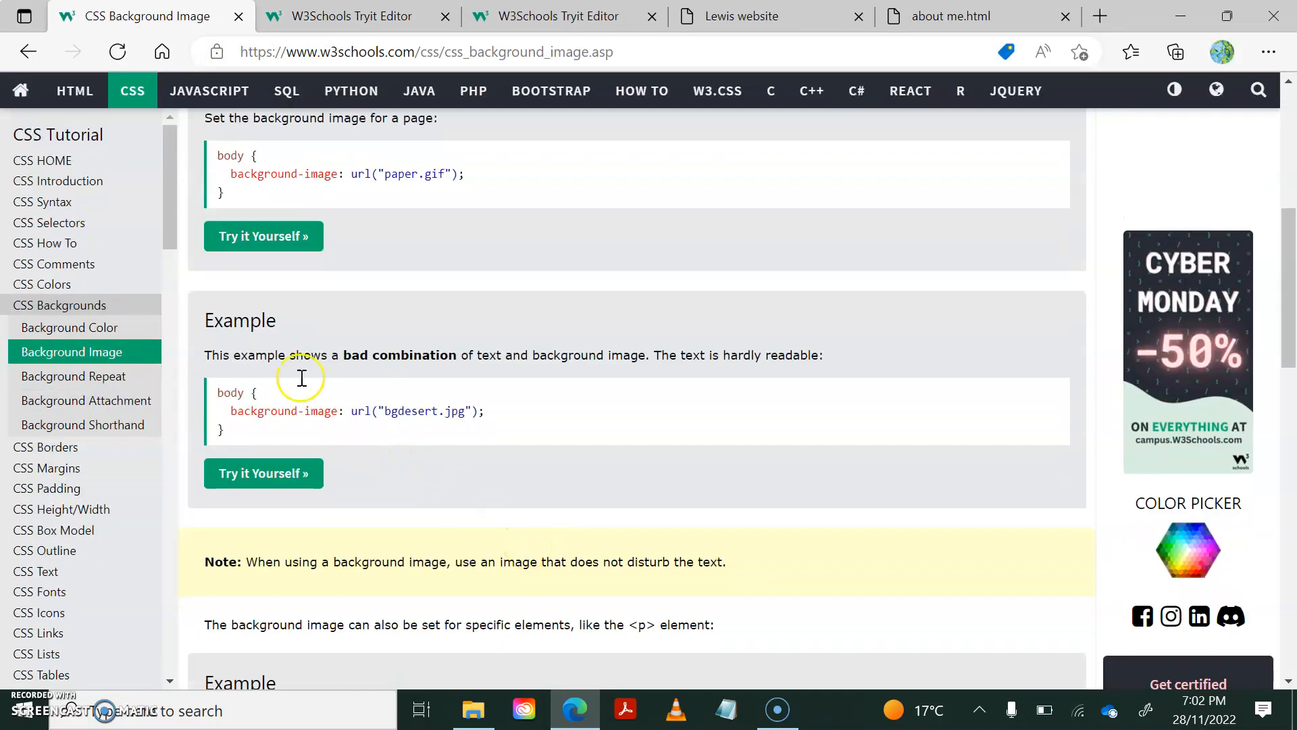
click(264, 236)
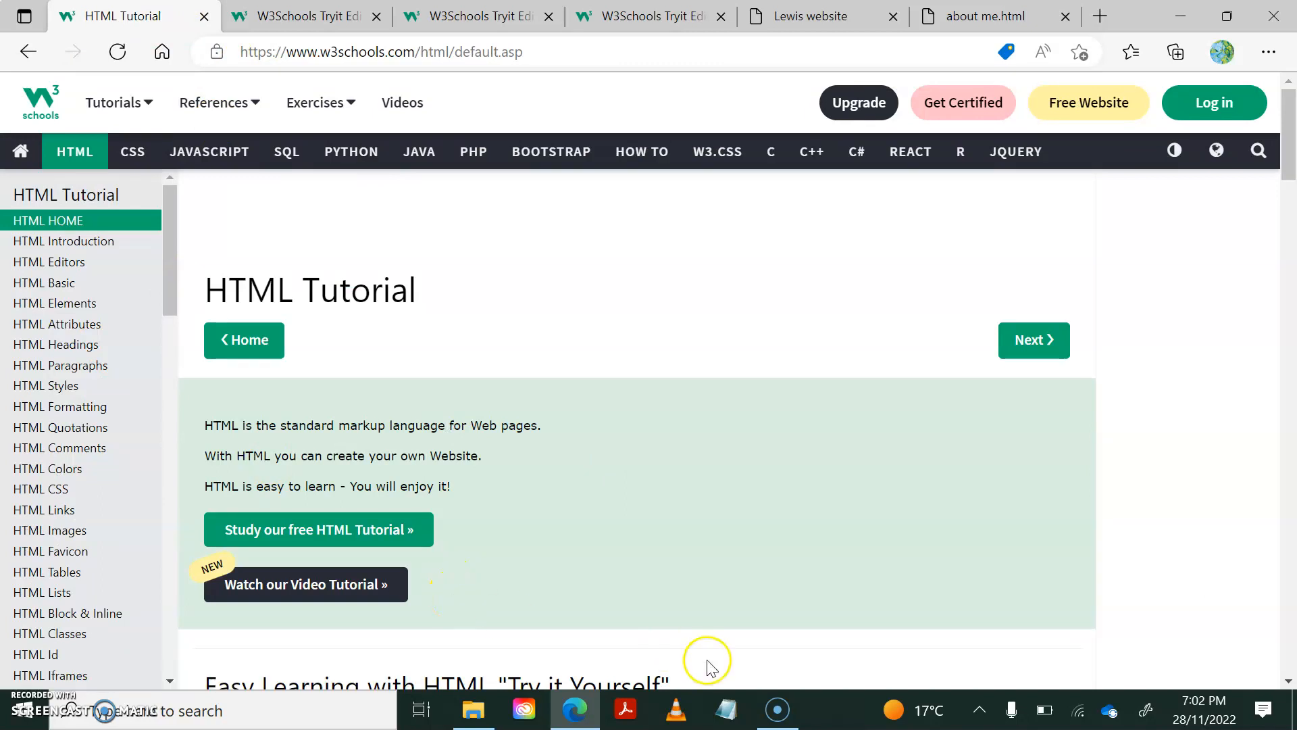
In Edge, visit the Art page via the nav button, then return to About me.
click(811, 17)
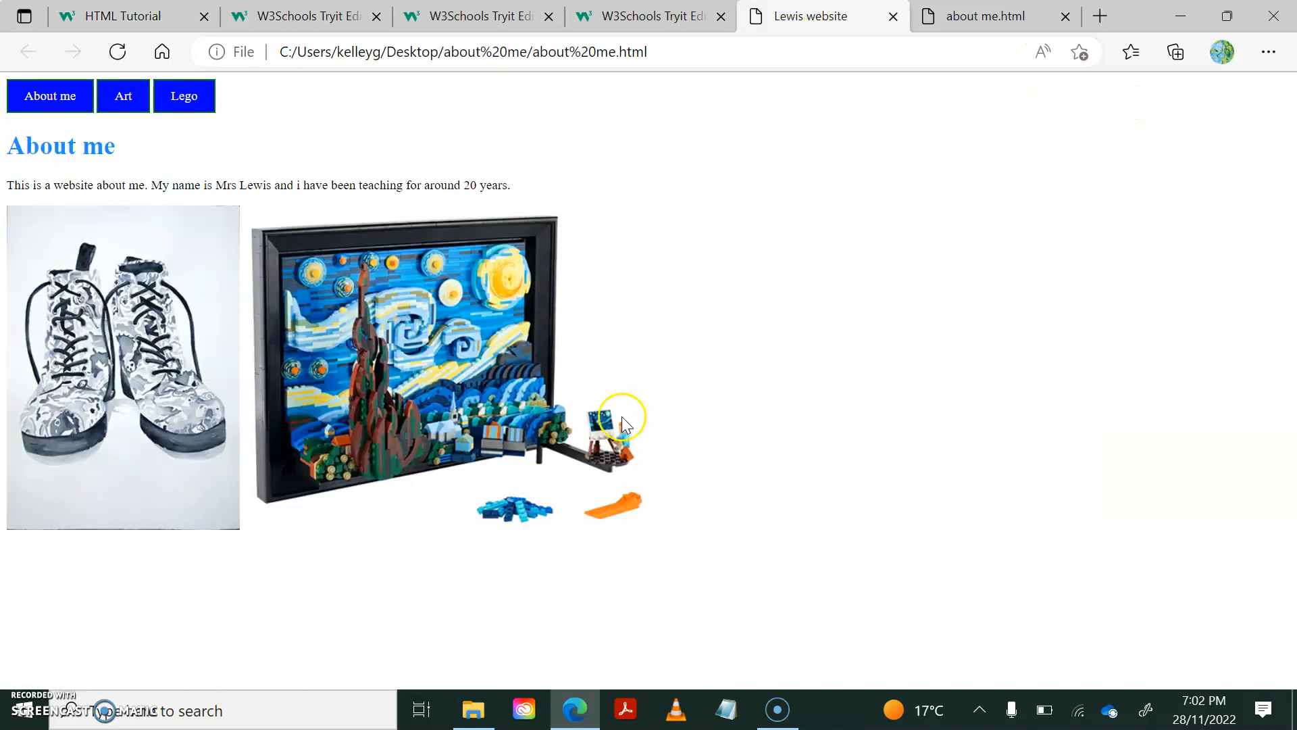
click(123, 96)
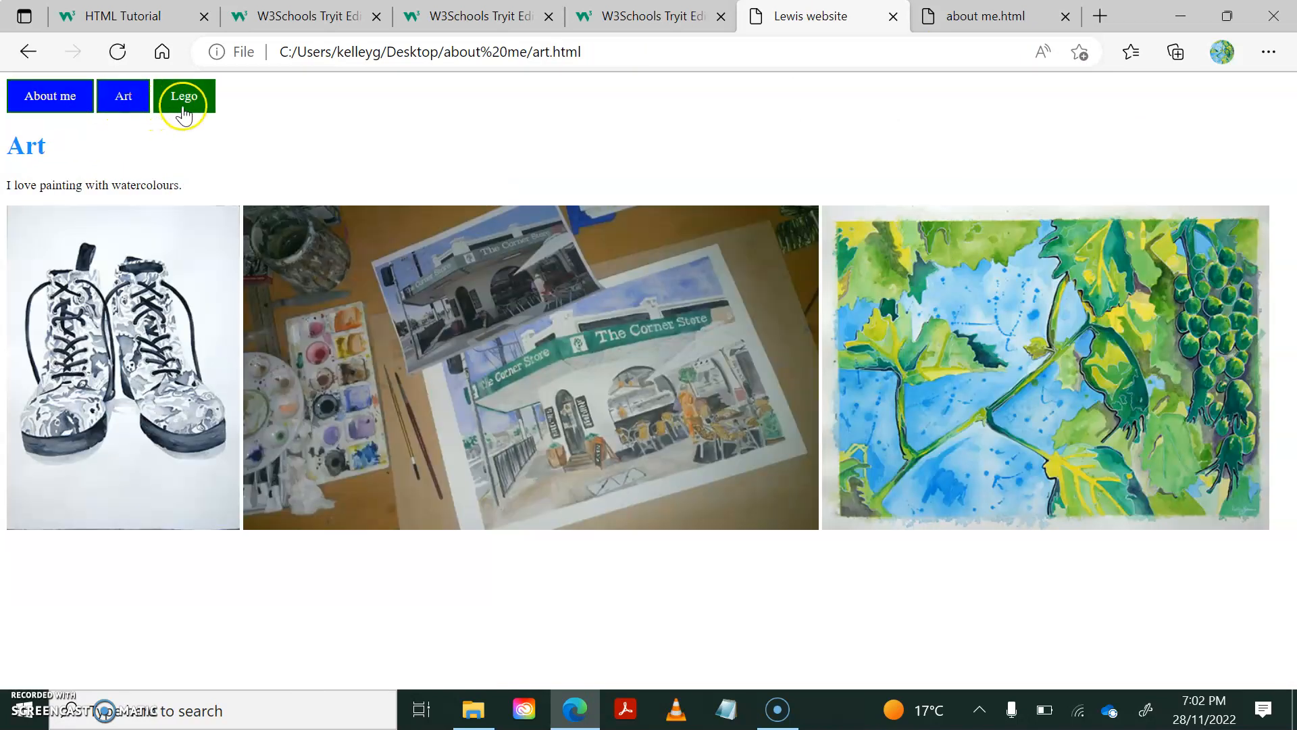
click(48, 95)
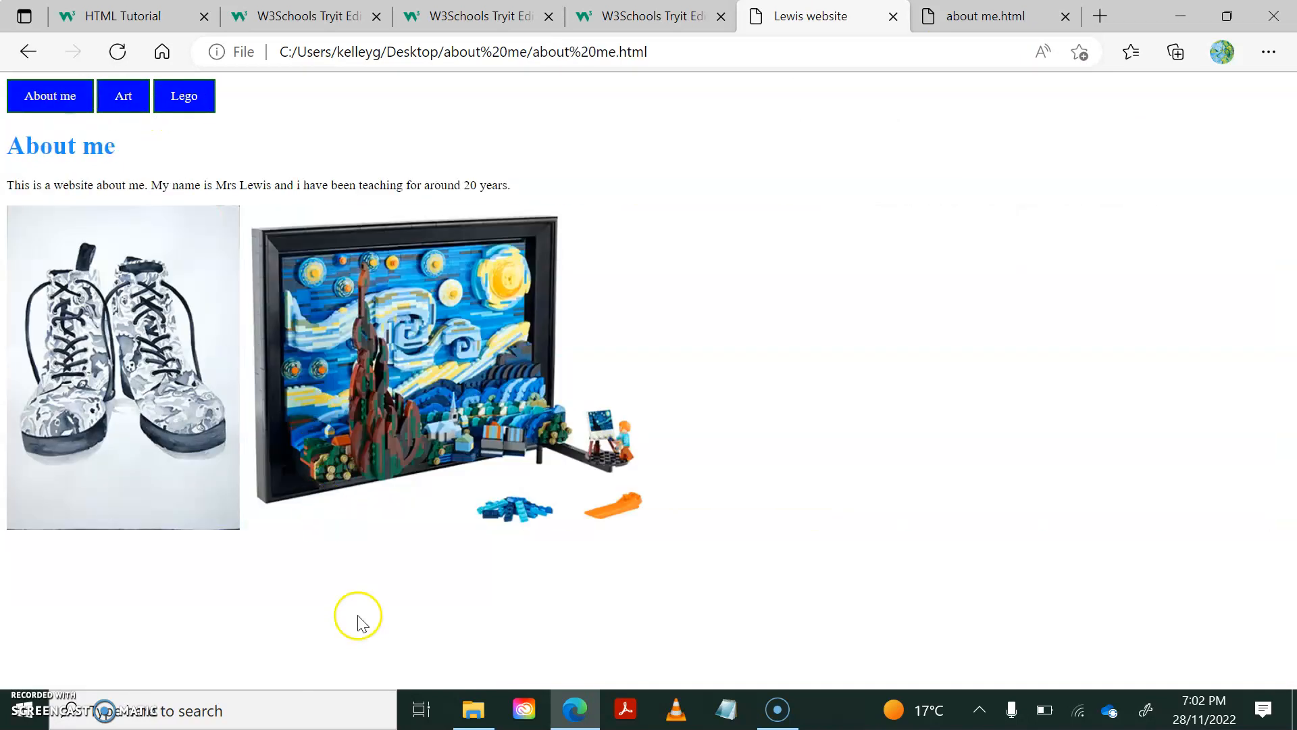